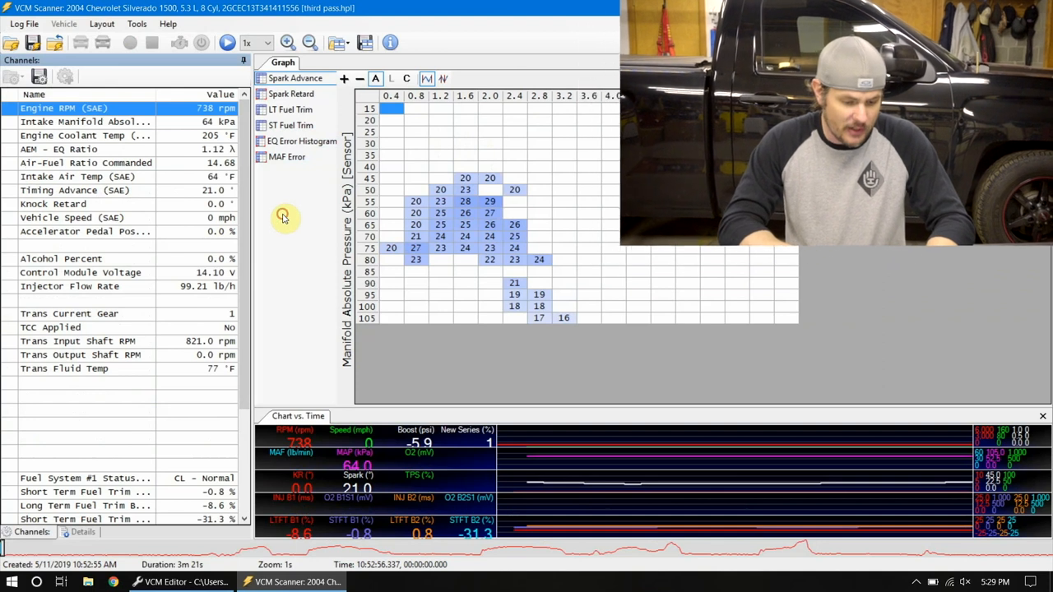
pyautogui.moveTo(160, 582)
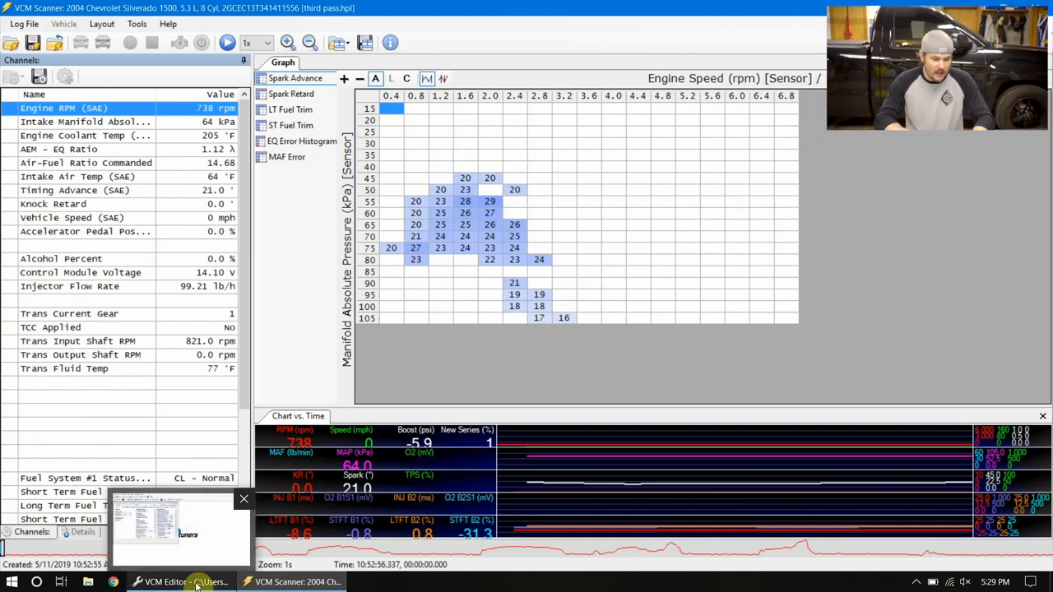
# Step: Switch to the 2004 Silverado tune in VCM Editor and show its engine Airflow calibrations
pyautogui.click(173, 582)
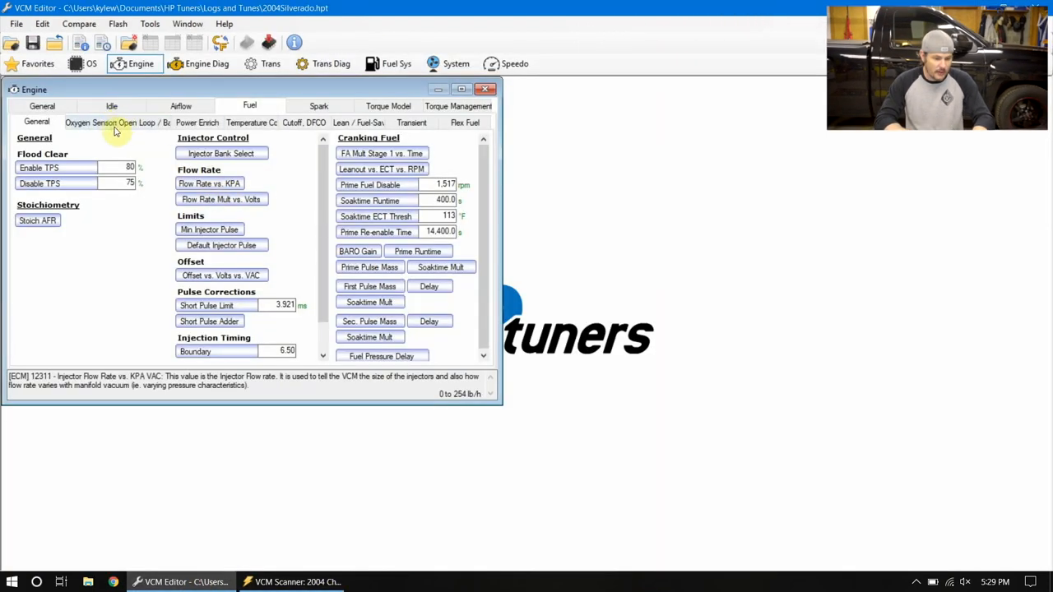
pyautogui.click(180, 105)
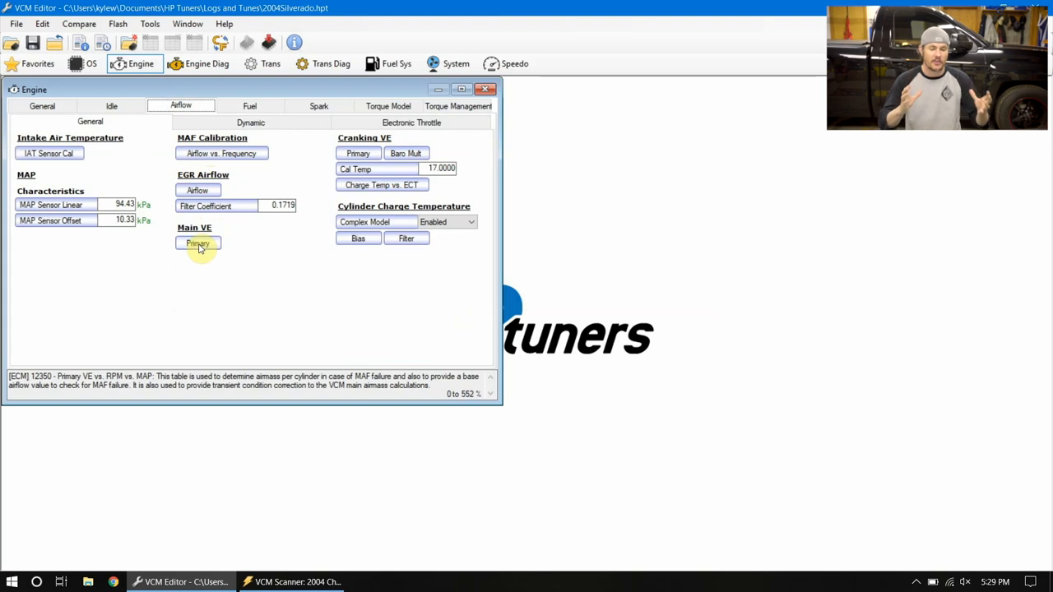
# Step: Open the Primary Main VE table 12350, showing VE versus RPM and MAP
pyautogui.click(197, 243)
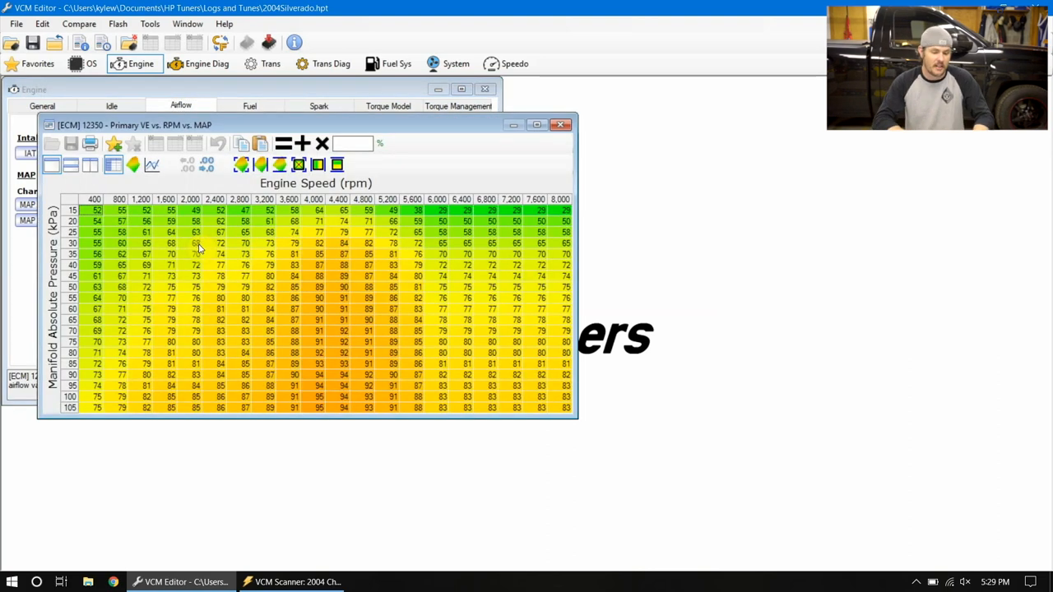
pyautogui.moveTo(212, 245)
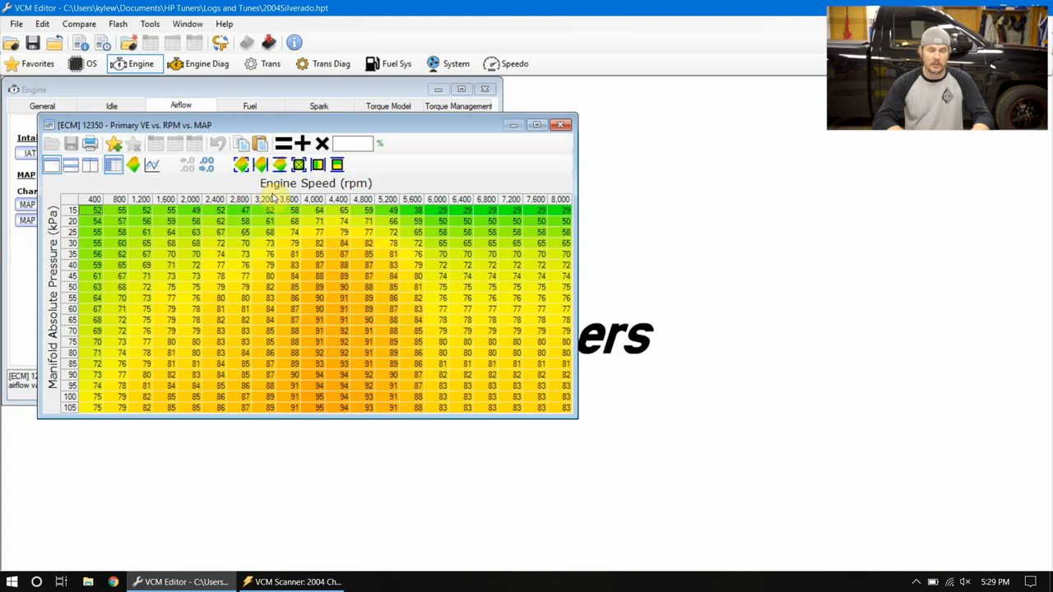
pyautogui.moveTo(59, 277)
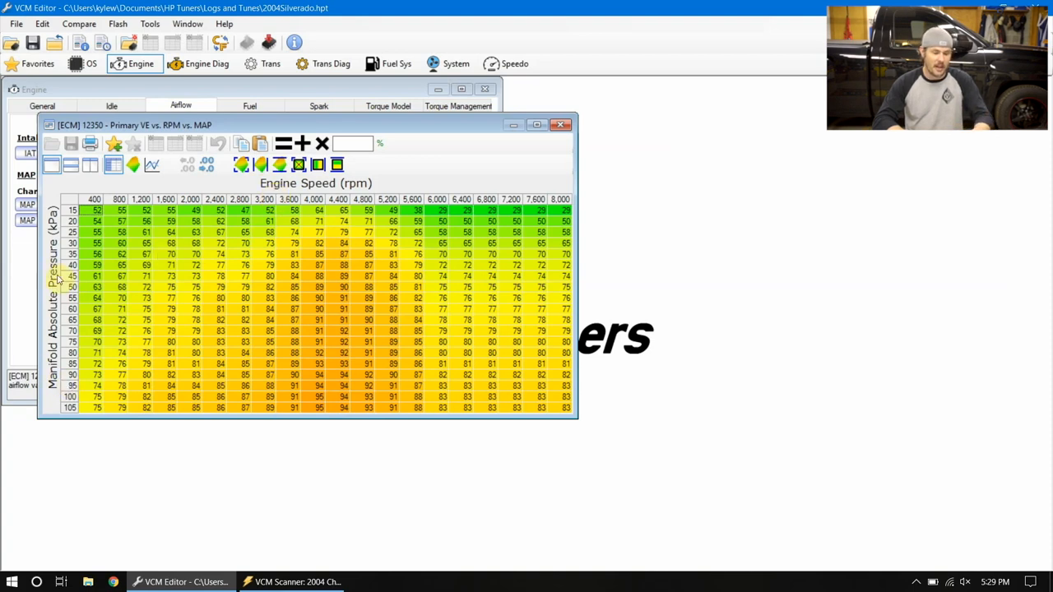
pyautogui.moveTo(57, 247)
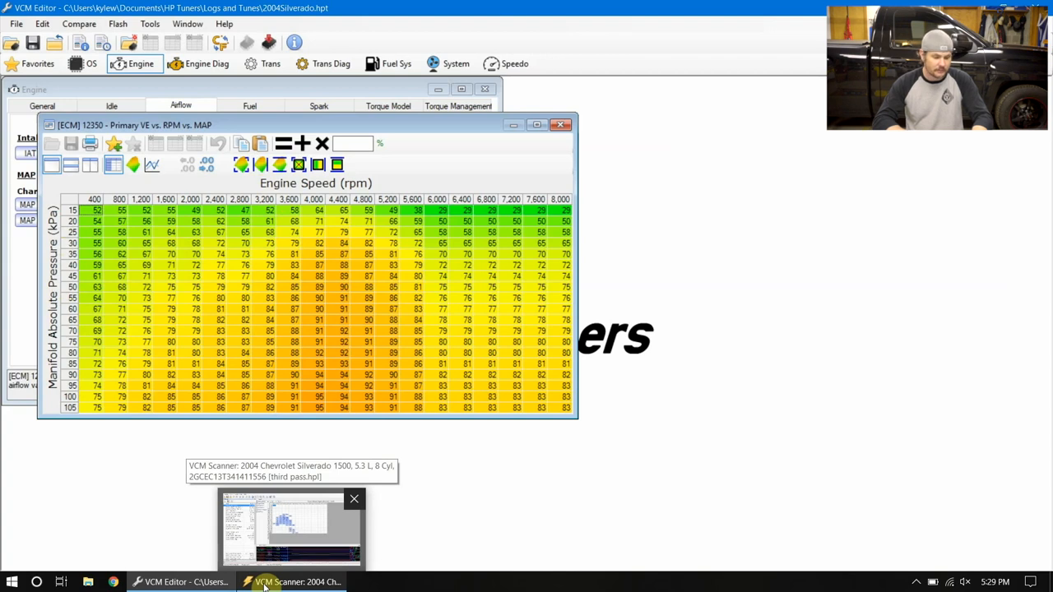
pyautogui.click(296, 581)
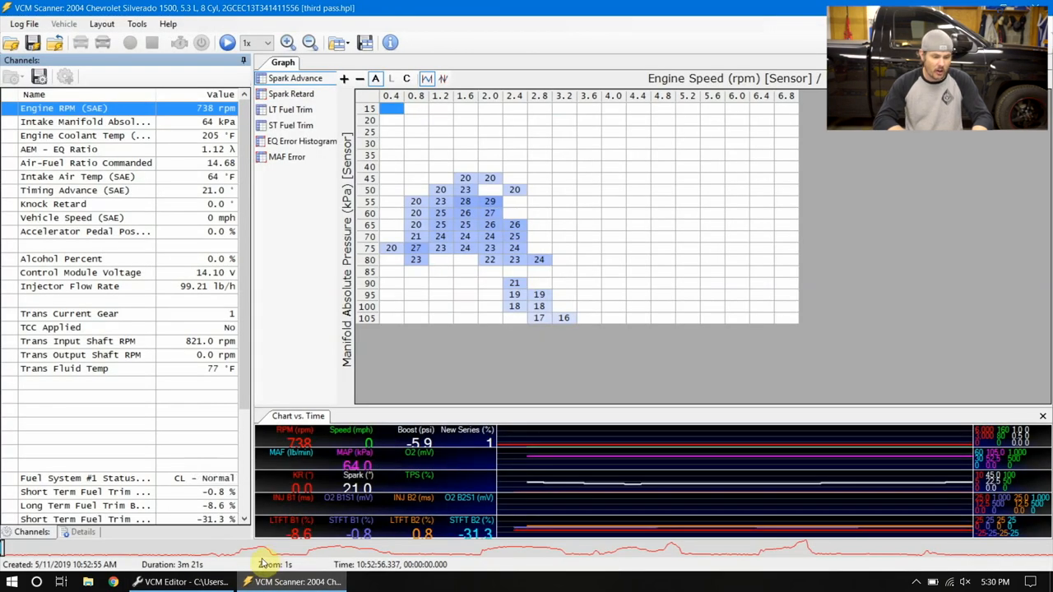
pyautogui.moveTo(159, 170)
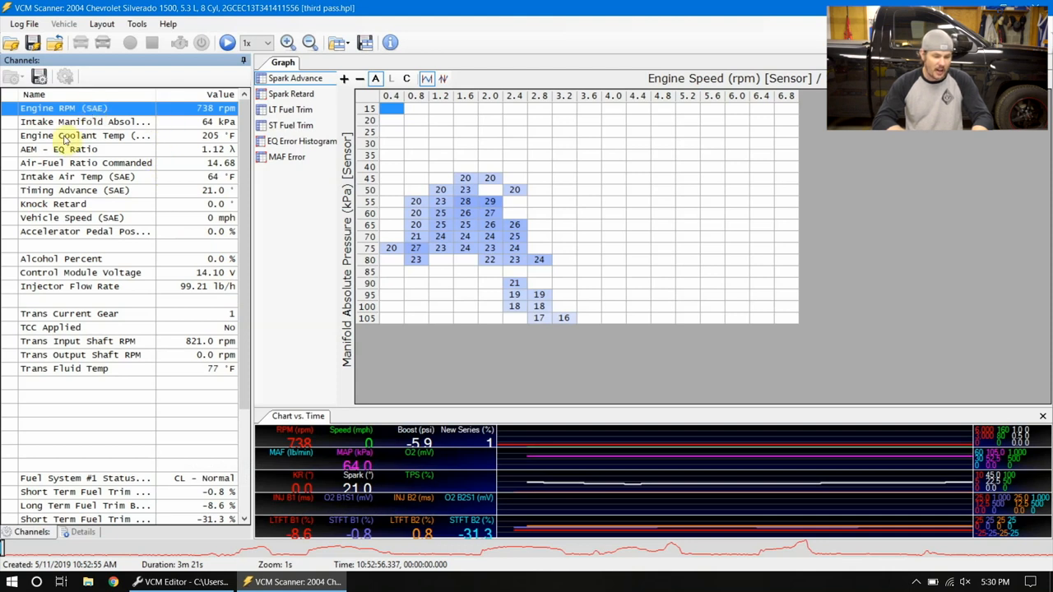
pyautogui.click(99, 121)
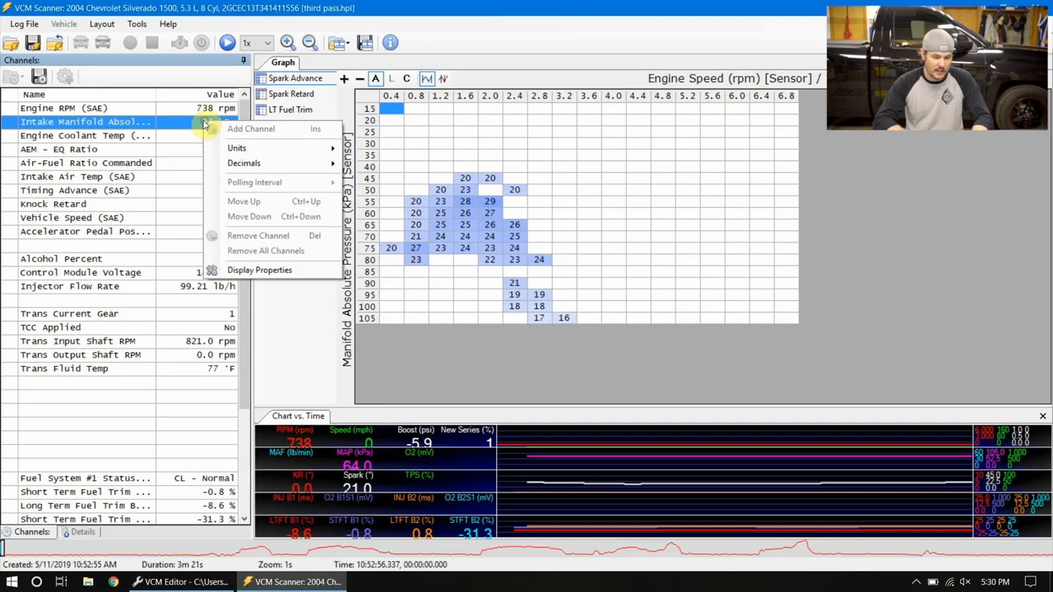
pyautogui.click(237, 148)
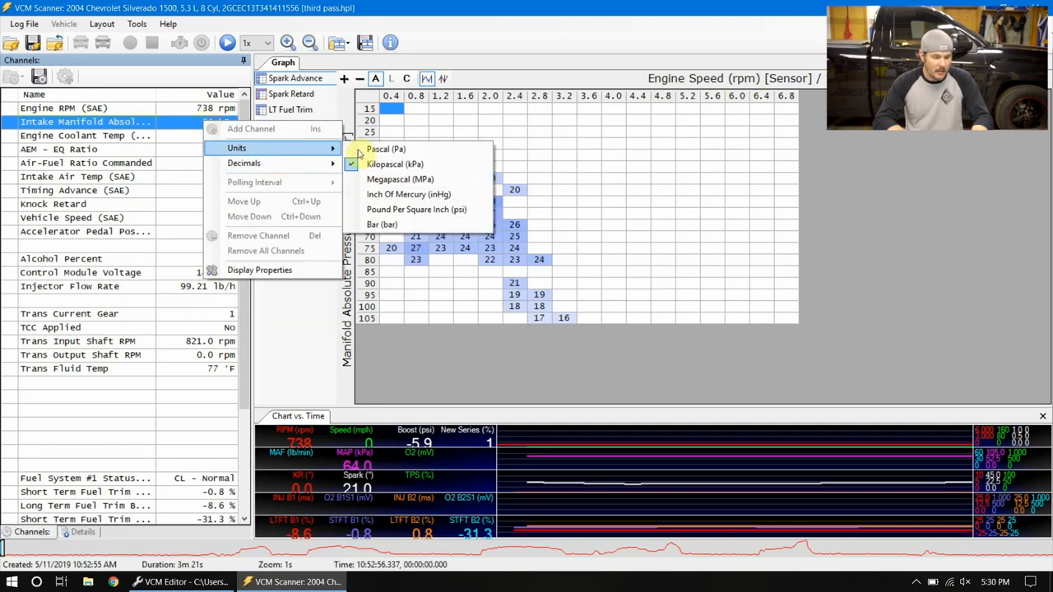
pyautogui.click(394, 163)
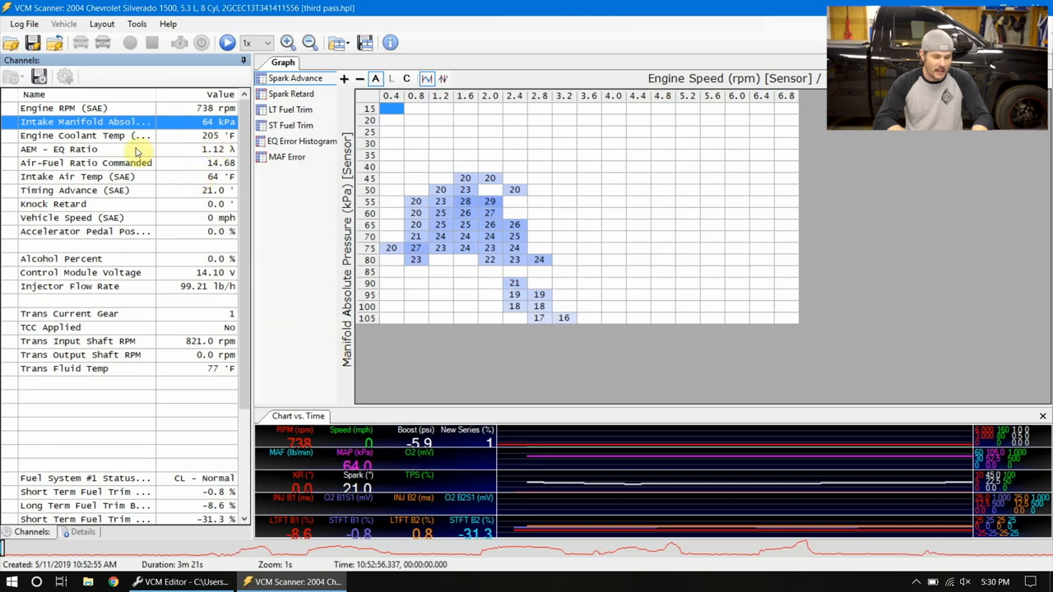
pyautogui.click(74, 149)
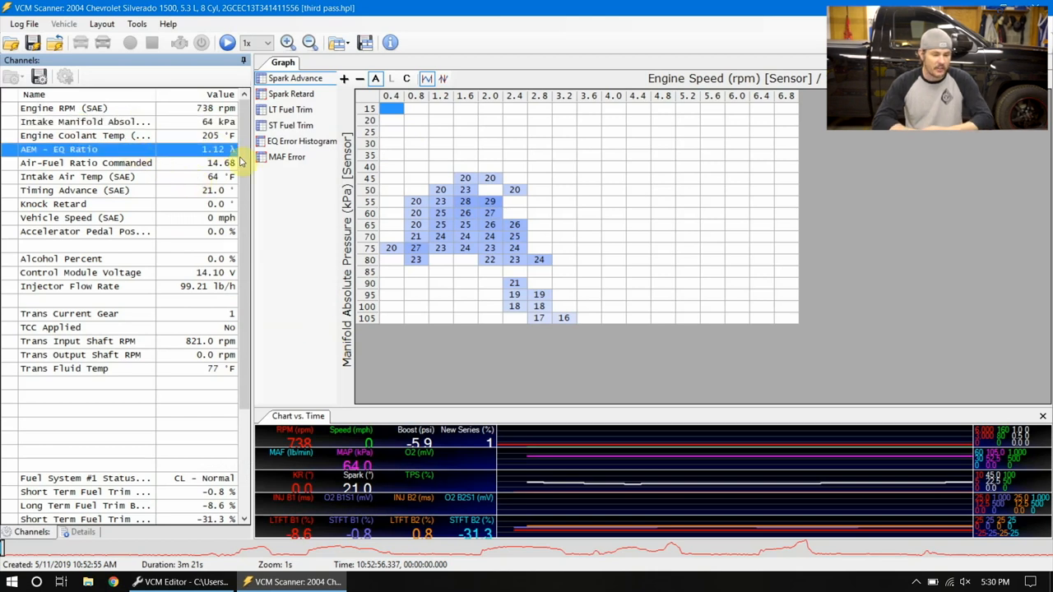
pyautogui.moveTo(52, 149)
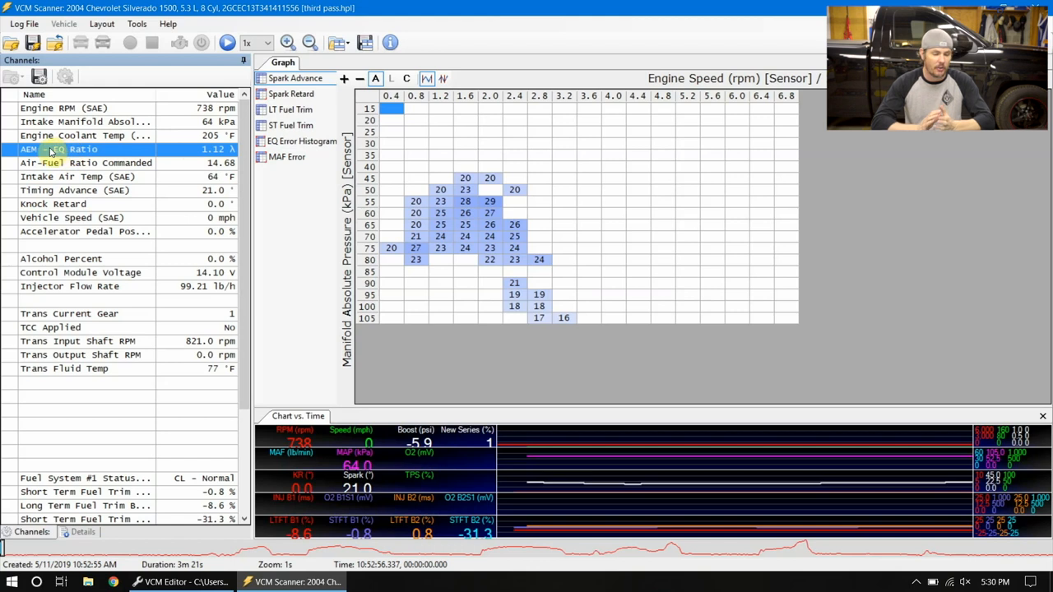
pyautogui.click(86, 162)
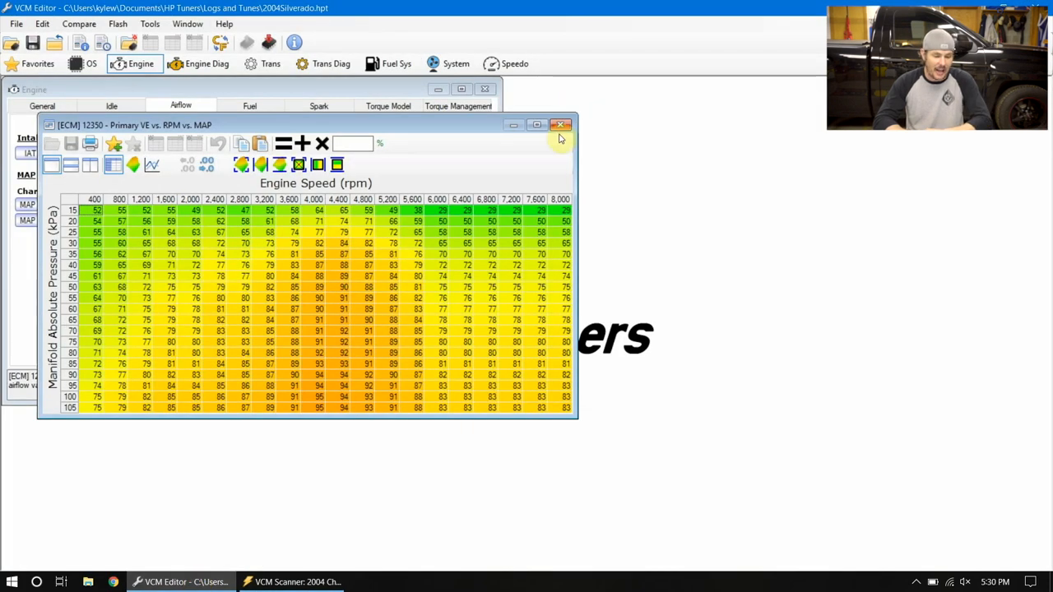
# Step: Close the VE table, confirm Stoich AFR reads 14.681, and return to General fuel settings
pyautogui.click(561, 125)
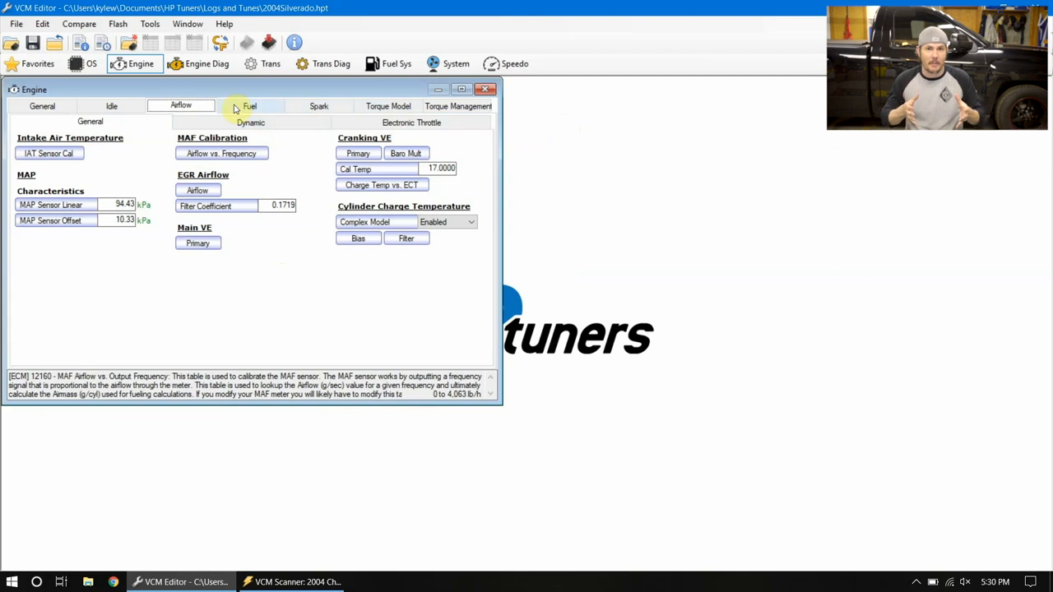
pyautogui.click(249, 106)
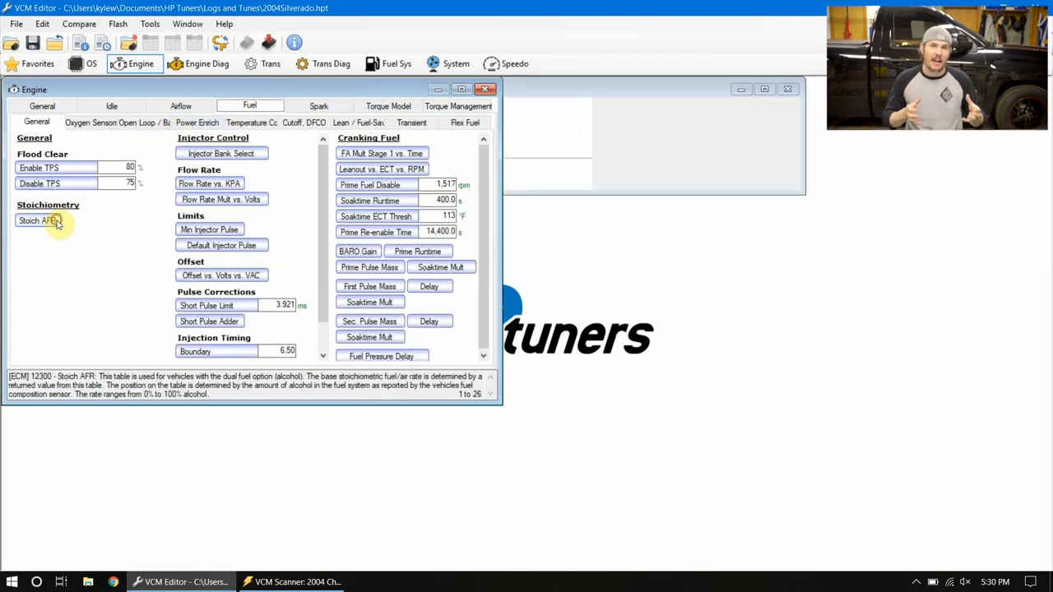
pyautogui.doubleClick(40, 220)
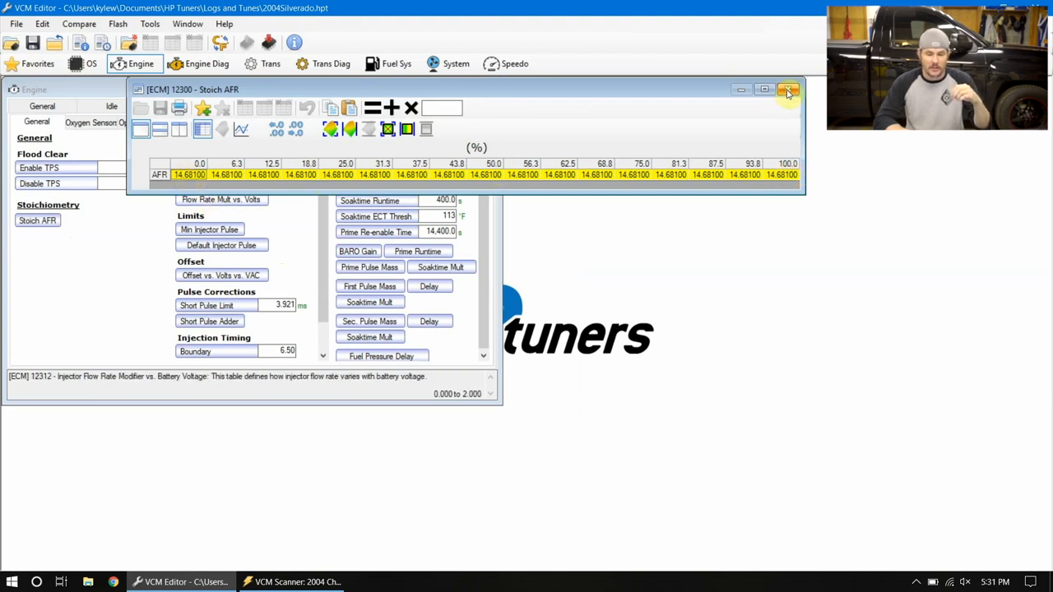
pyautogui.moveTo(784, 91)
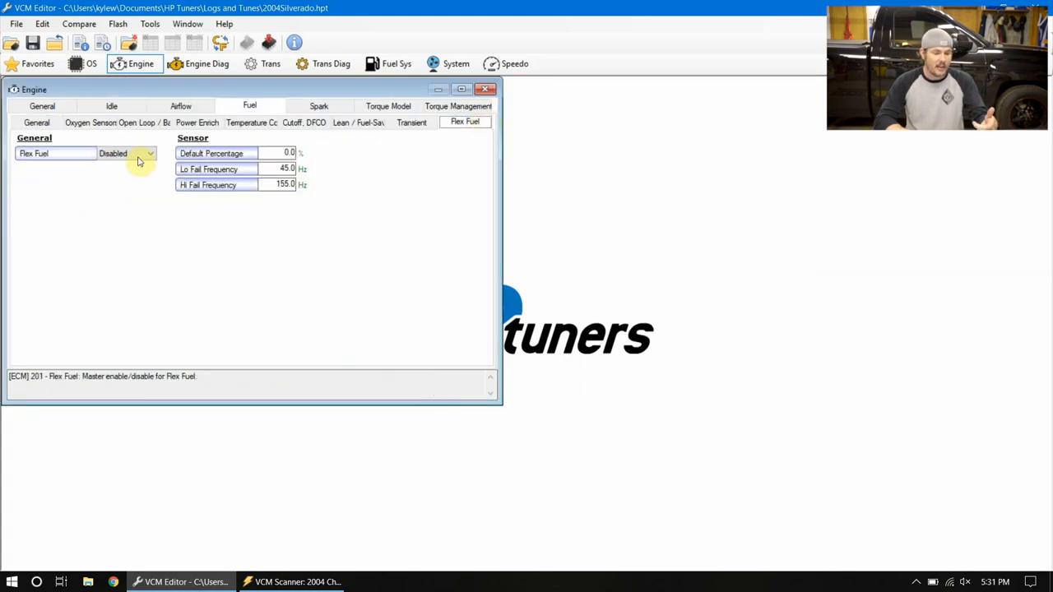
pyautogui.click(37, 123)
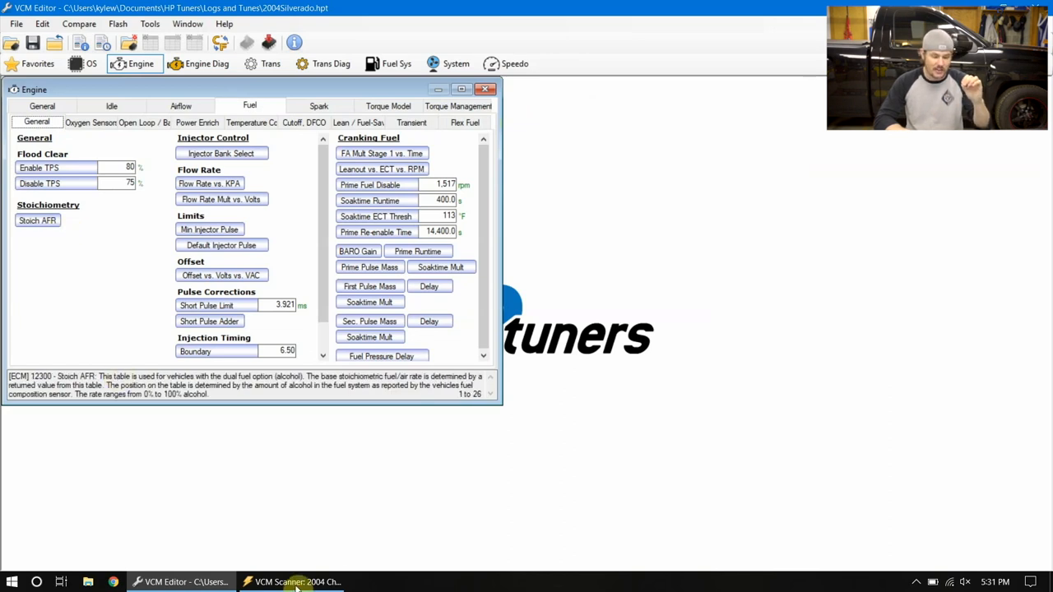
pyautogui.moveTo(296, 581)
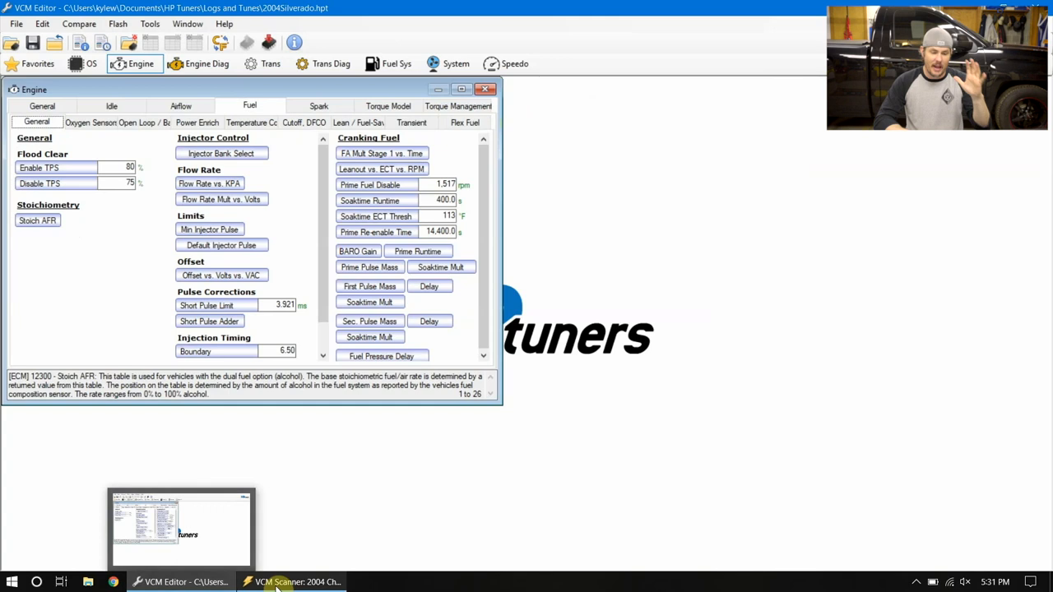
# Step: Switch back to the VCM Scanner third-pass log, where commanded AFR reads 14.68
pyautogui.click(283, 582)
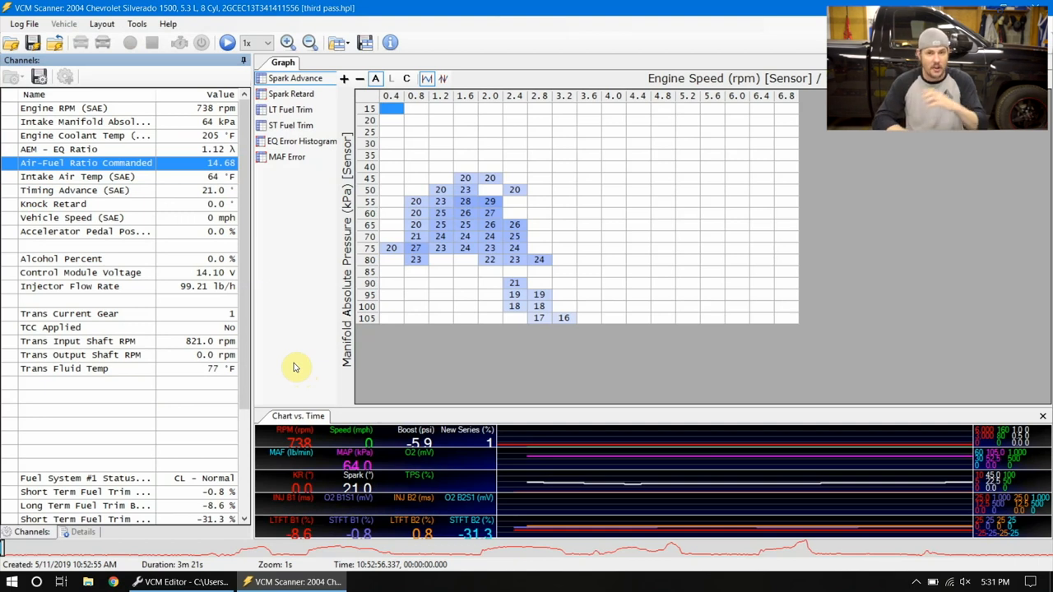
pyautogui.moveTo(268, 357)
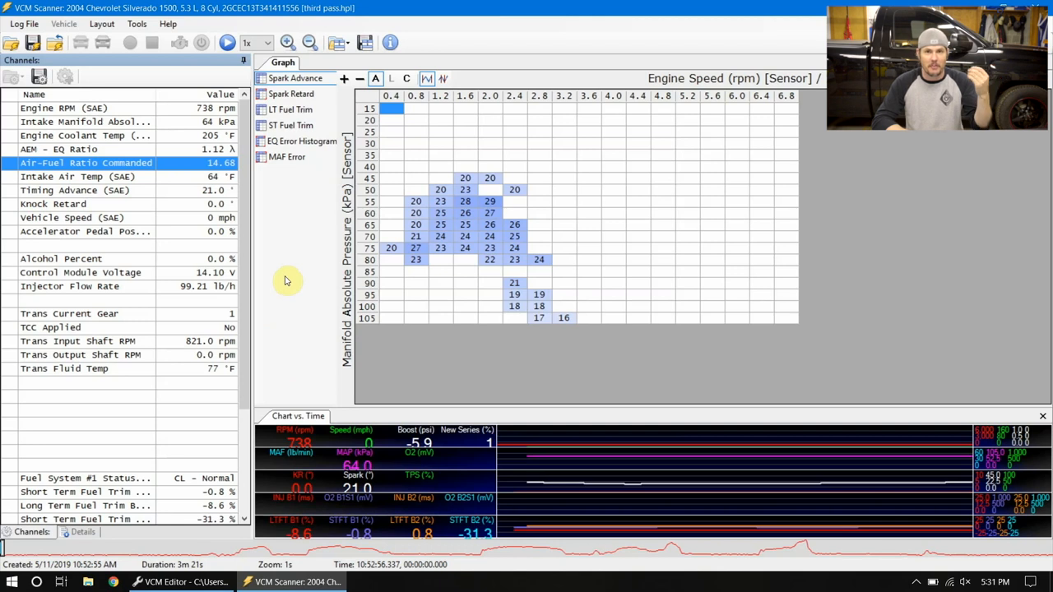
pyautogui.moveTo(289, 279)
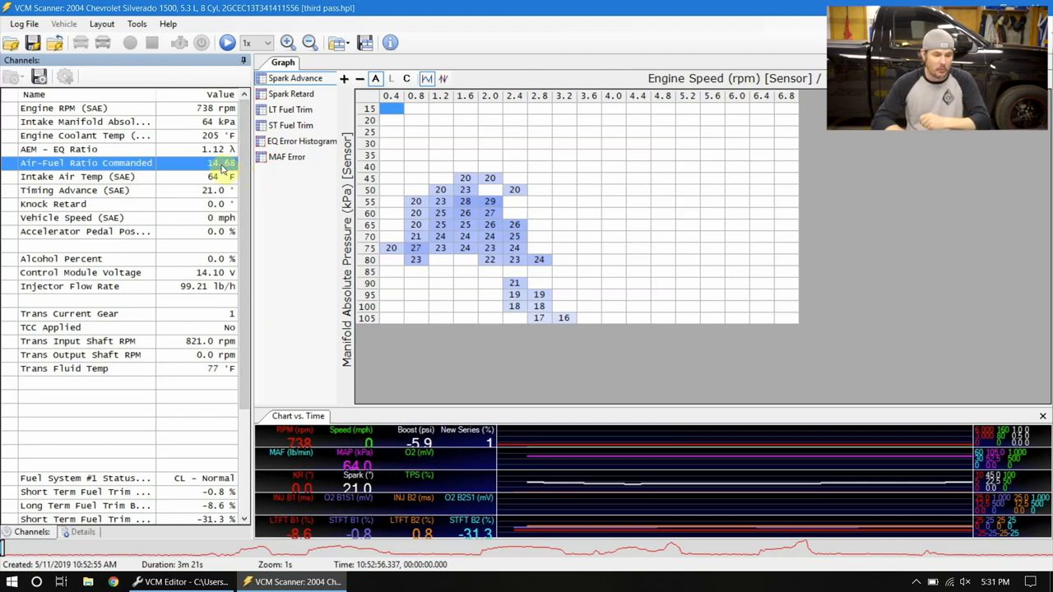
pyautogui.moveTo(182, 99)
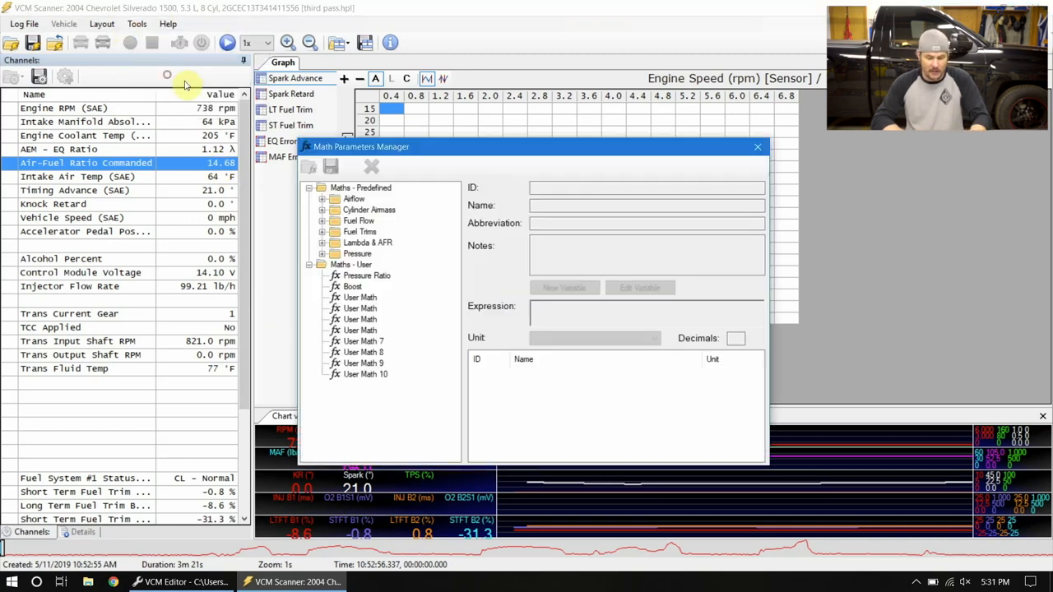
# Step: Select the first empty User Math entry, ID 61002, under Maths - User
pyautogui.click(360, 297)
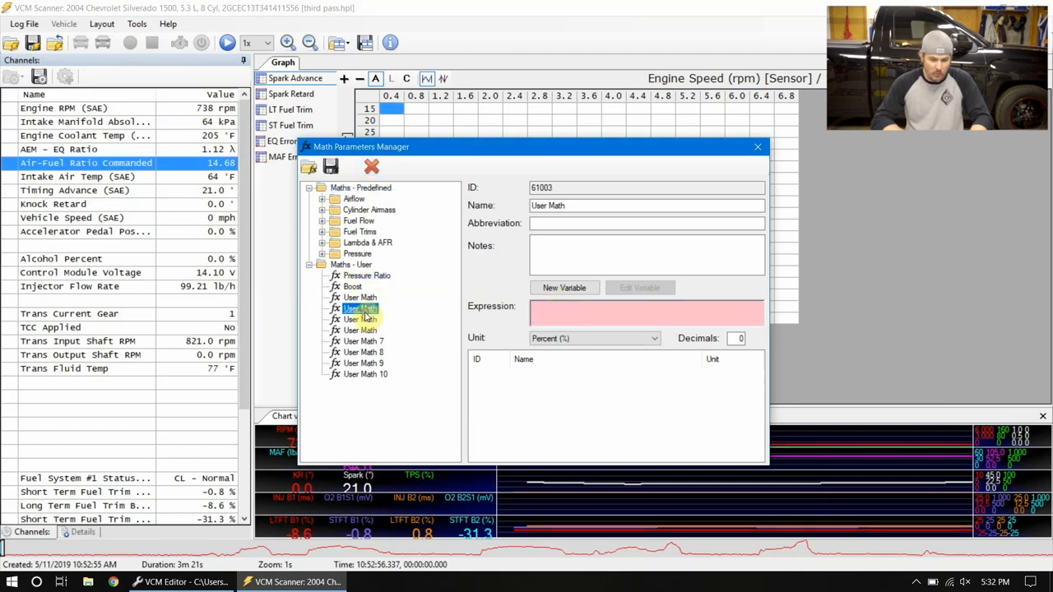
pyautogui.click(361, 297)
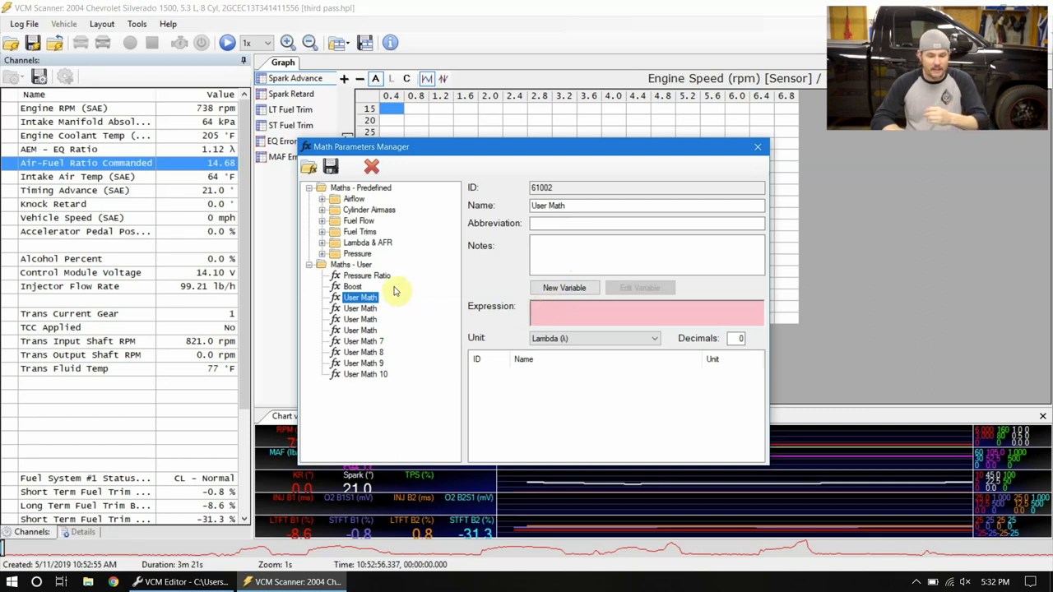
pyautogui.moveTo(372, 308)
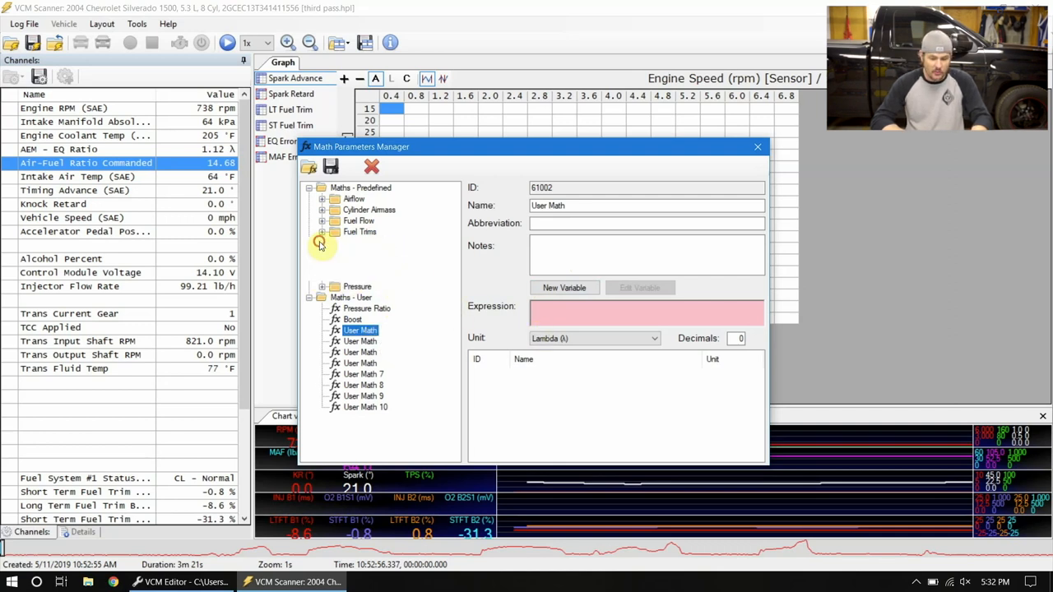
# Step: Load the predefined EQ Ratio Error formula and edit its commanded equivalence ratio variable [50118.238]
pyautogui.click(321, 241)
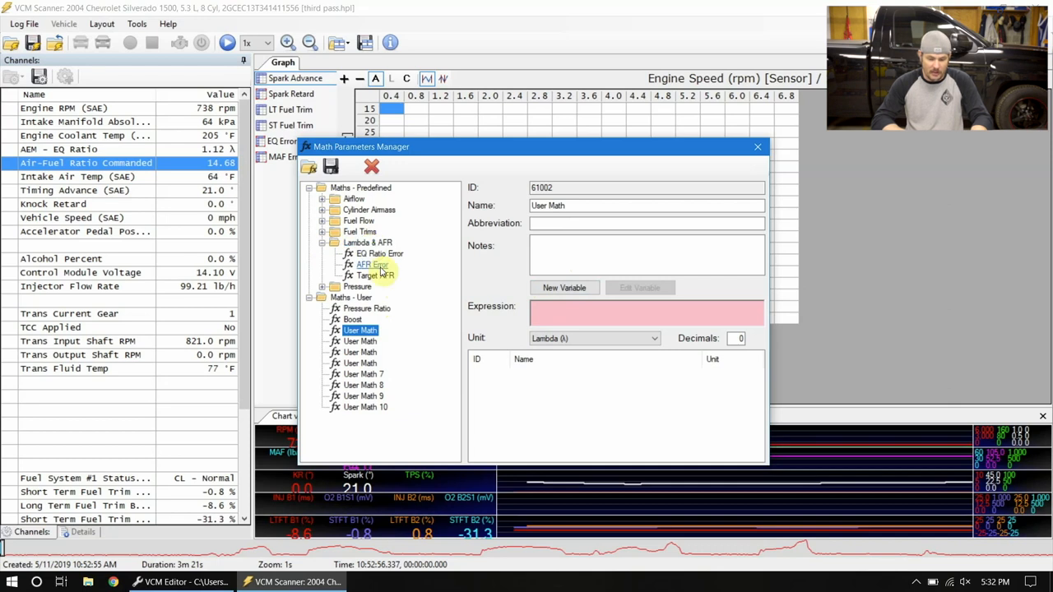
pyautogui.click(377, 253)
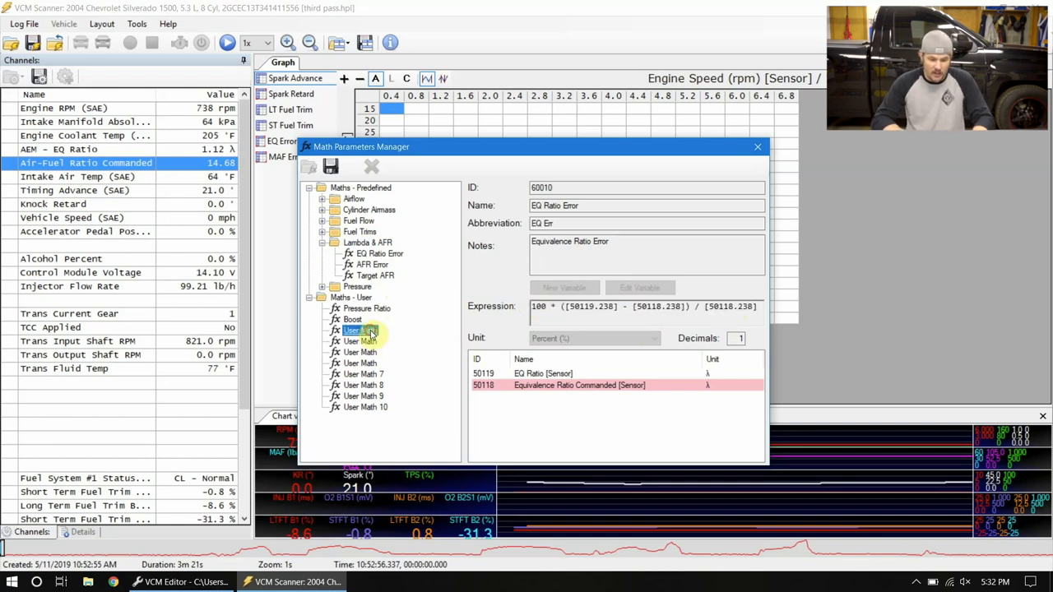
pyautogui.click(355, 330)
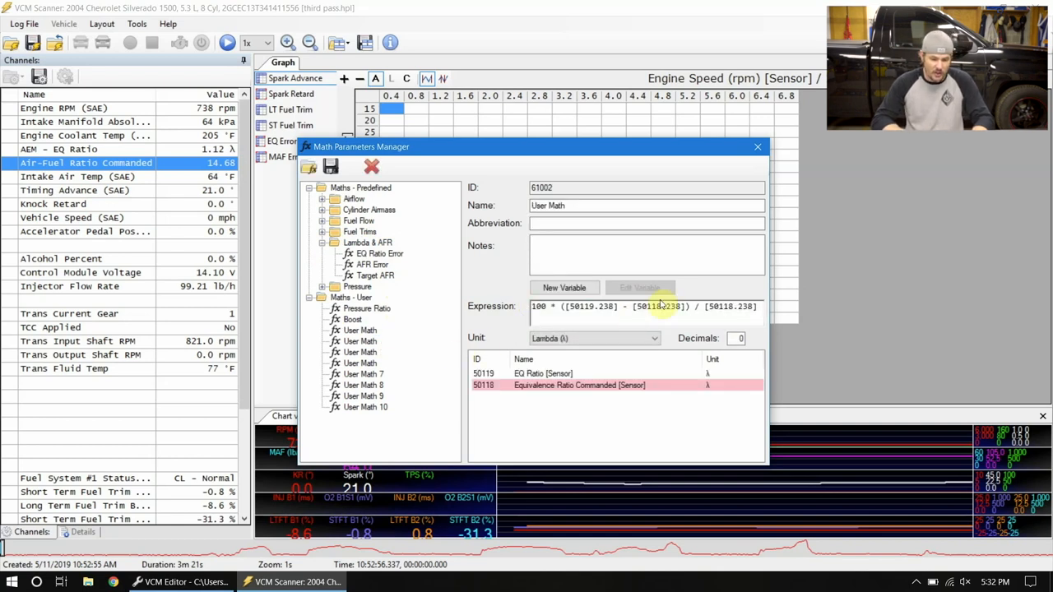
pyautogui.click(562, 372)
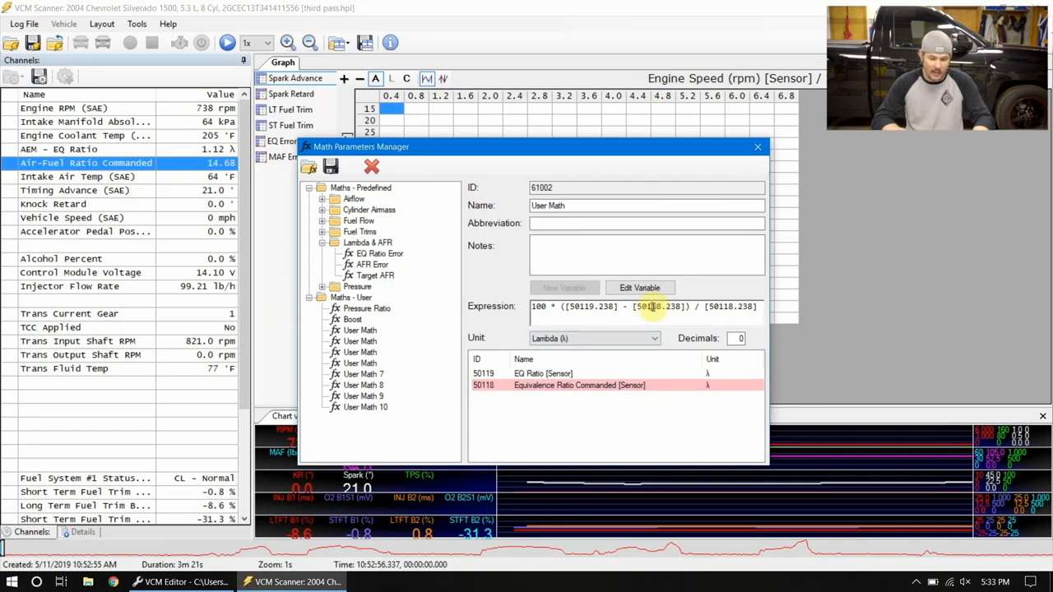
pyautogui.click(640, 287)
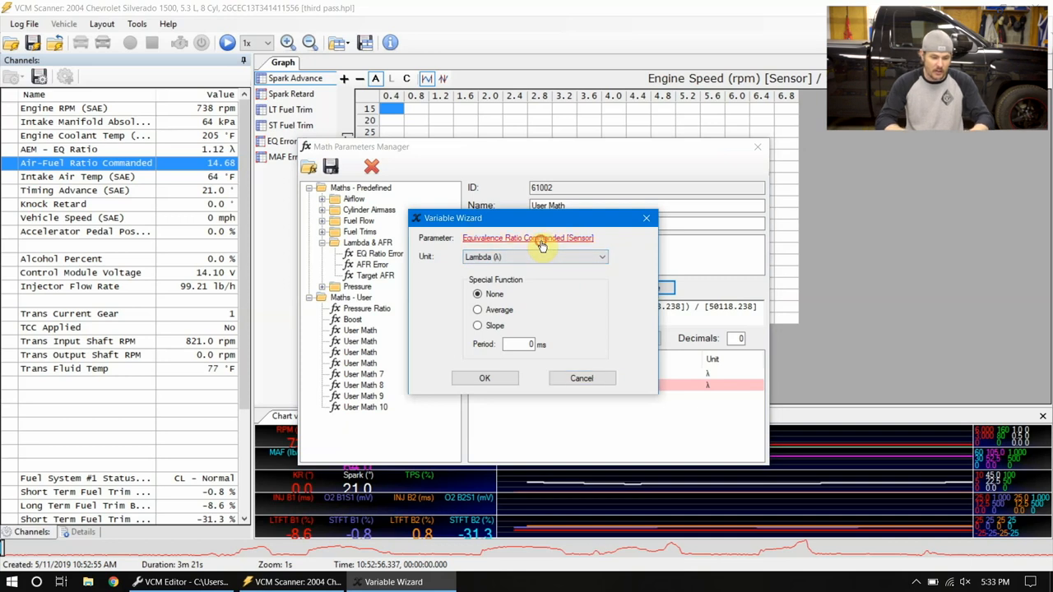
# Step: Replace the variable with Air-Fuel Ratio Commanded (ID 50121), accepting the generic sensor
pyautogui.click(528, 238)
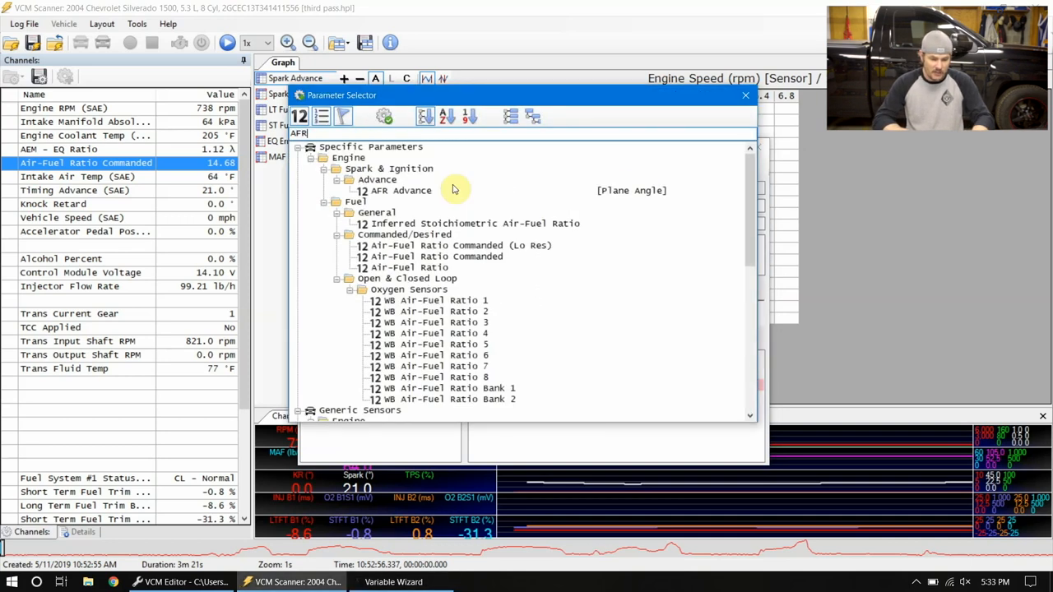
pyautogui.click(460, 245)
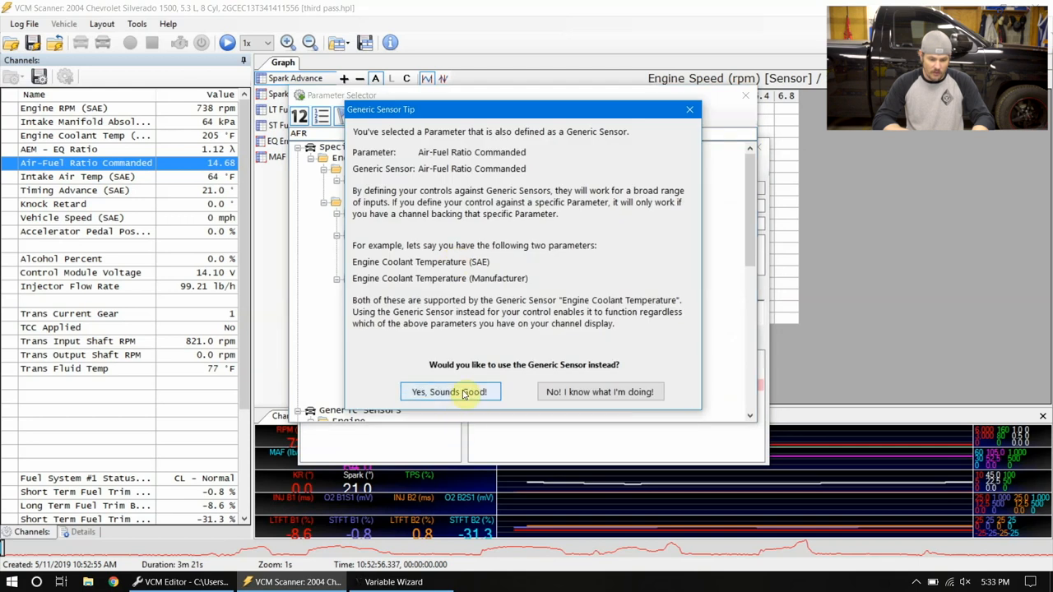
pyautogui.click(450, 391)
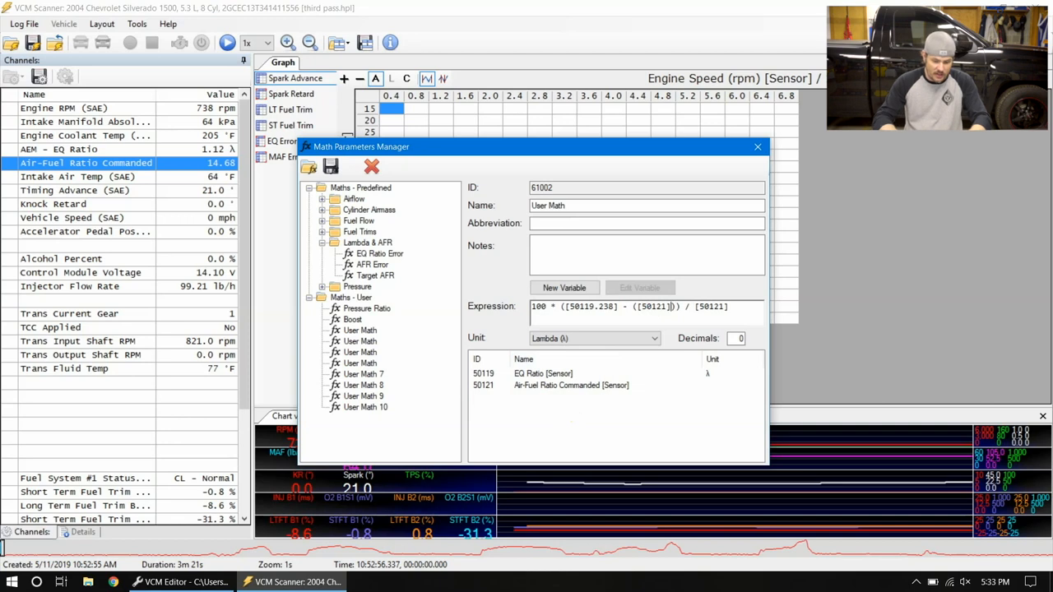
# Step: Append /14.68 to the [50121] references, name it 'AFR to EQ Error Ratio', and save
pyautogui.write('/14.68')
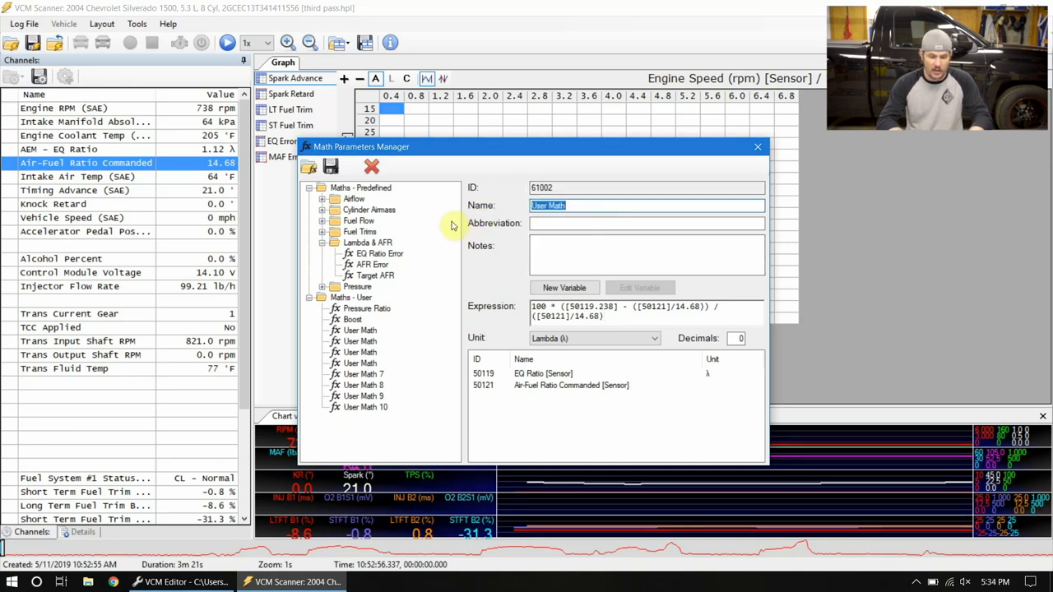
pyautogui.write('AFR to EQ')
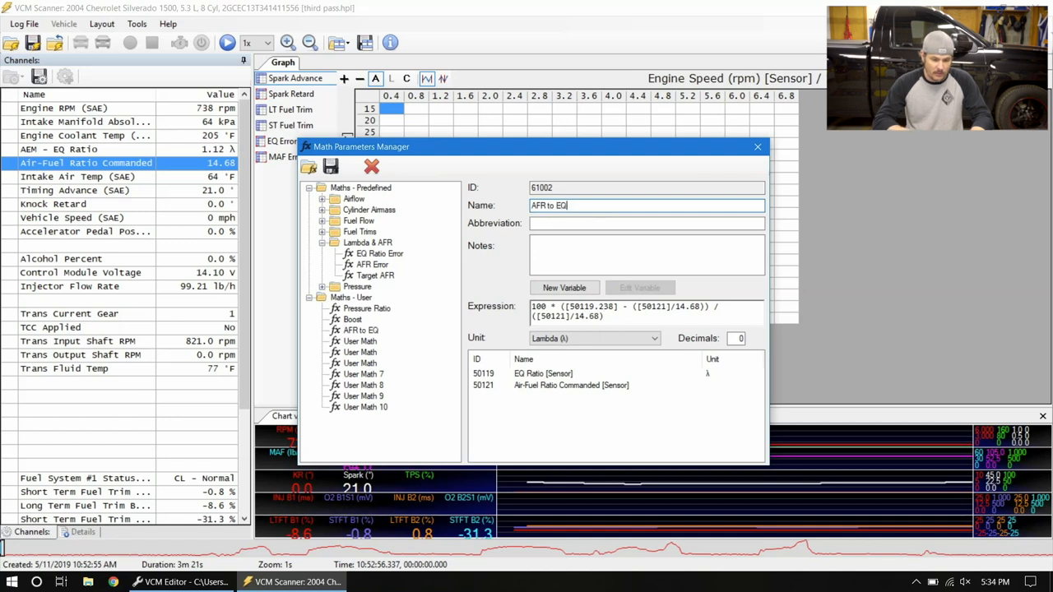
pyautogui.write('Error Ratio')
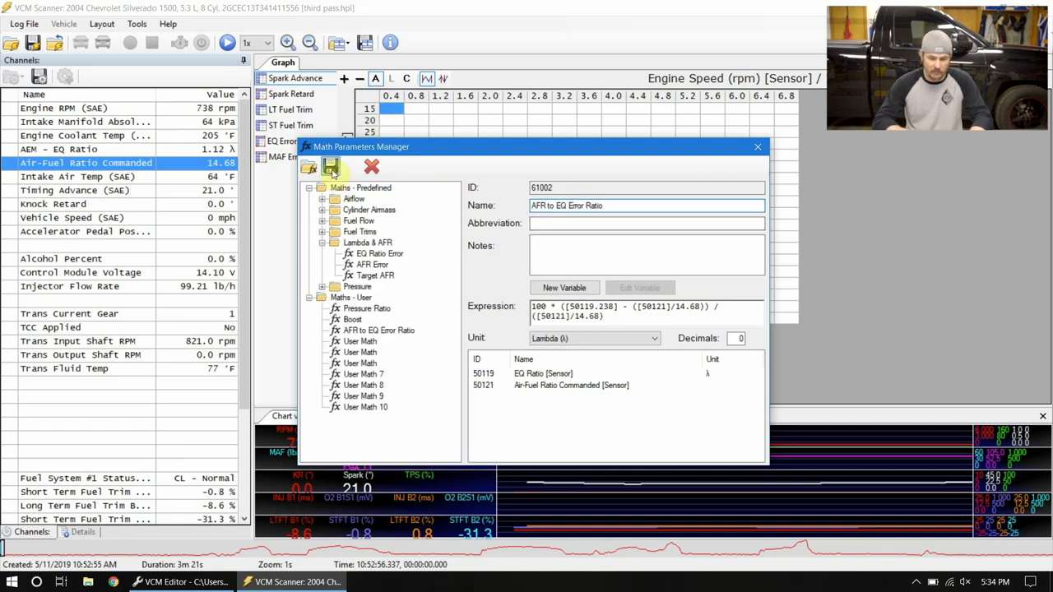
pyautogui.click(332, 167)
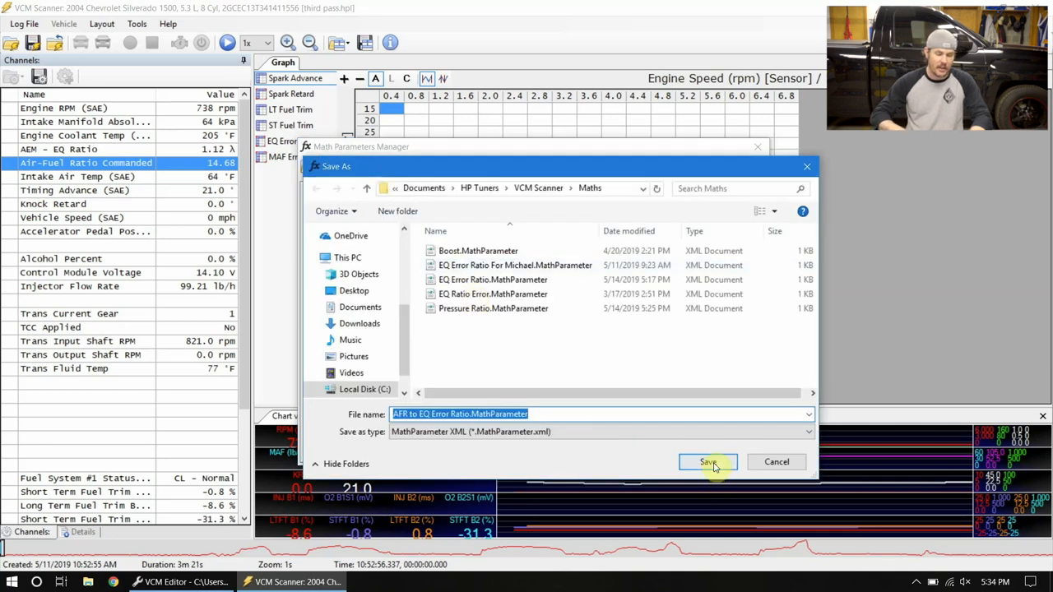
pyautogui.click(707, 461)
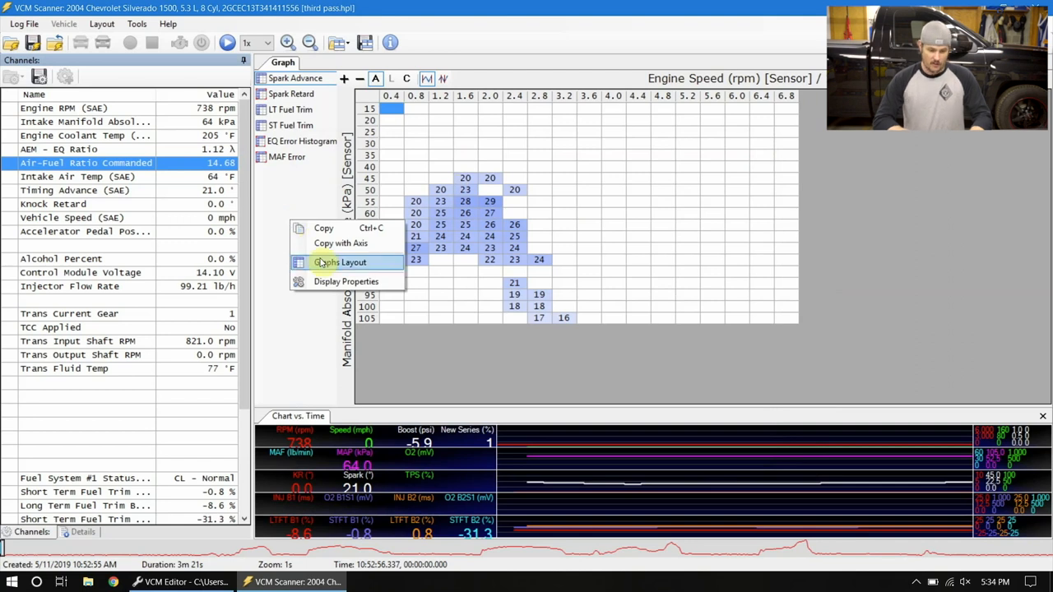
pyautogui.moveTo(347, 268)
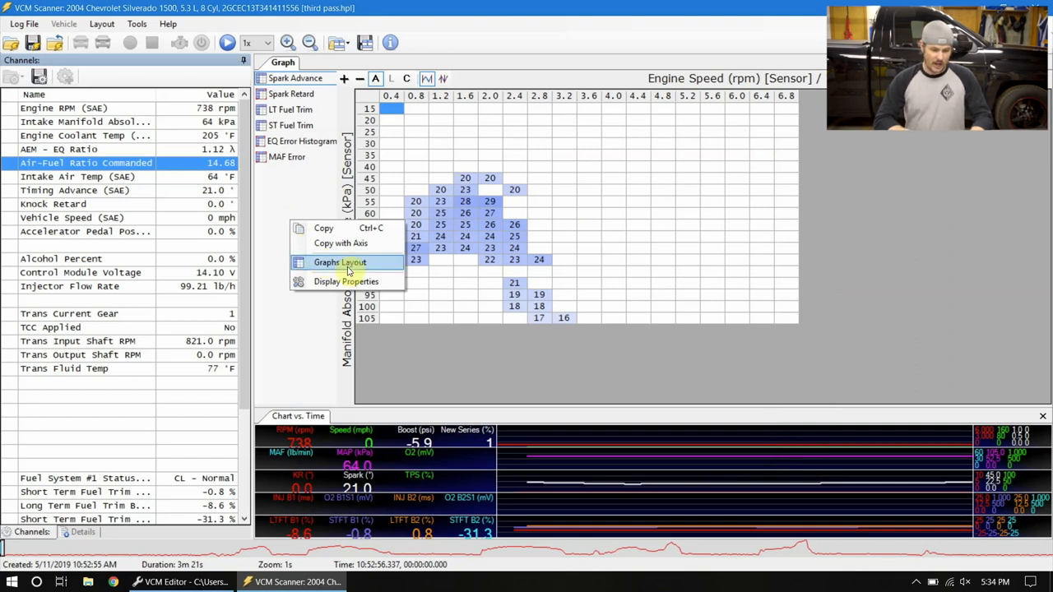
# Step: Add a graph labelled 'SD EQ Error' using AFR to EQ Error Ratio with 2 decimals
pyautogui.click(338, 262)
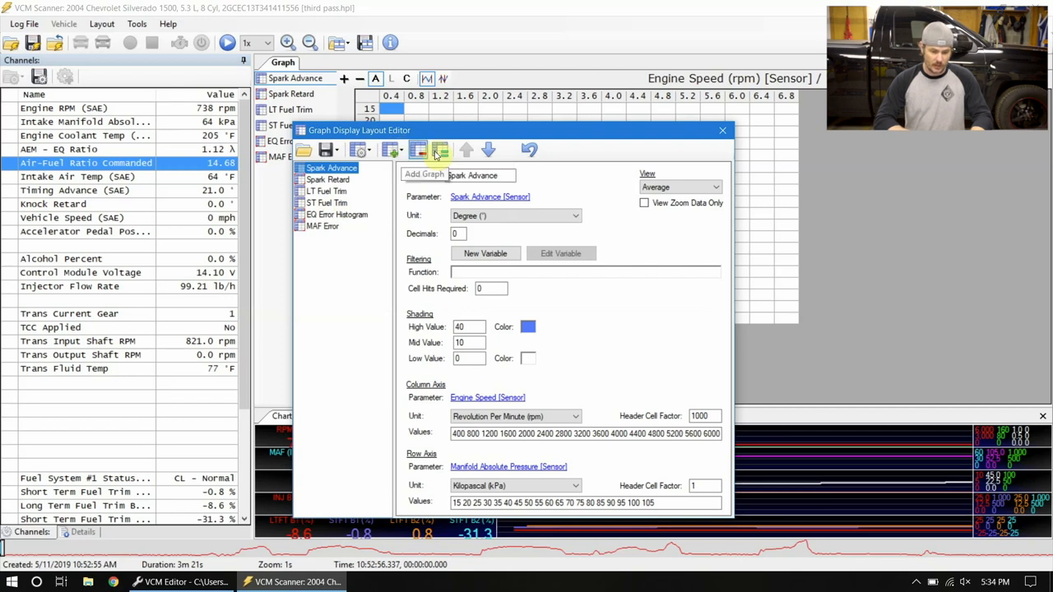
pyautogui.click(441, 149)
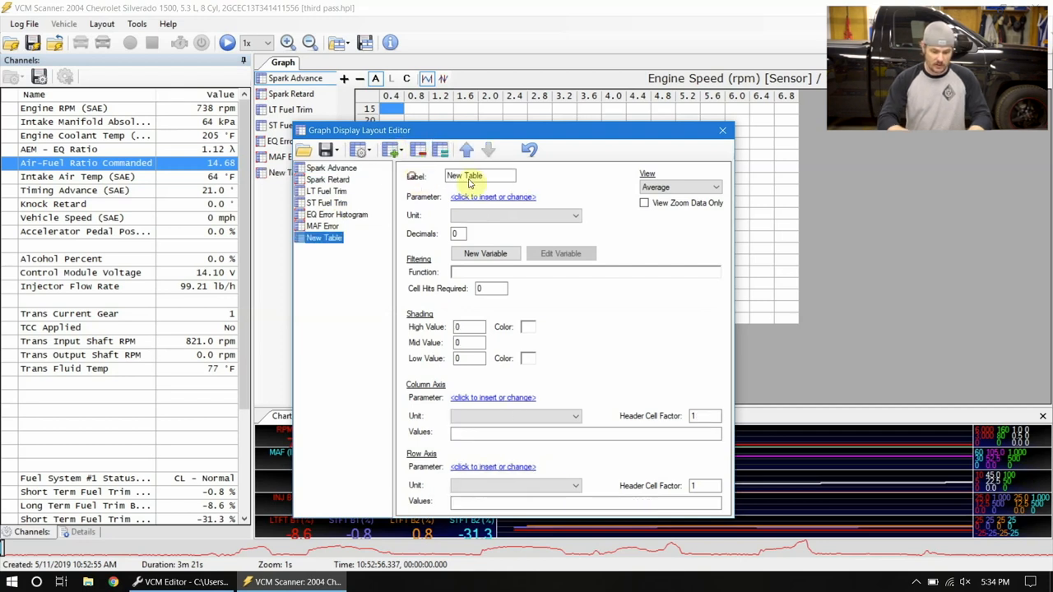
pyautogui.click(480, 176)
pyautogui.write('Sp')
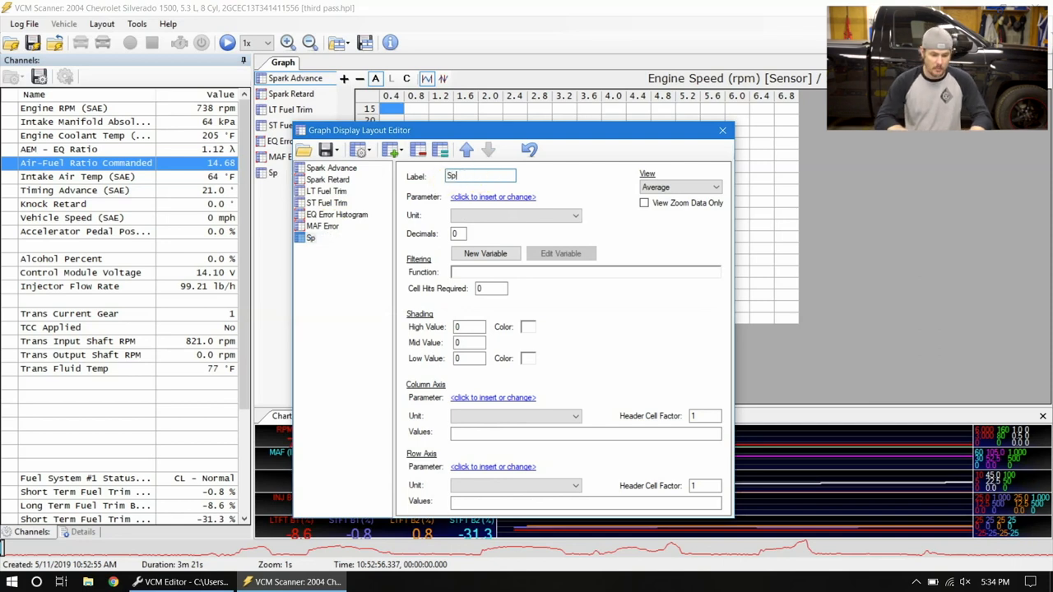
pyautogui.write('SD EQ Error')
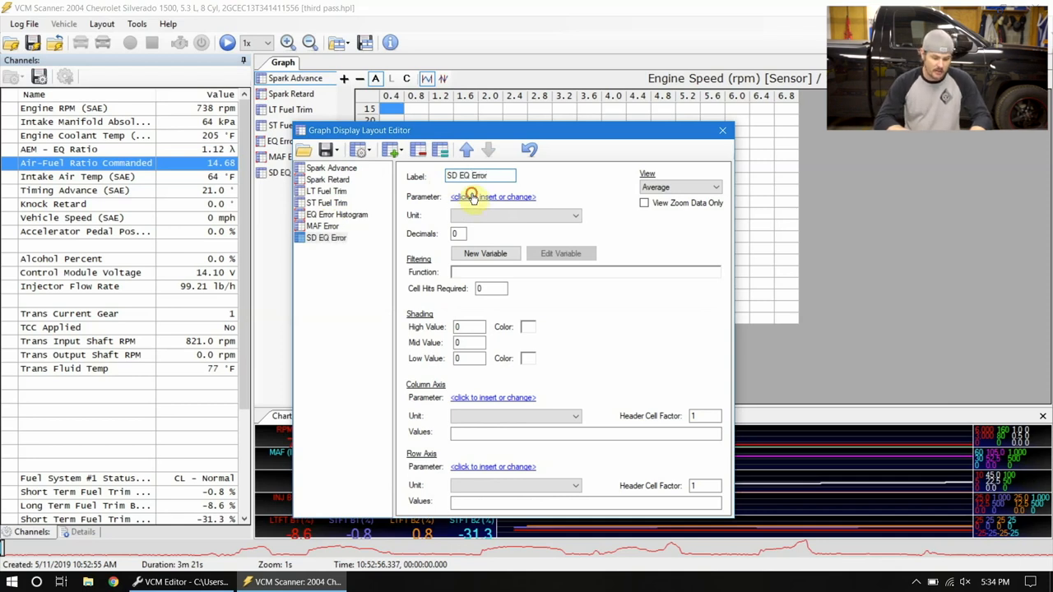
pyautogui.click(493, 197)
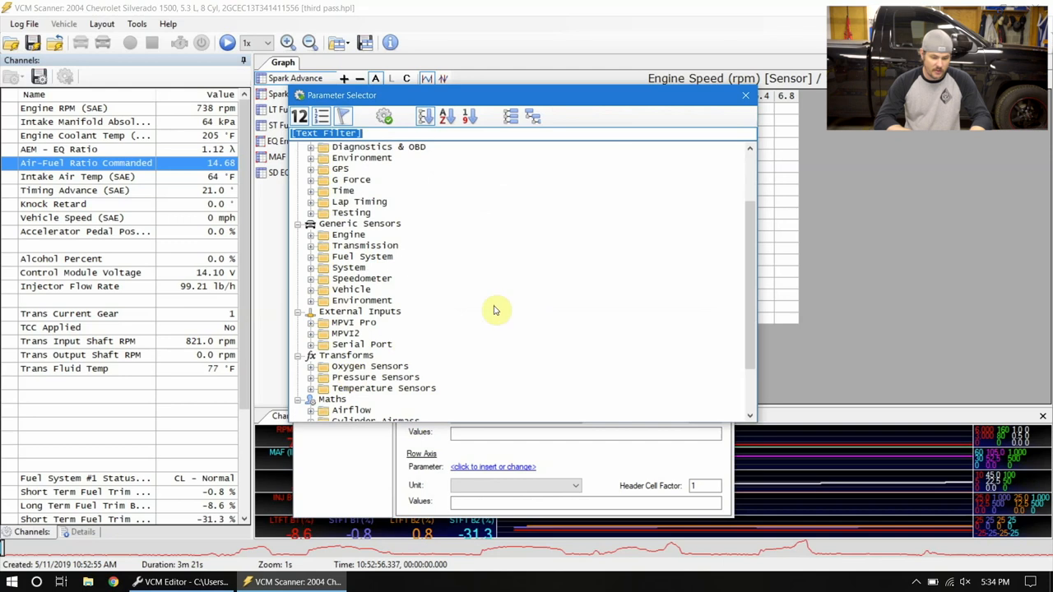
pyautogui.scroll(-3)
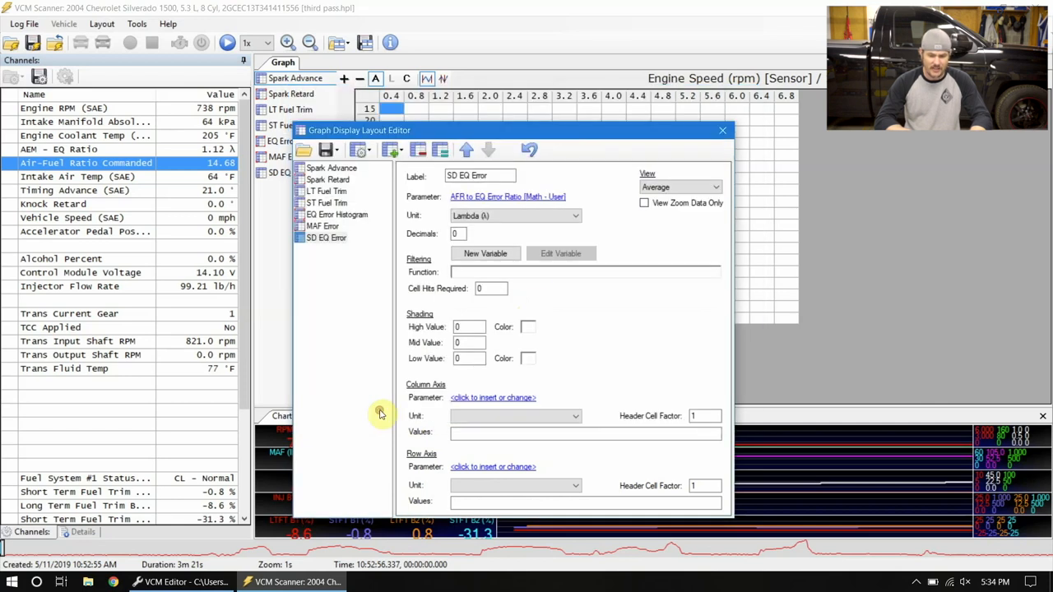
pyautogui.write('2')
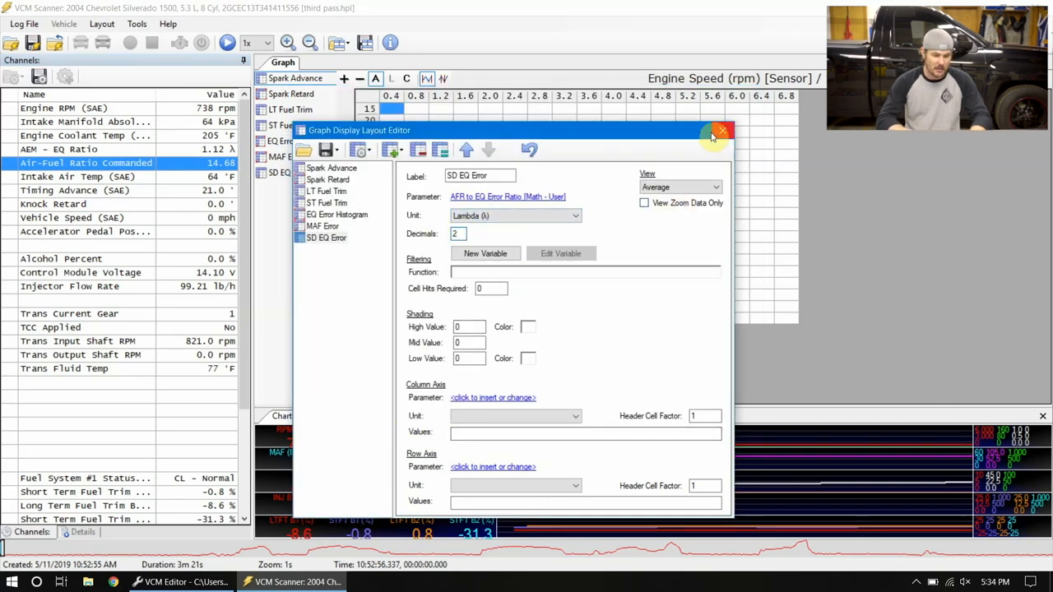
# Step: Close the graph layout editor and review the new math under Tools > Math Parameters
pyautogui.click(720, 132)
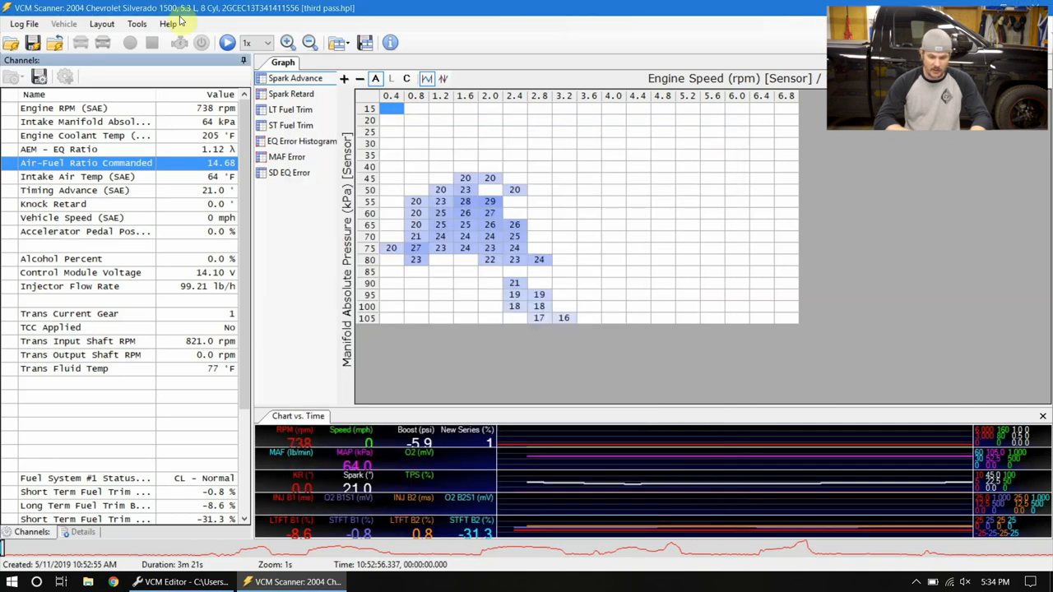
pyautogui.click(131, 23)
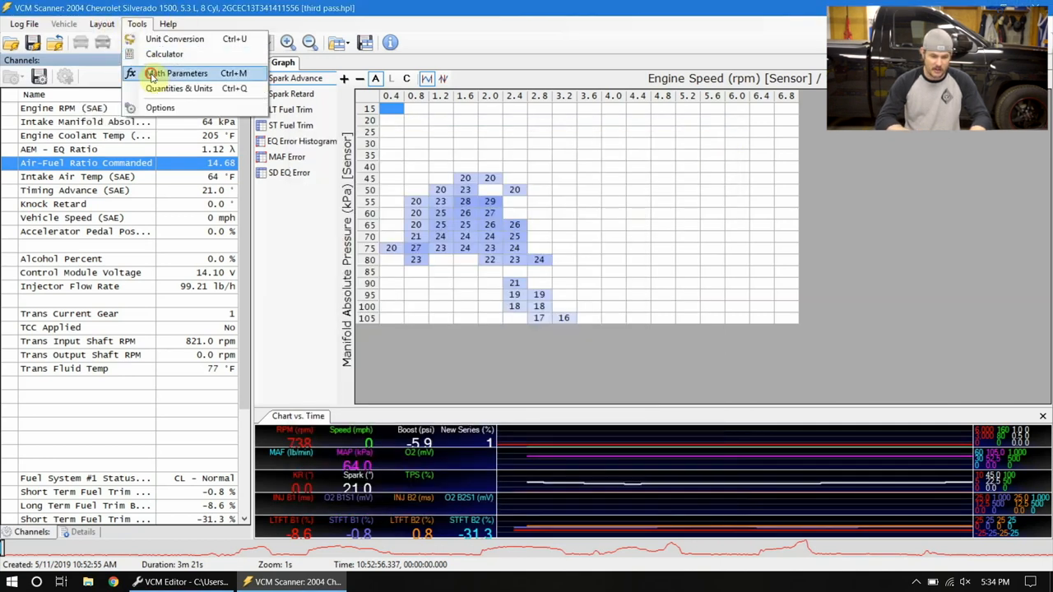
pyautogui.click(184, 61)
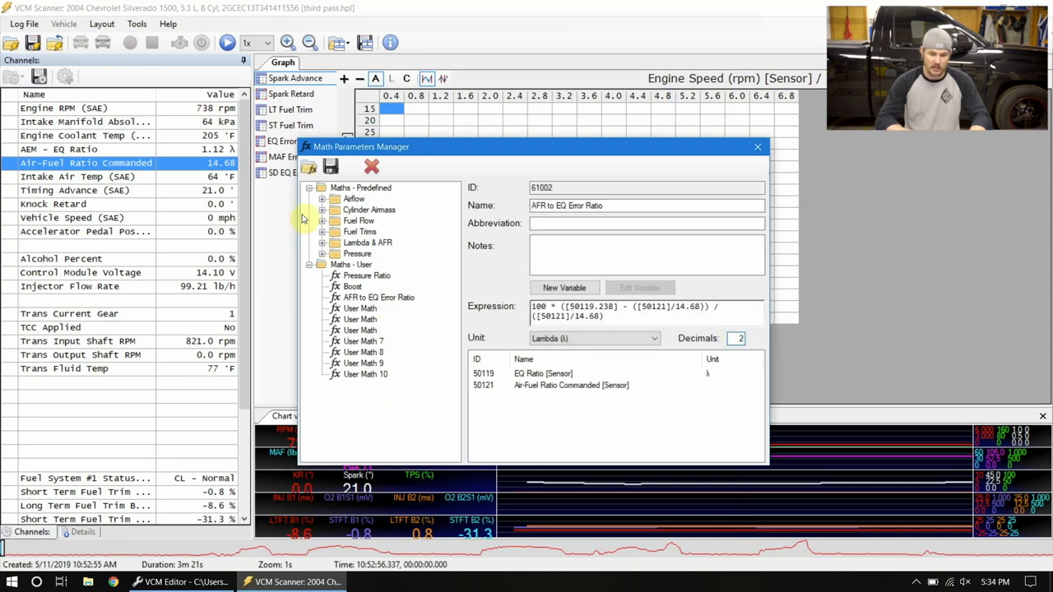
pyautogui.click(333, 166)
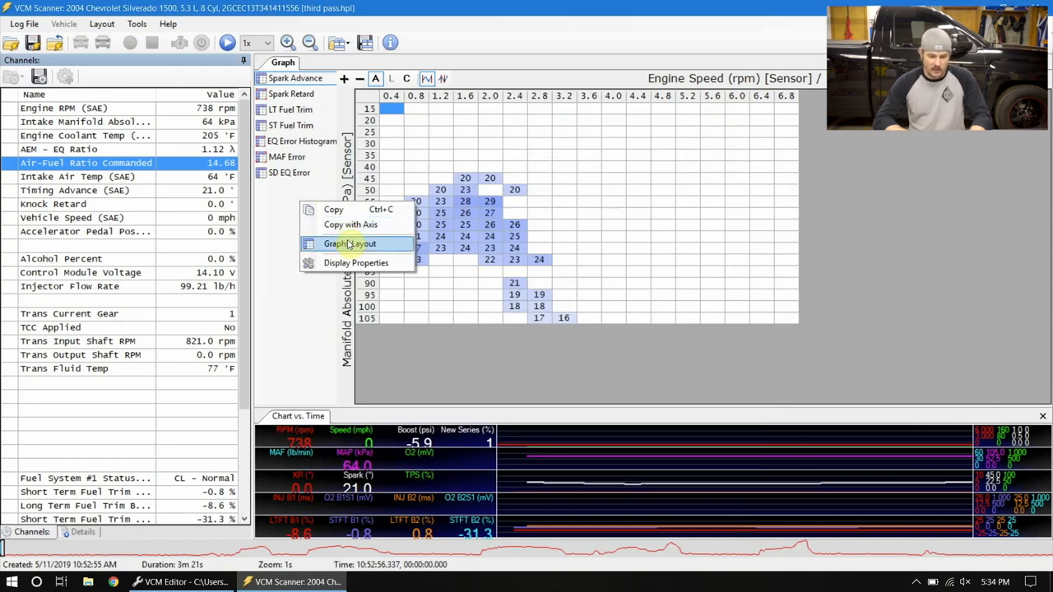
# Step: Give SD EQ Error 5 required cell hits, with high values shaded red and low values green
pyautogui.click(344, 243)
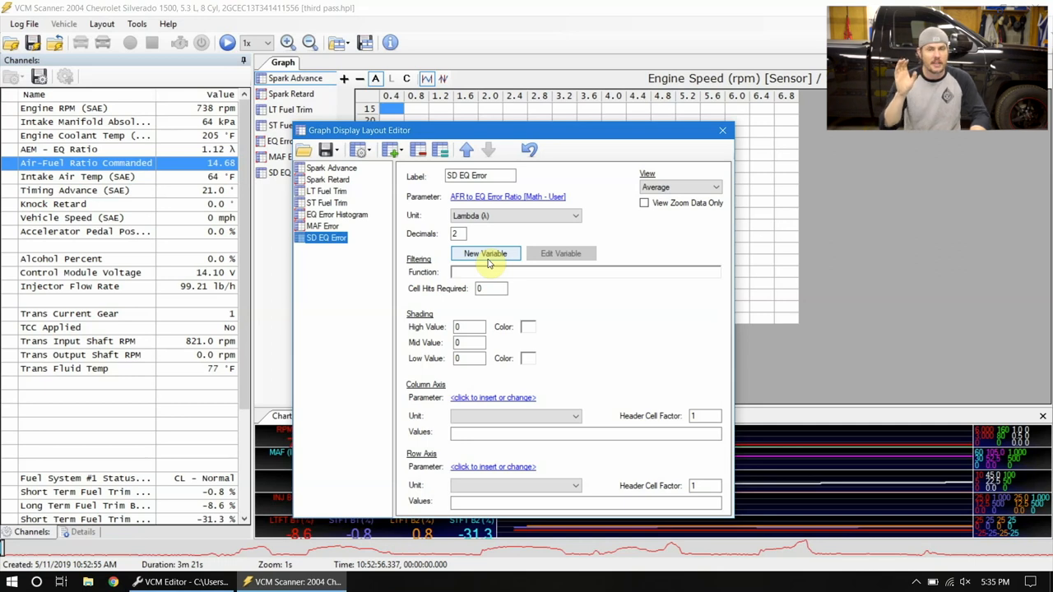
pyautogui.moveTo(692, 186)
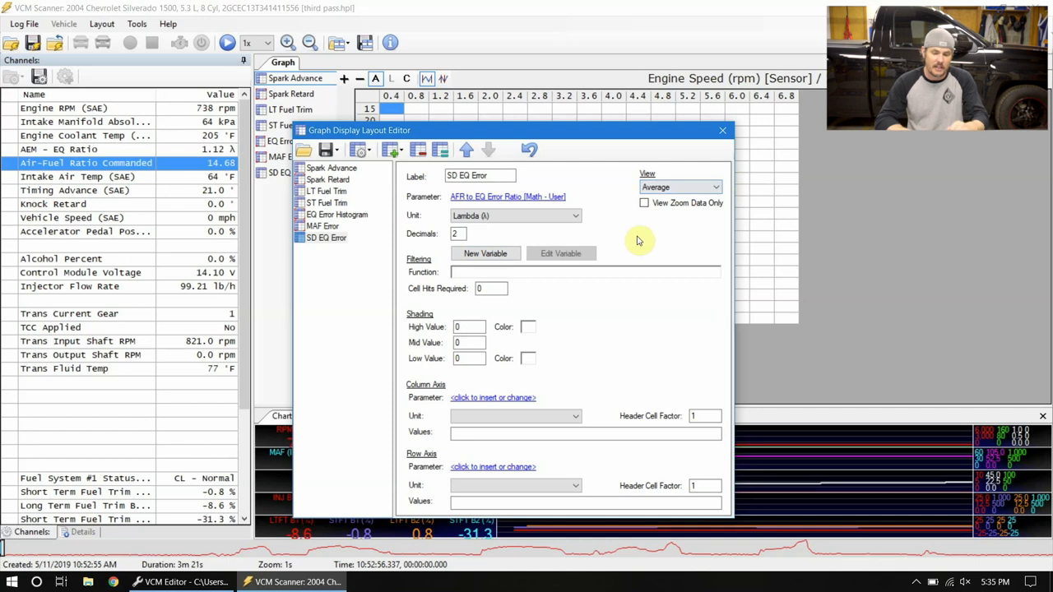
pyautogui.click(490, 288)
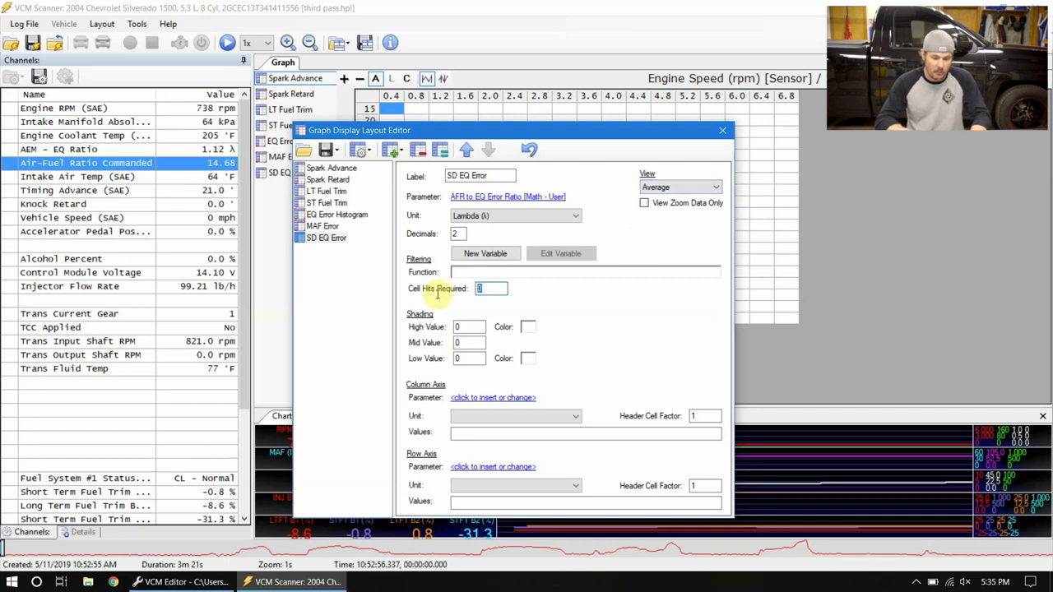
pyautogui.write('5')
pyautogui.click(470, 358)
pyautogui.write('10')
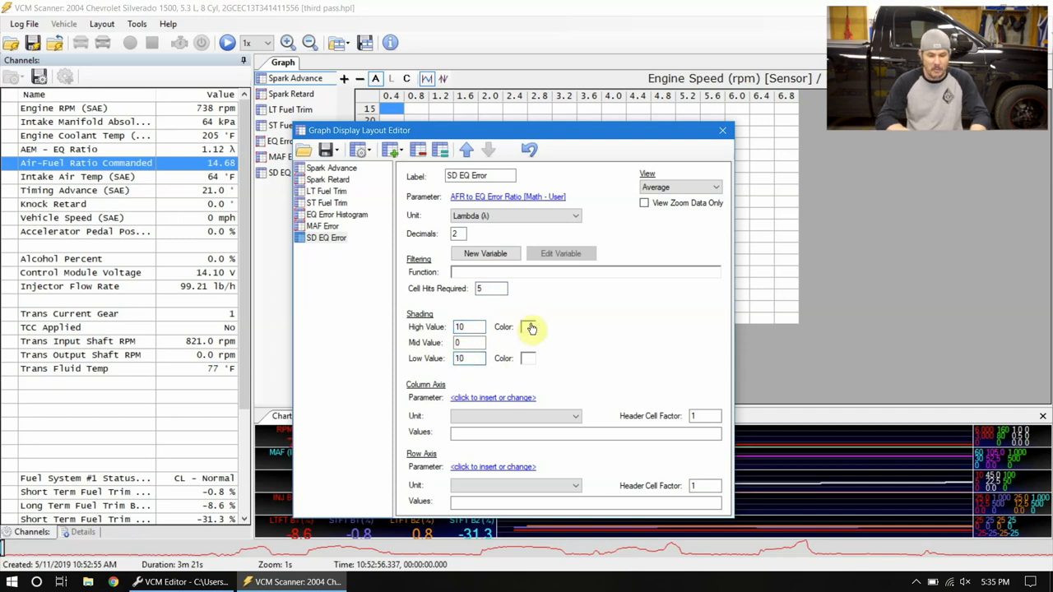
pyautogui.click(529, 328)
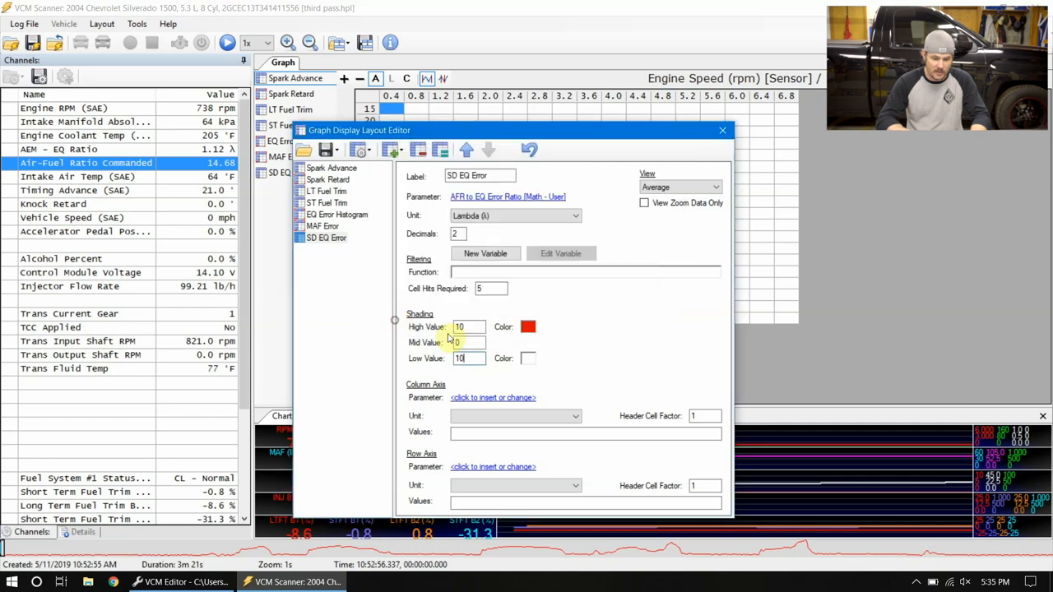
pyautogui.click(527, 358)
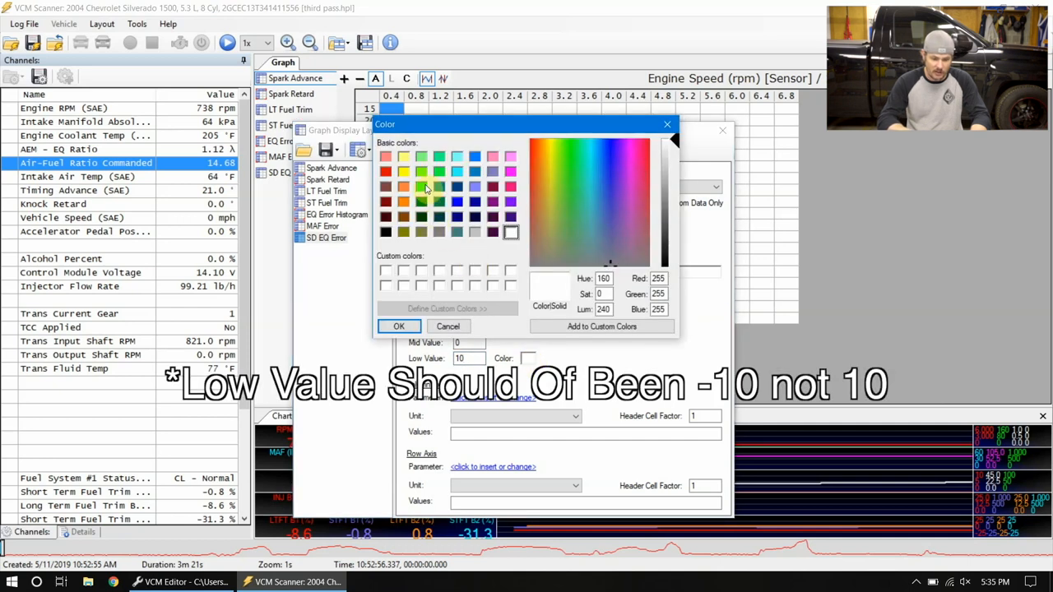
pyautogui.click(399, 326)
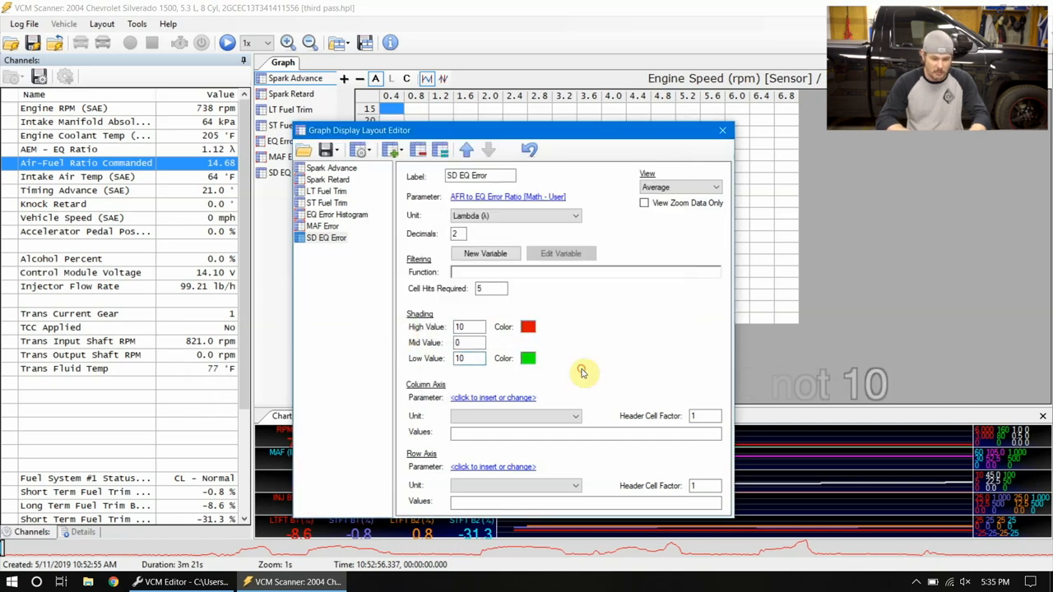
pyautogui.click(491, 397)
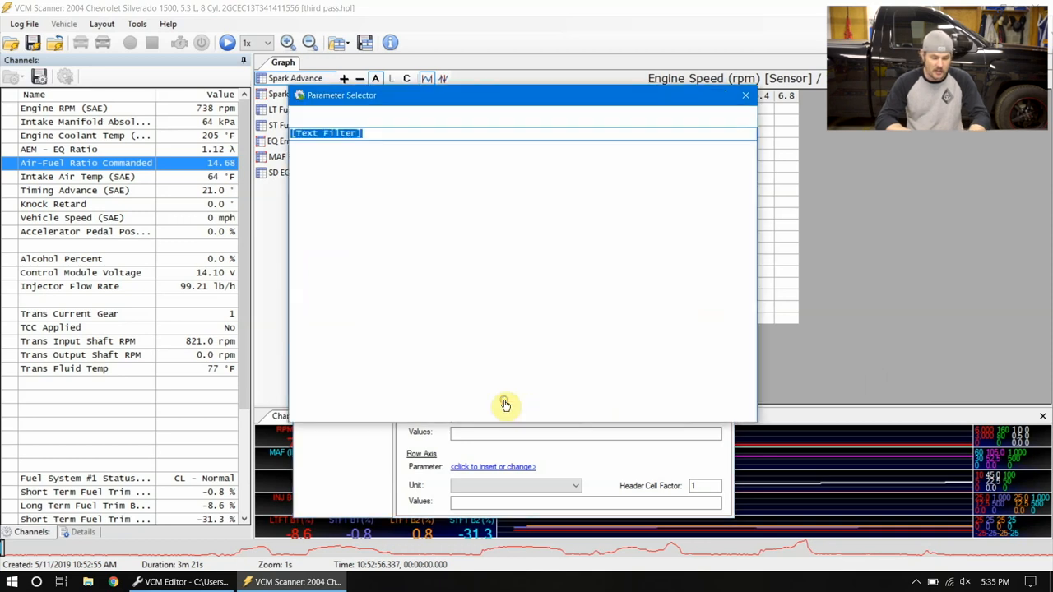
# Step: Set the axes to Engine Speed columns and Manifold Absolute Pressure rows in kilopascals
pyautogui.write('Engine')
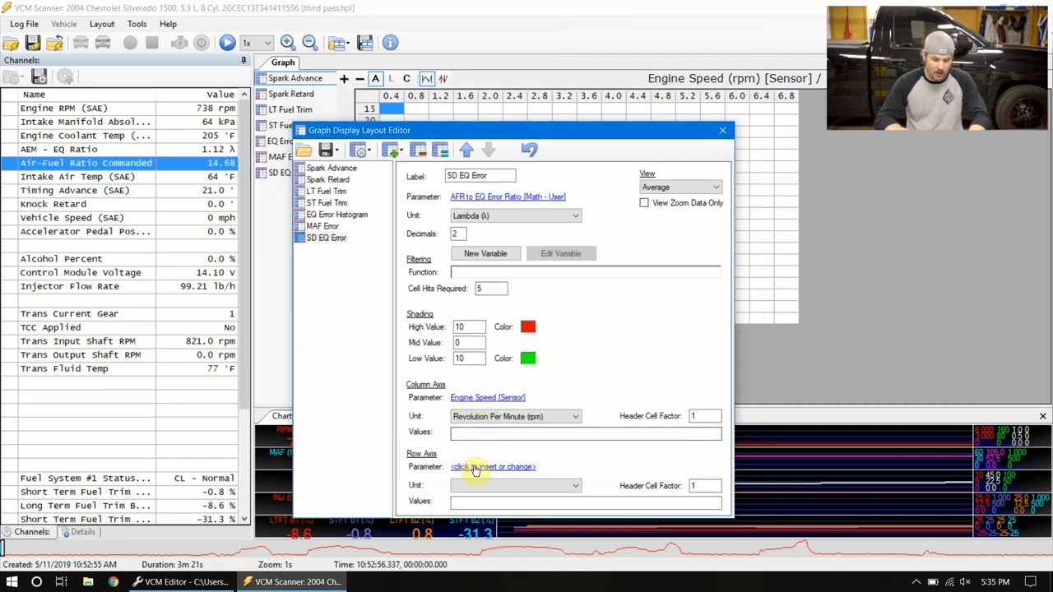
pyautogui.click(492, 466)
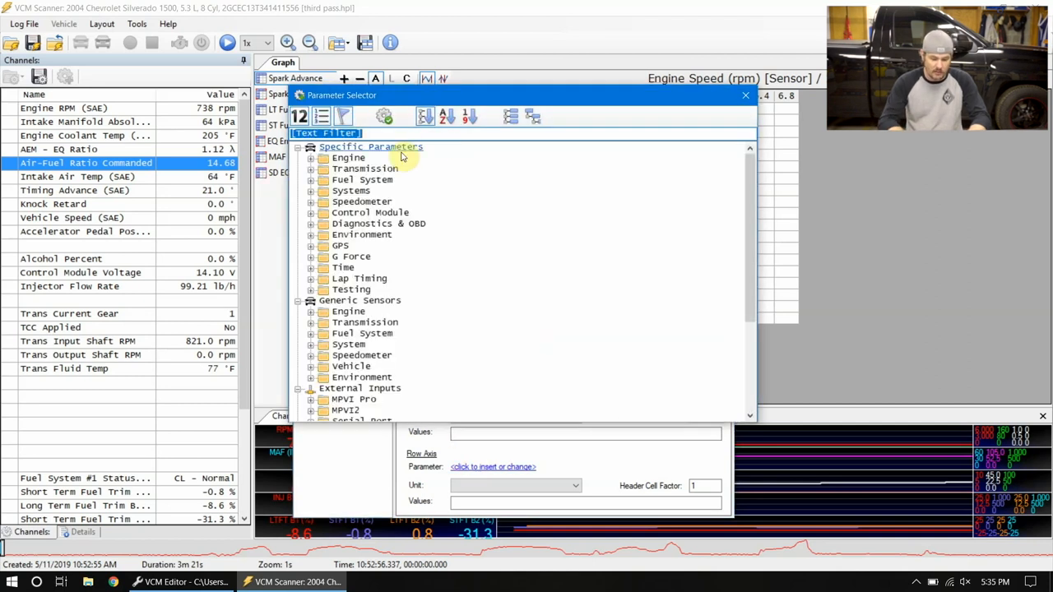
pyautogui.write('Man')
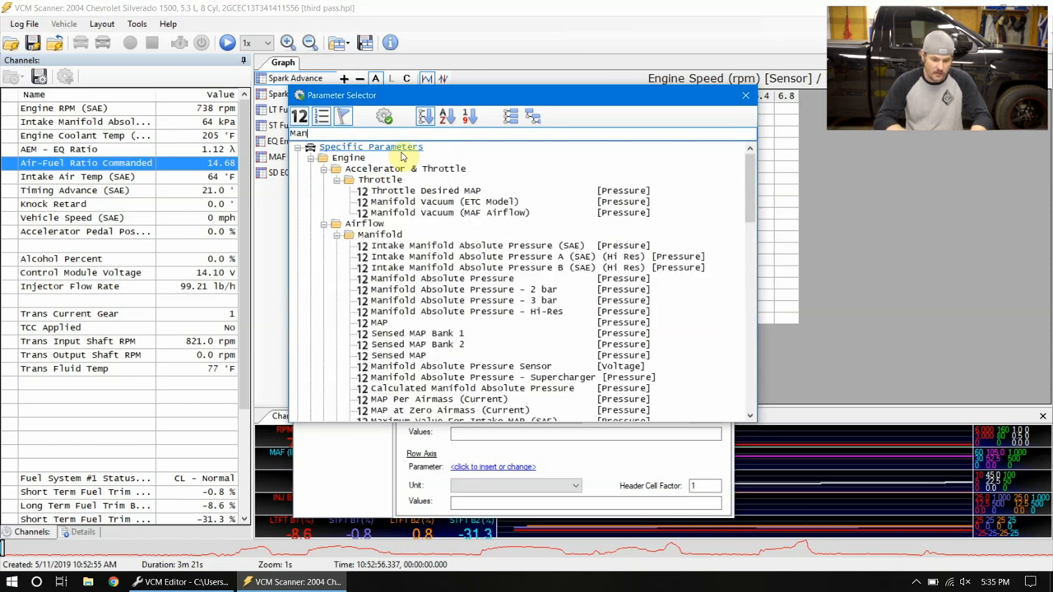
pyautogui.click(477, 245)
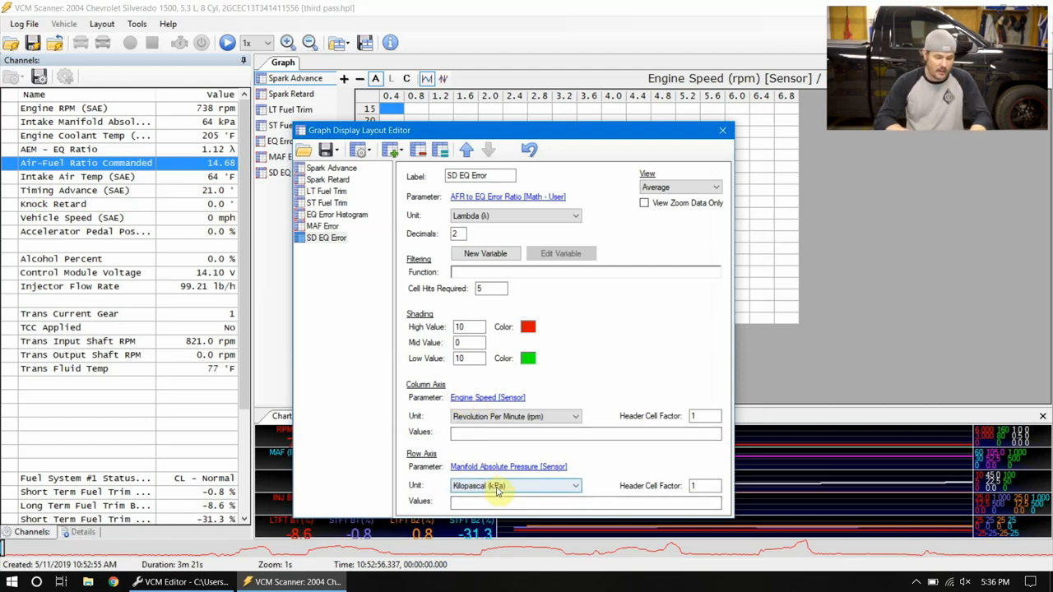
pyautogui.moveTo(473, 457)
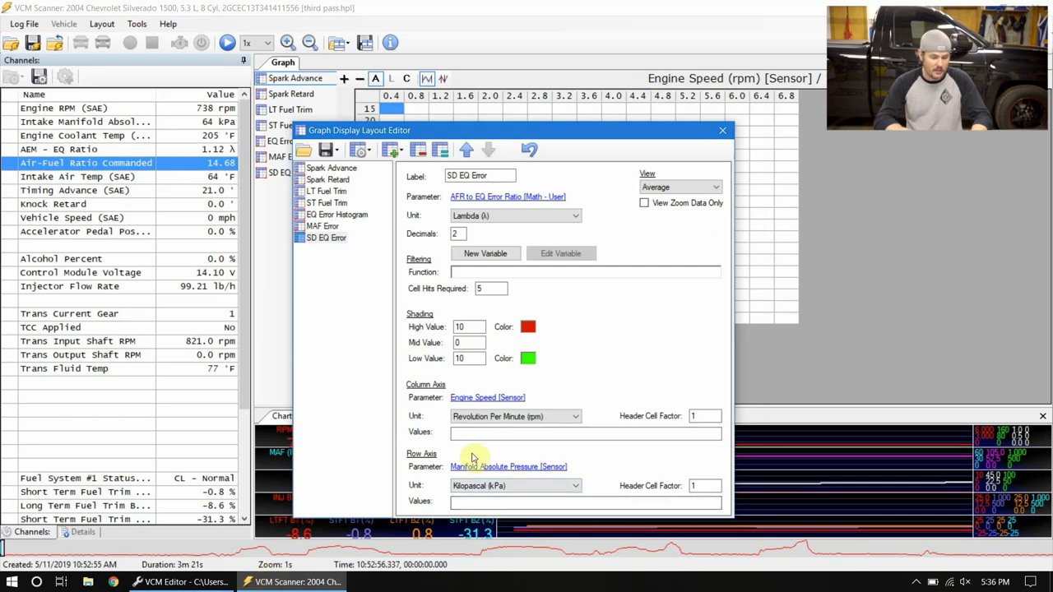
# Step: Copy the Main VE Primary table's rpm breakpoints into the graph's column values
pyautogui.click(177, 583)
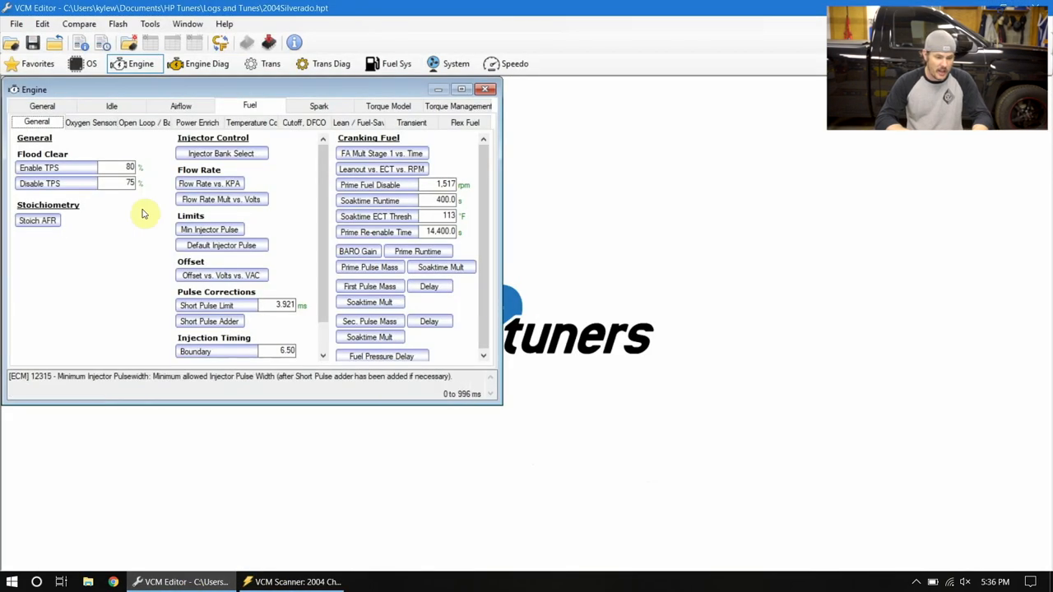
pyautogui.click(180, 106)
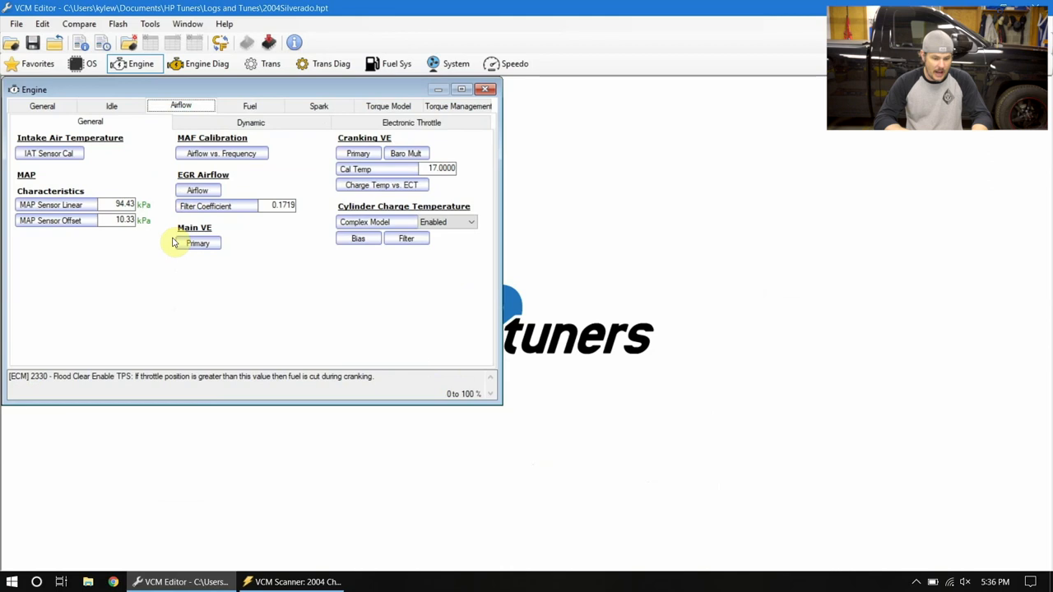
pyautogui.click(197, 243)
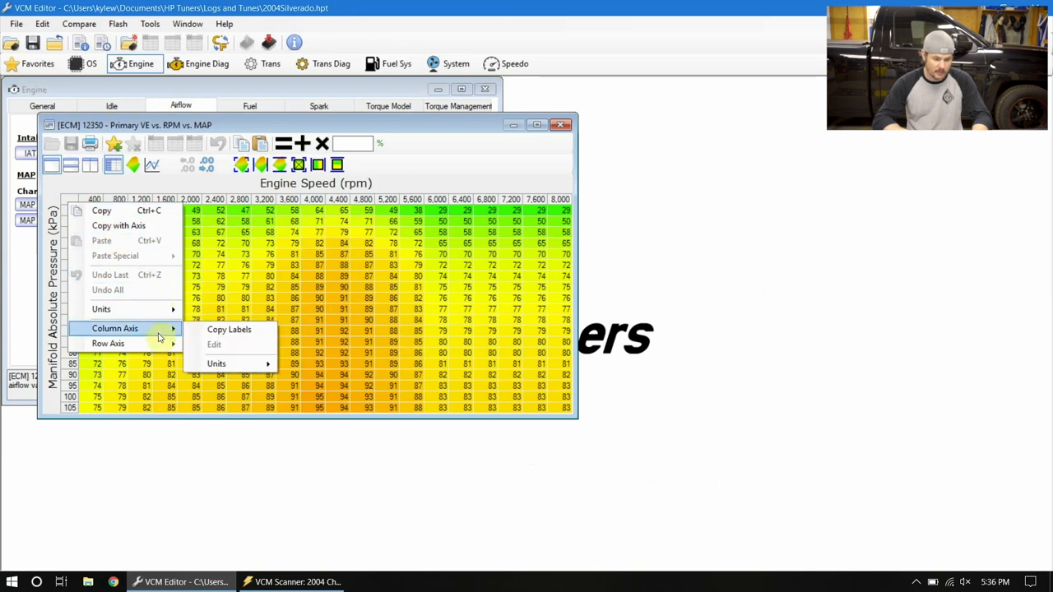
pyautogui.click(288, 581)
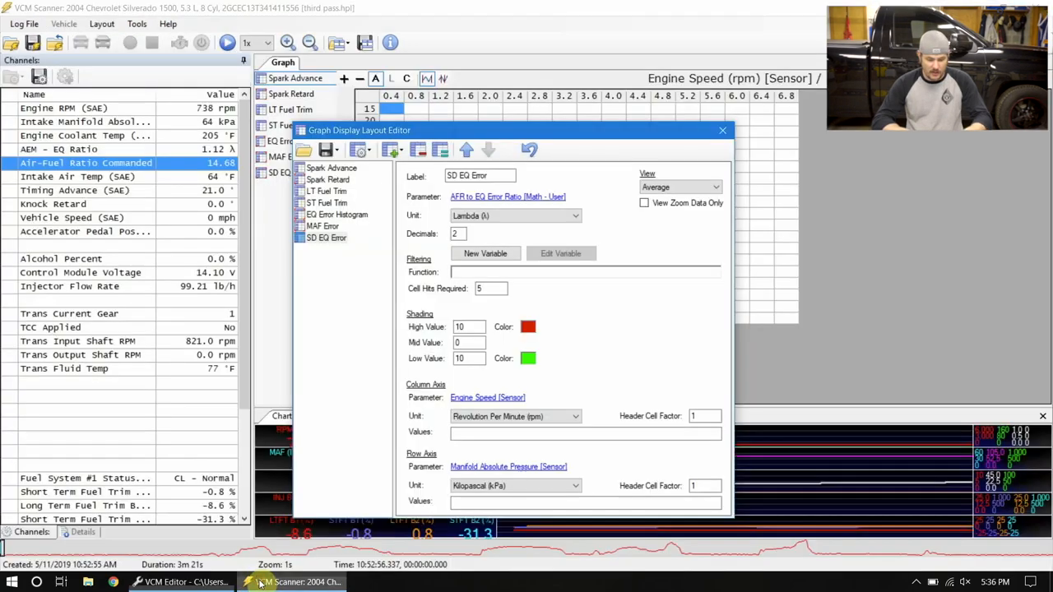
pyautogui.click(584, 433)
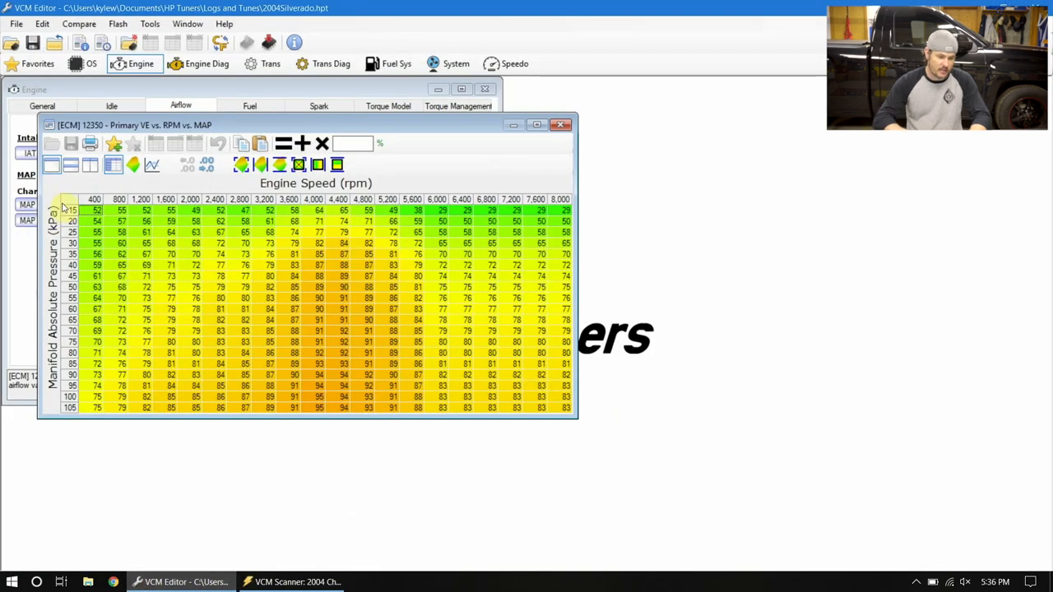
pyautogui.rightClick(95, 212)
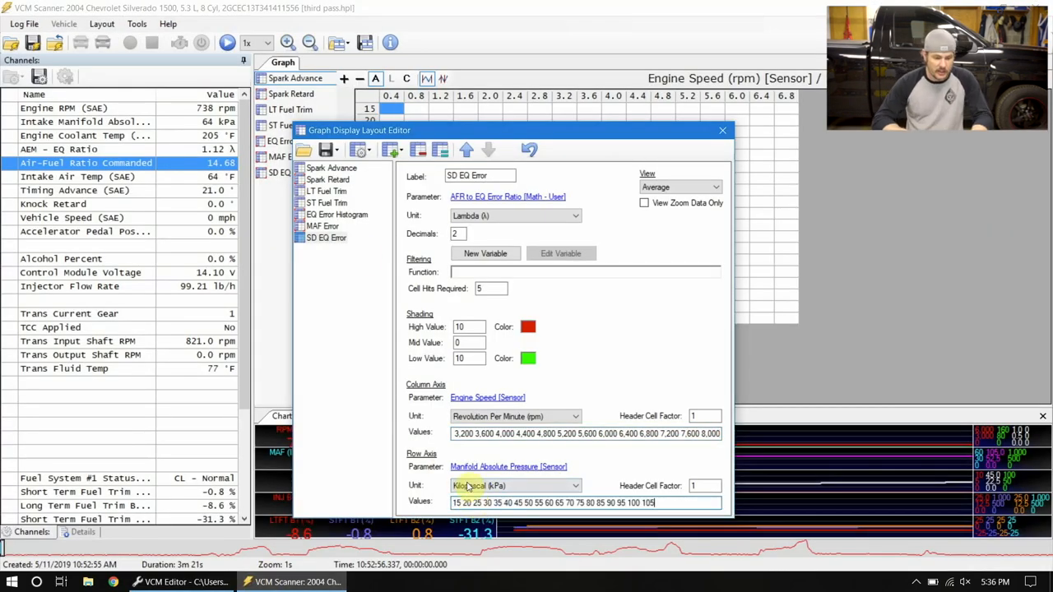
pyautogui.click(327, 150)
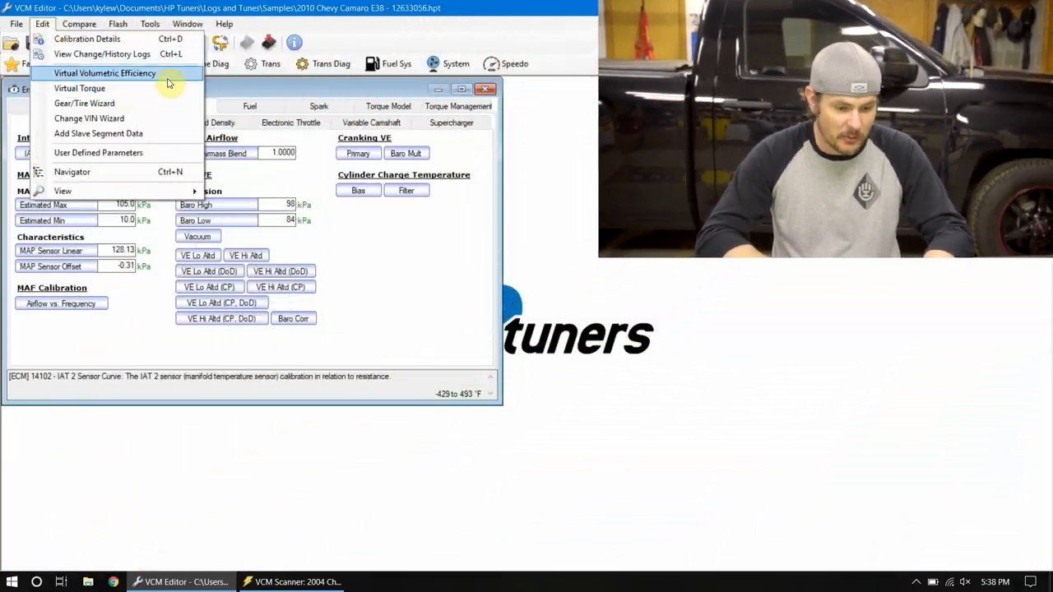
# Step: View the Camaro's Virtual VE table in Manifold Switch Closed mode, then return to the scanner
pyautogui.click(104, 74)
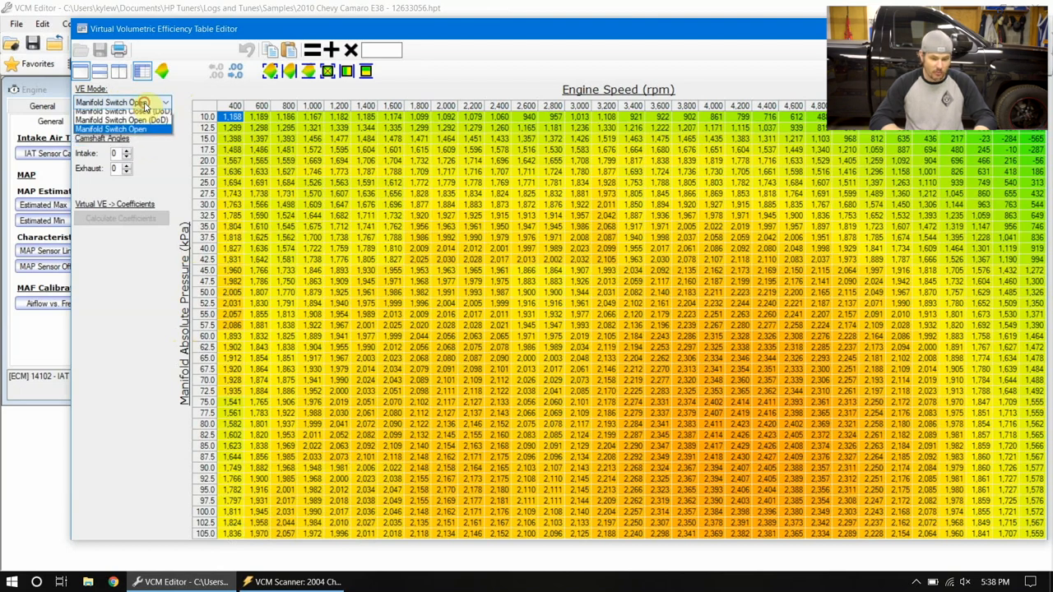
pyautogui.click(121, 129)
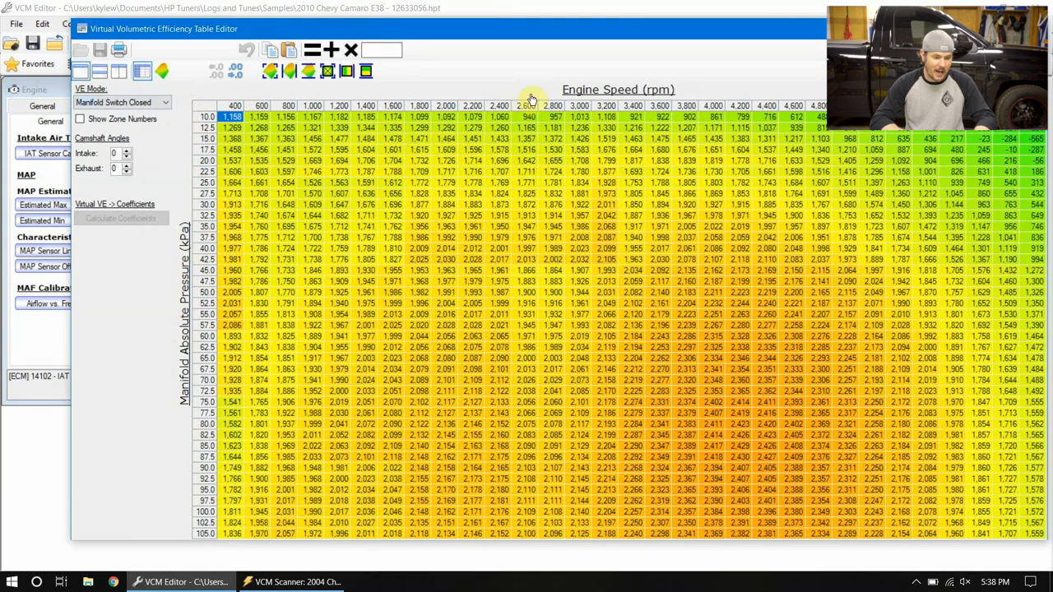
pyautogui.moveTo(123, 109)
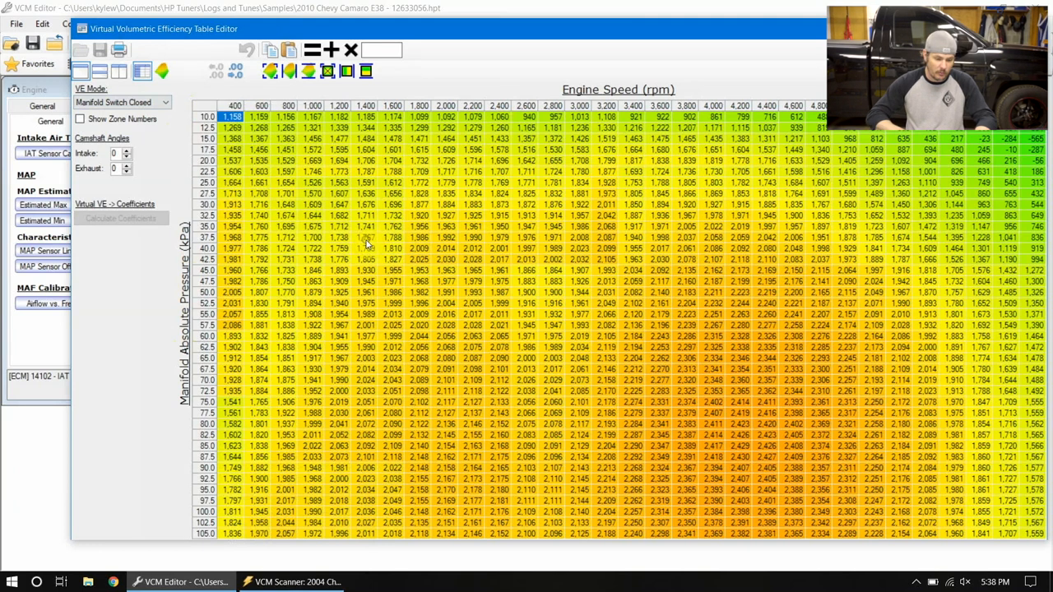
pyautogui.click(308, 582)
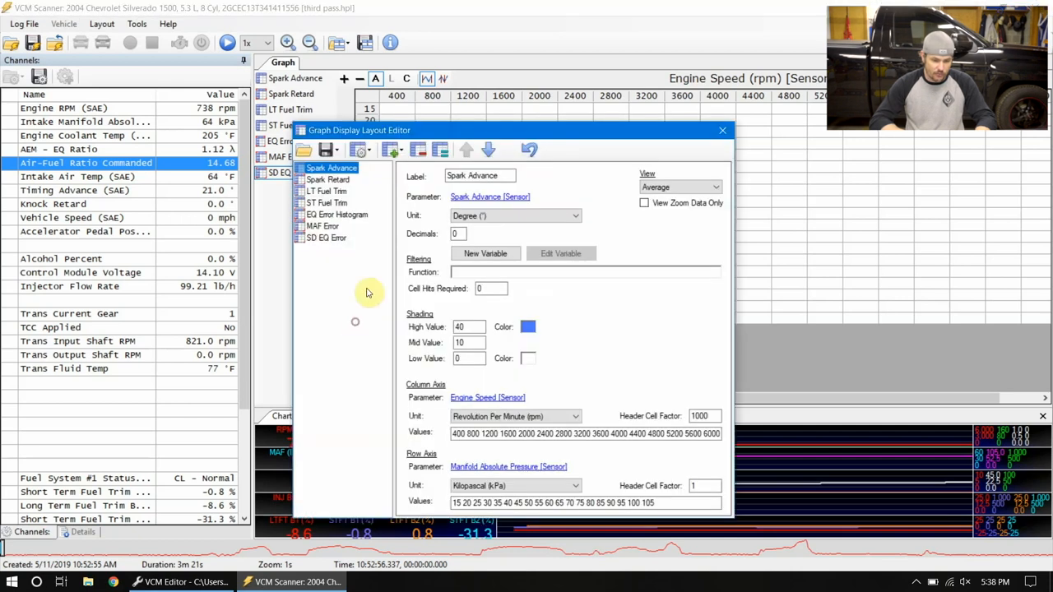
pyautogui.moveTo(381, 162)
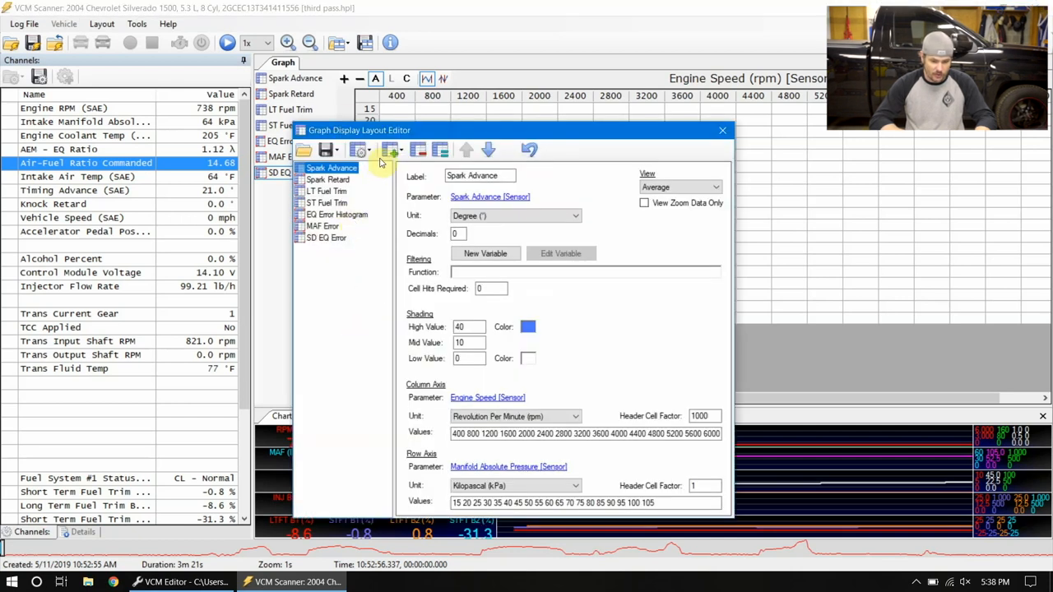
# Step: Create an EQ Ratio Error graph requiring 10 cell hits, with generic Engine Speed column breakpoints
pyautogui.click(390, 150)
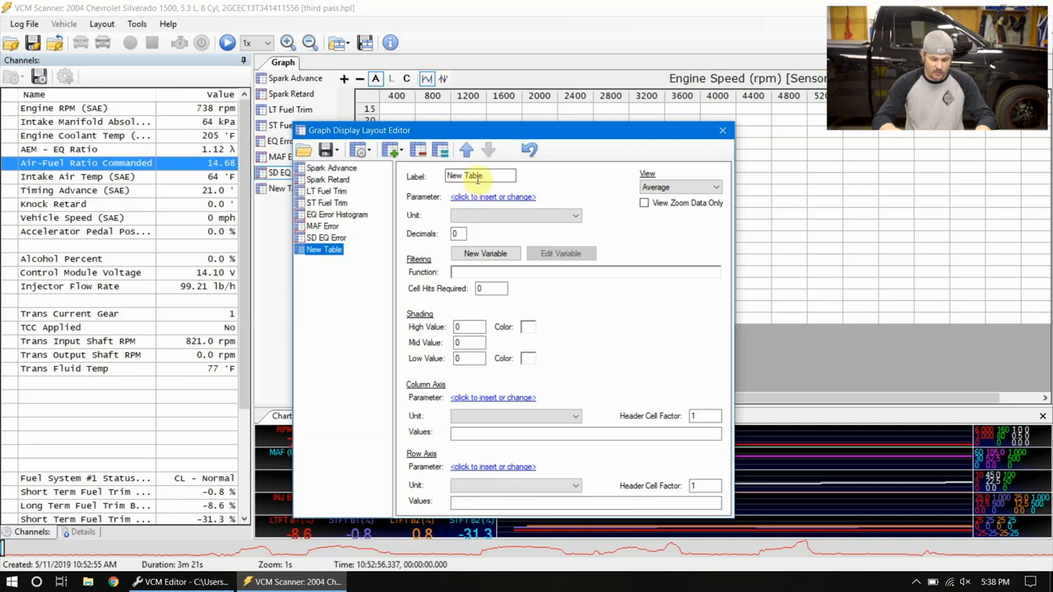
pyautogui.write('2')
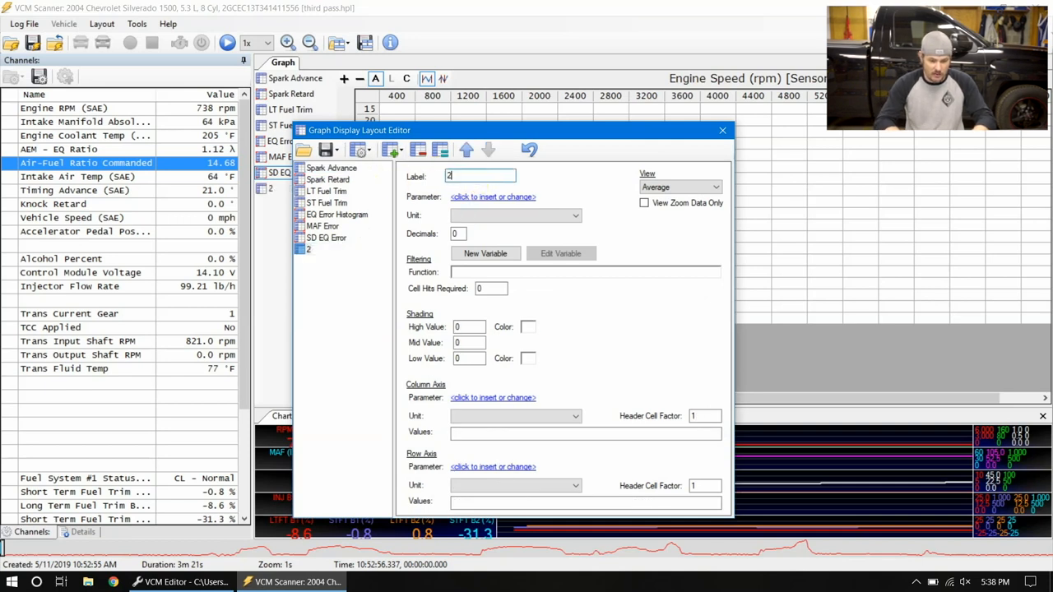
pyautogui.write('010 Cama')
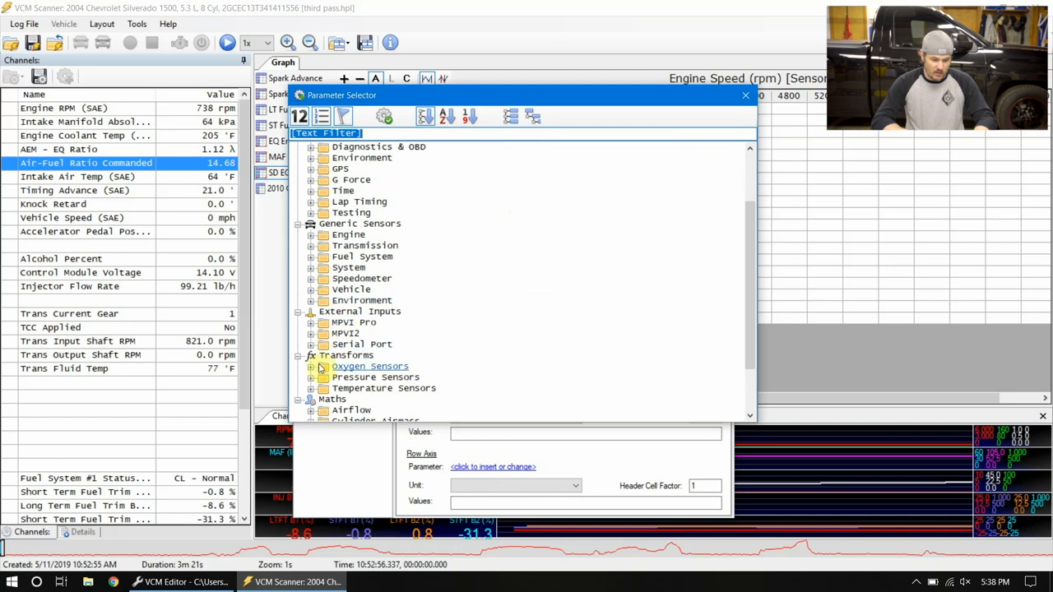
pyautogui.scroll(-3)
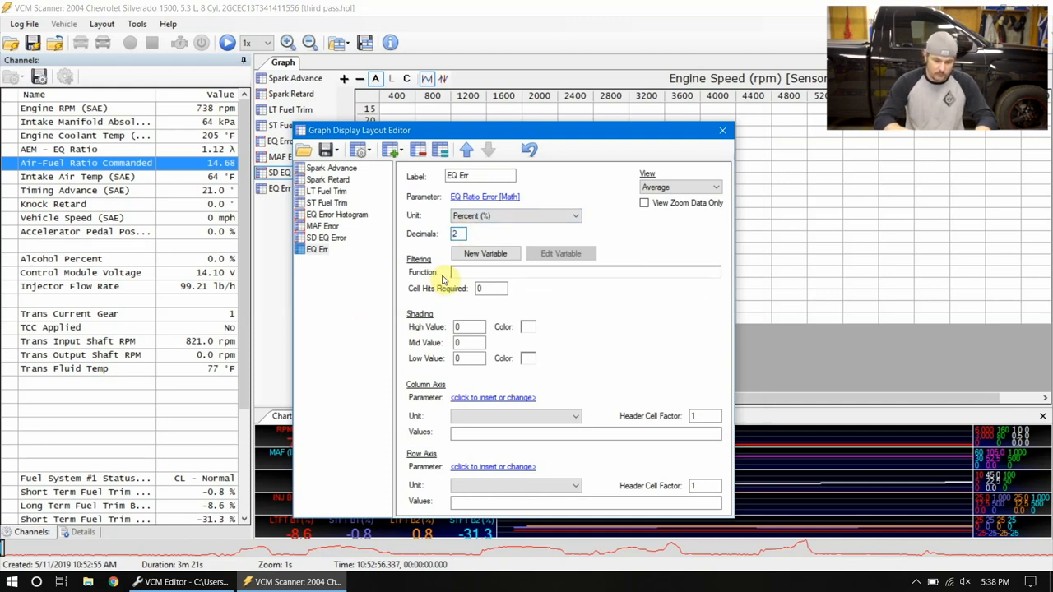
pyautogui.write('10')
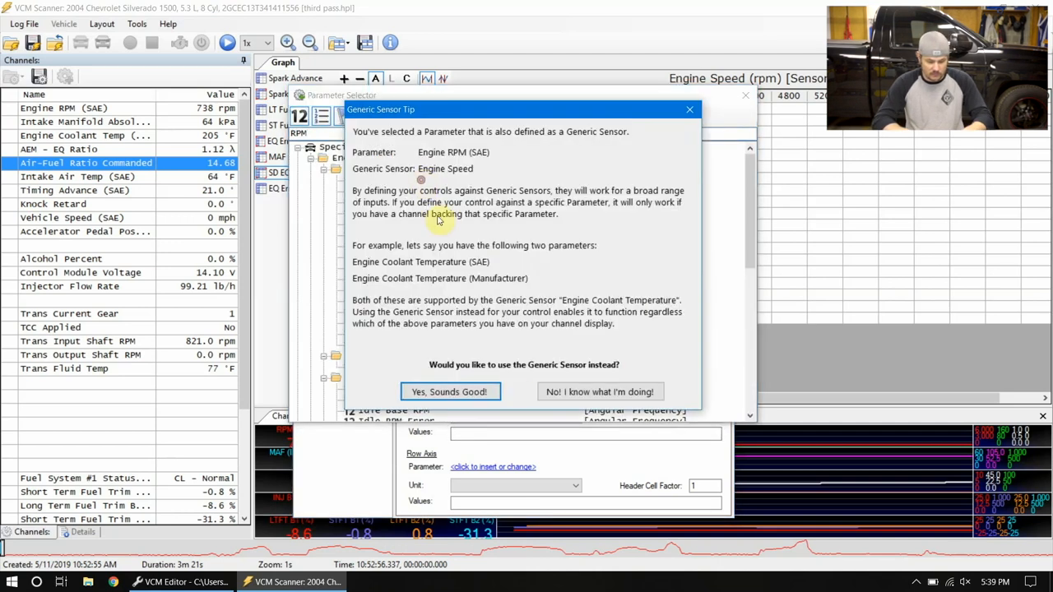
pyautogui.click(450, 391)
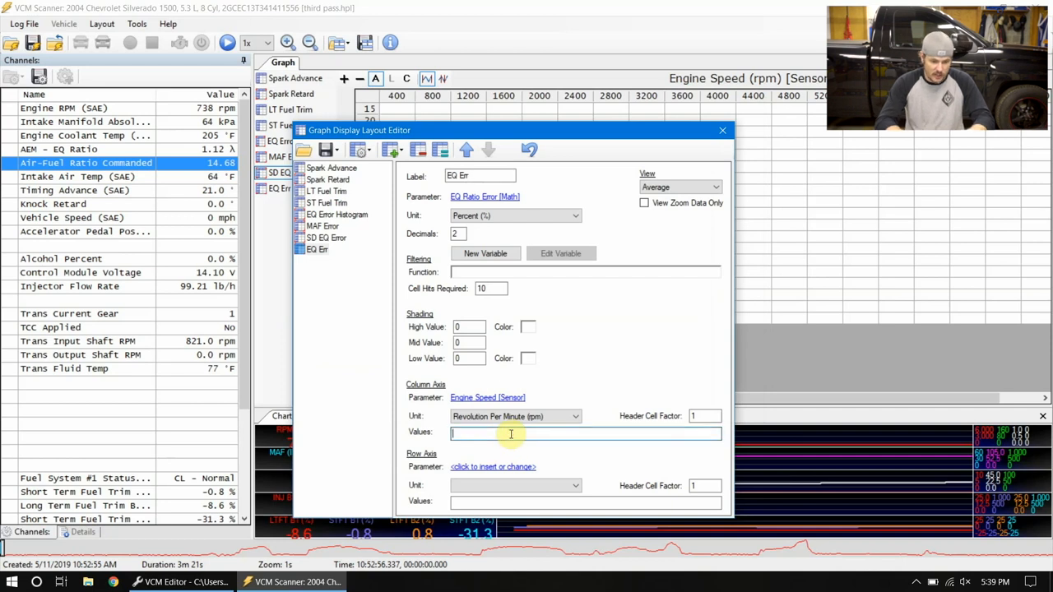
pyautogui.click(492, 467)
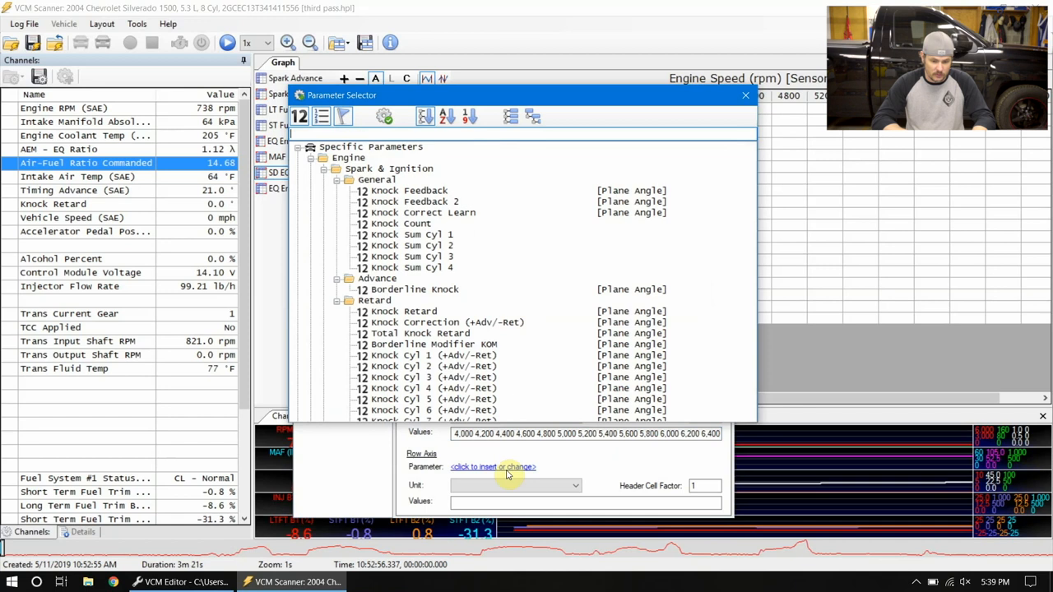
pyautogui.write('Mani')
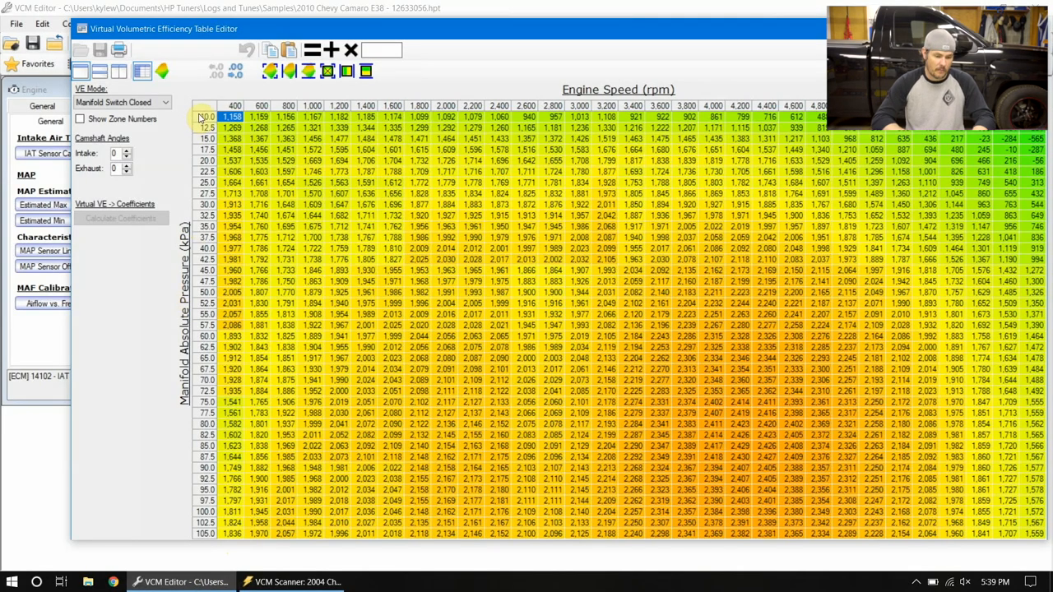
# Step: Bring up the axis copy options on the Camaro's virtual VE table
pyautogui.rightClick(214, 115)
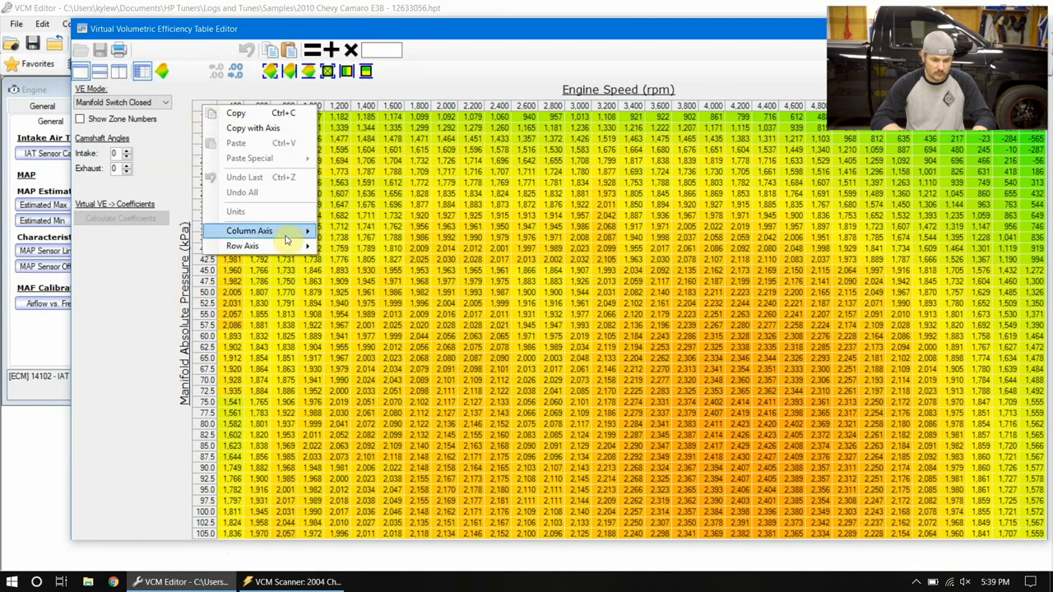
pyautogui.moveTo(242, 246)
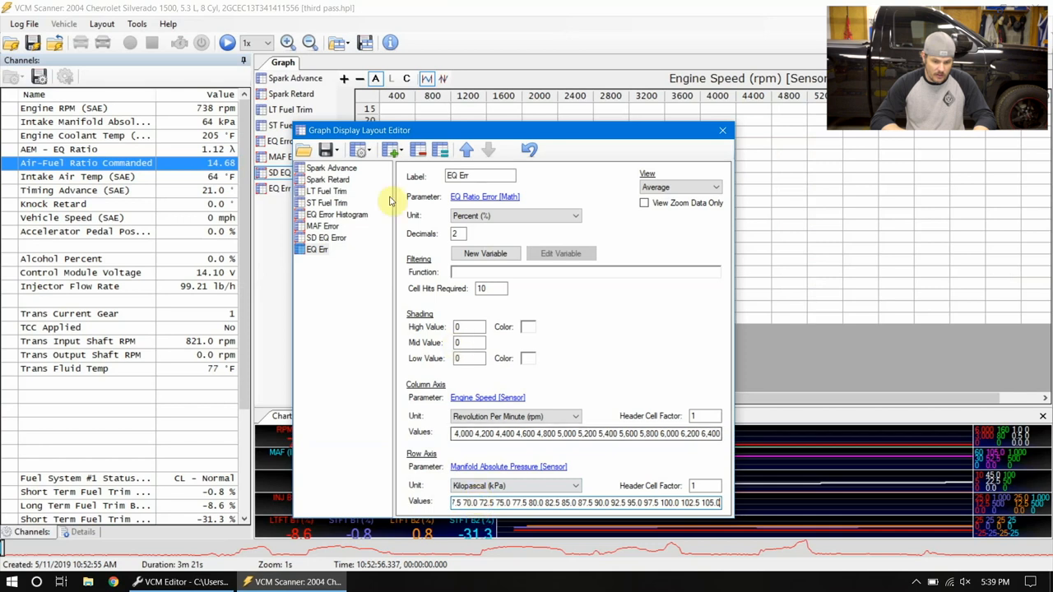
# Step: Rename the new graph '2010 Cam' and view its empty rpm-by-kPa grid
pyautogui.click(480, 175)
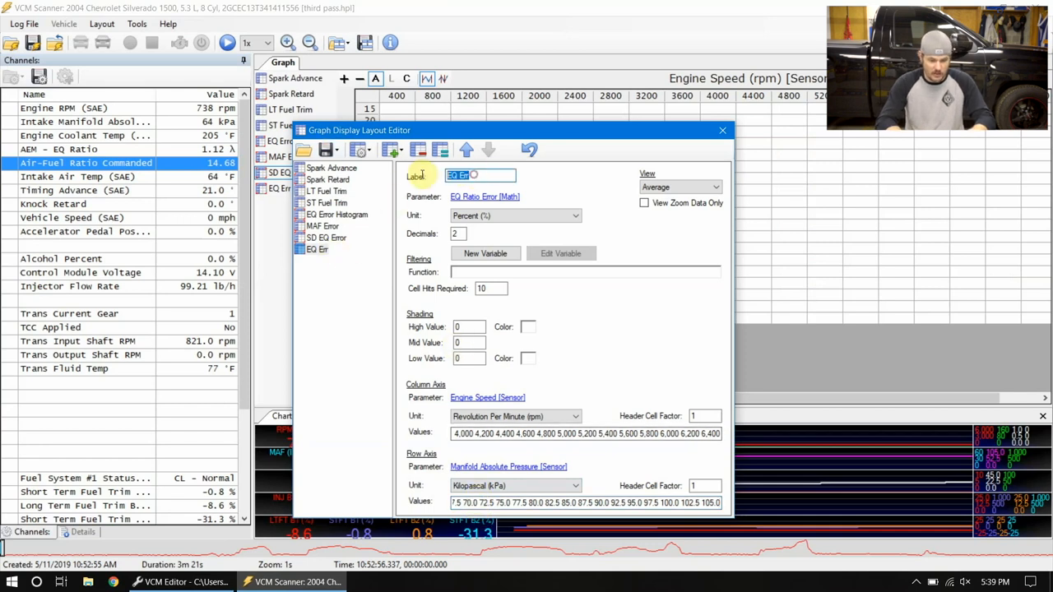
pyautogui.write('2010 Cam')
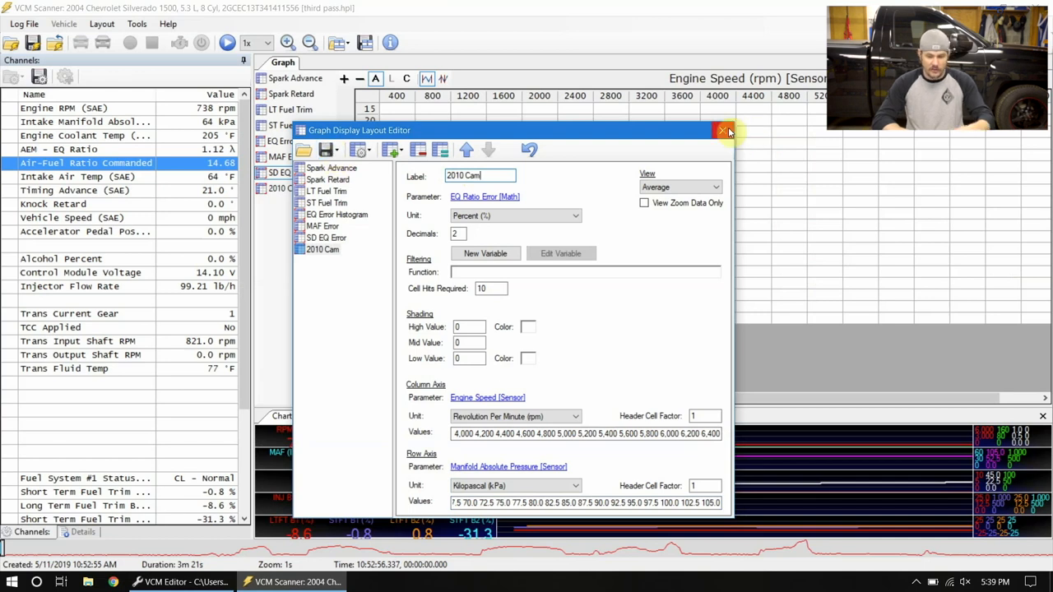
pyautogui.click(722, 131)
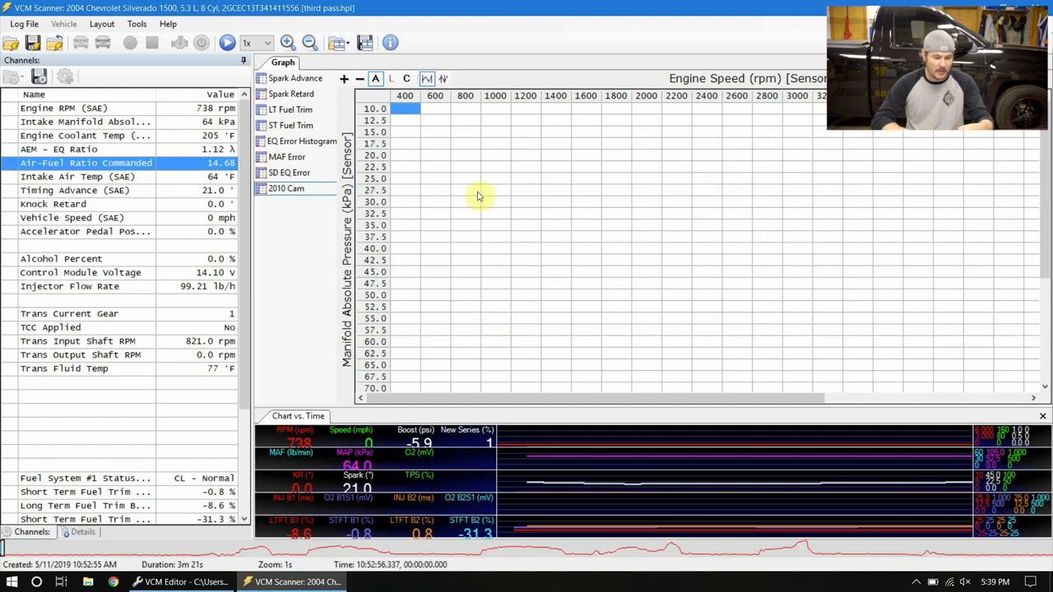
pyautogui.moveTo(448, 296)
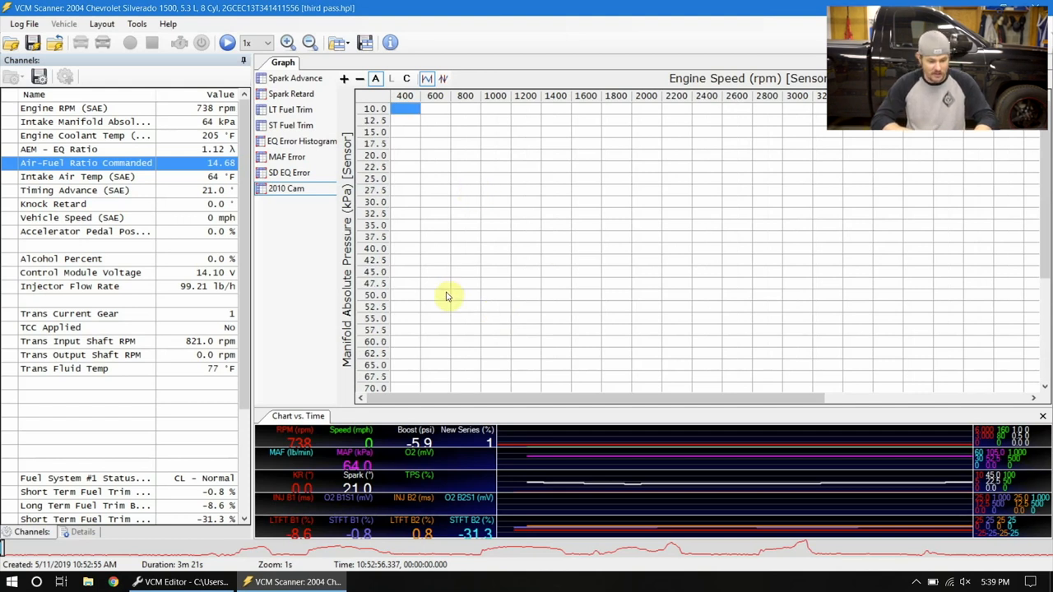
pyautogui.scroll(-3)
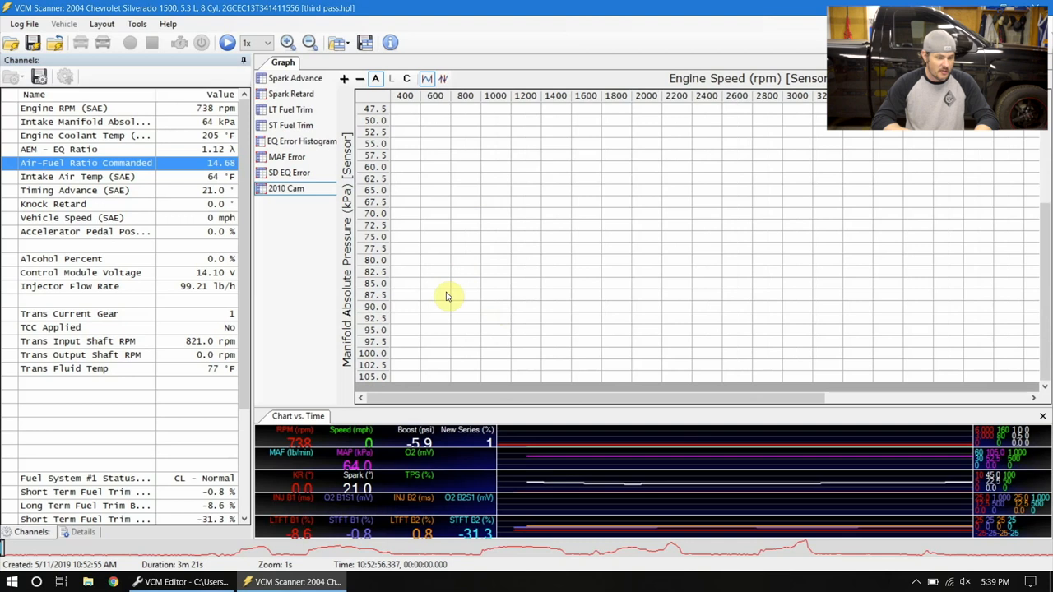
# Step: Close the 2004 Silverado log file through the Log File menu
pyautogui.click(18, 24)
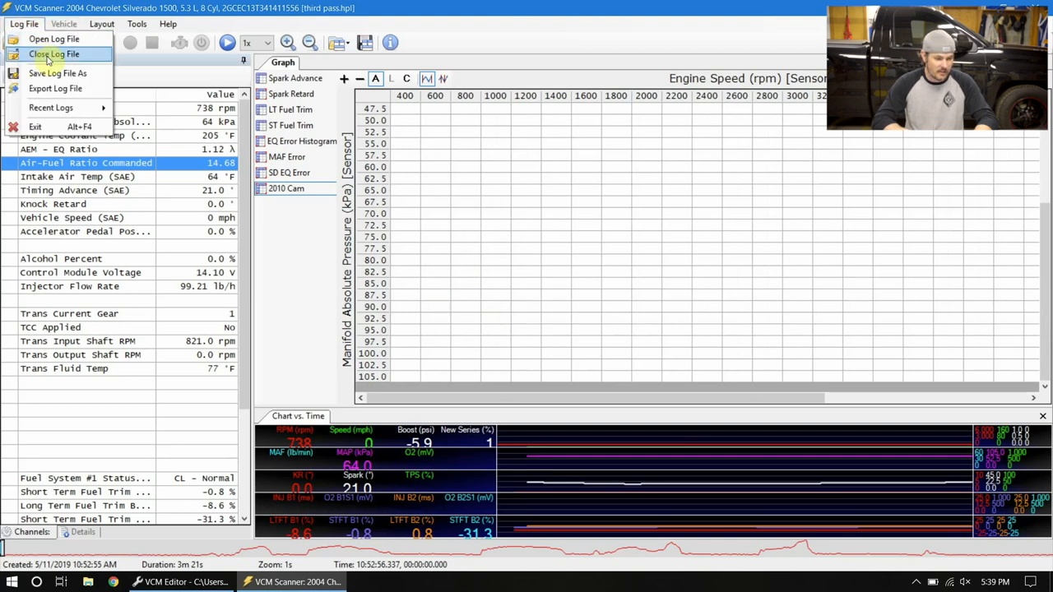
pyautogui.click(57, 53)
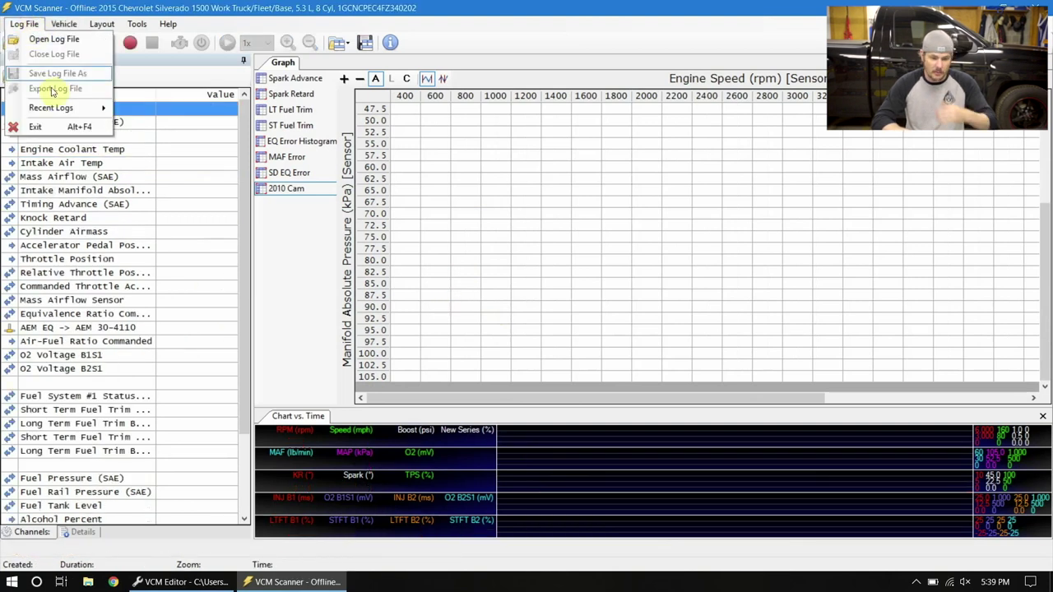
pyautogui.click(41, 38)
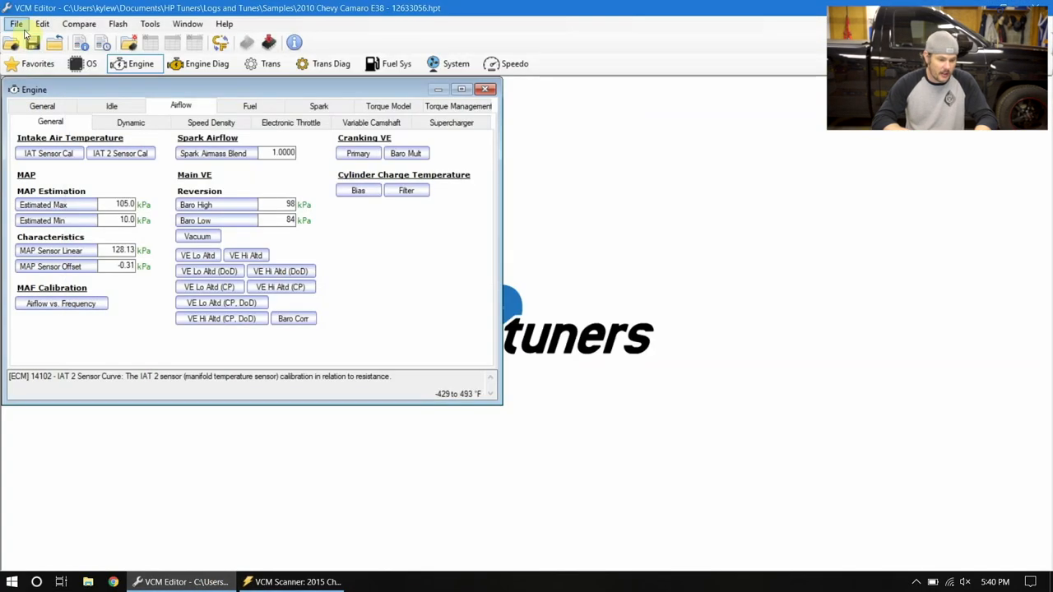
# Step: Load 2014Silverado.hpt from recent files and show its Virtual Volumetric Efficiency table
pyautogui.click(14, 24)
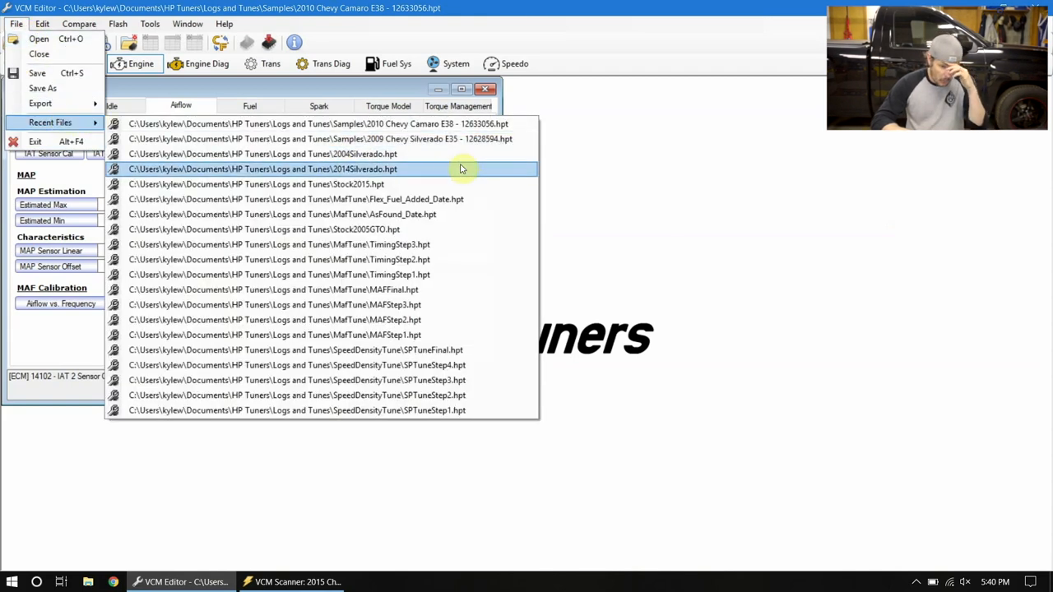
pyautogui.click(262, 168)
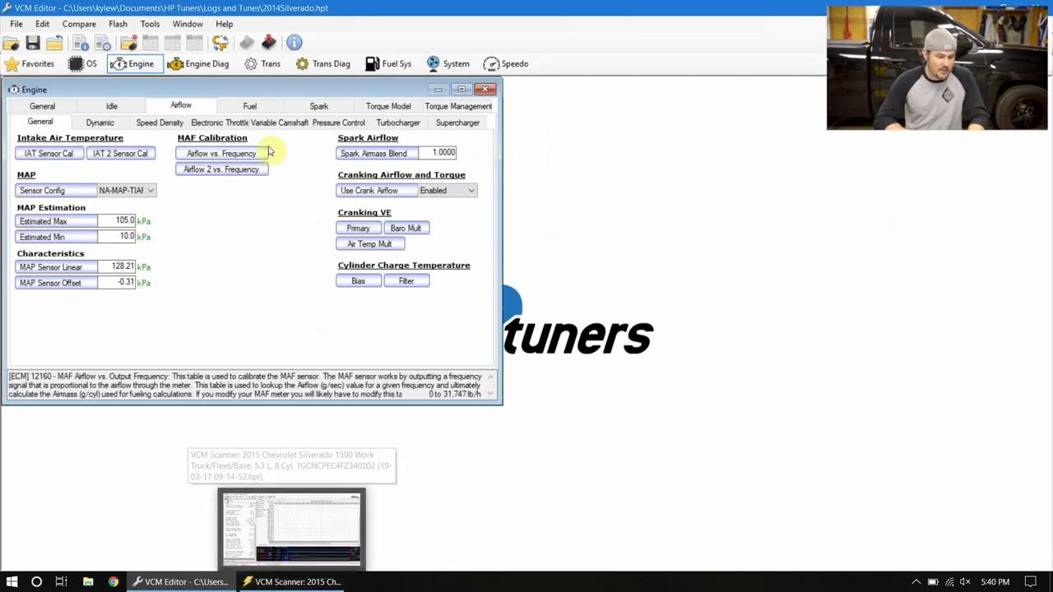
pyautogui.click(39, 24)
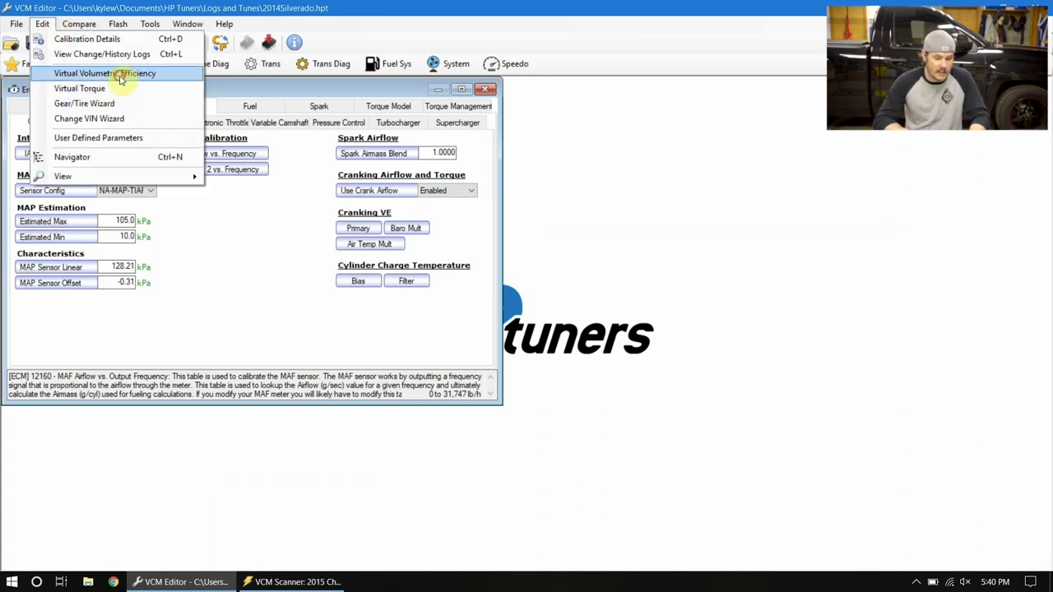
pyautogui.click(111, 73)
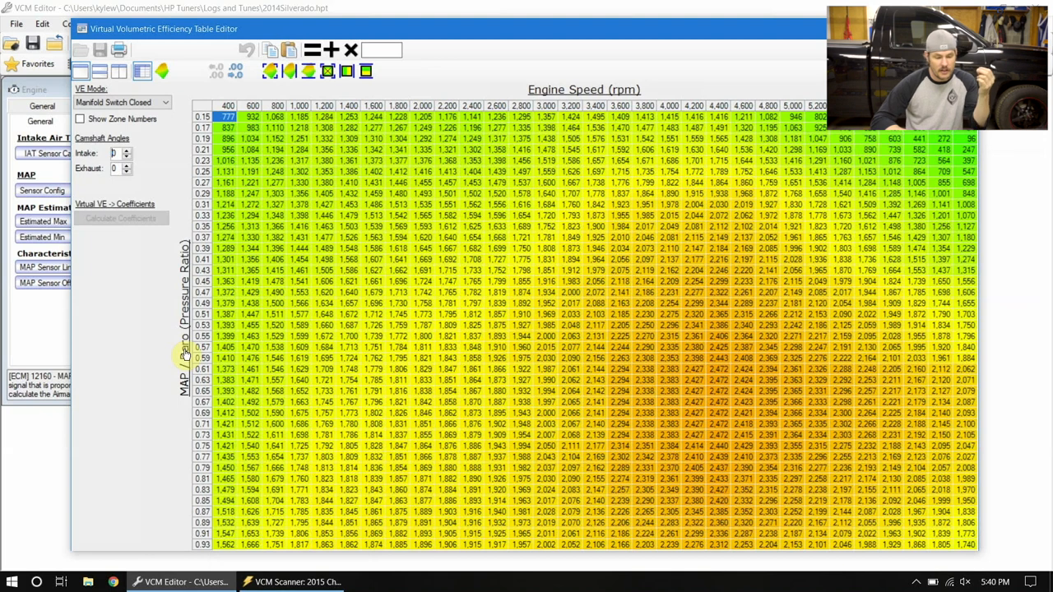
# Step: Rename unused user math slot 61003 to 'Pressure Ratio' in the Math Parameters Manager
pyautogui.click(302, 582)
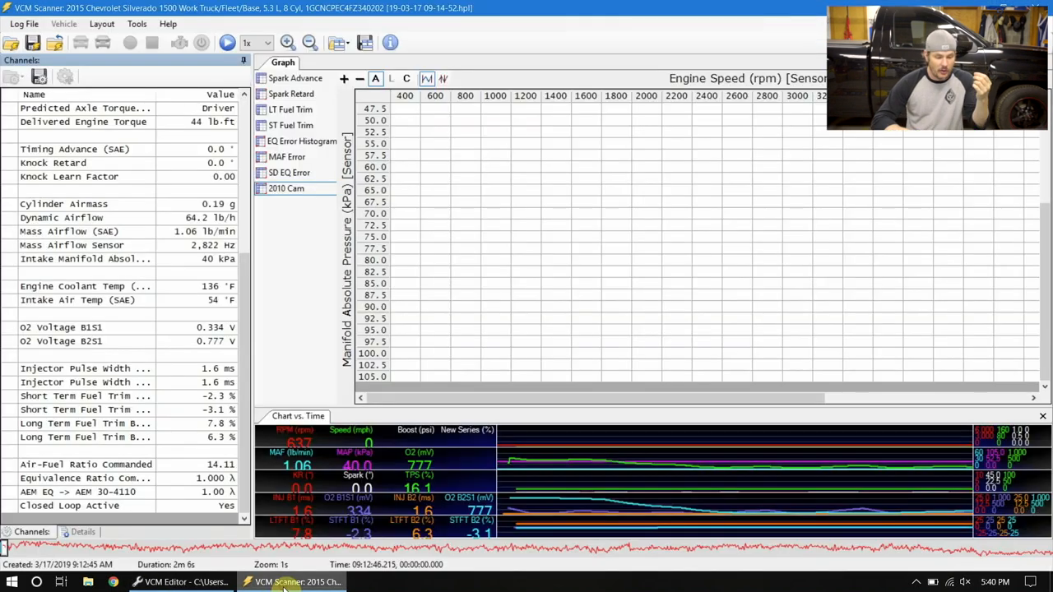
pyautogui.click(169, 24)
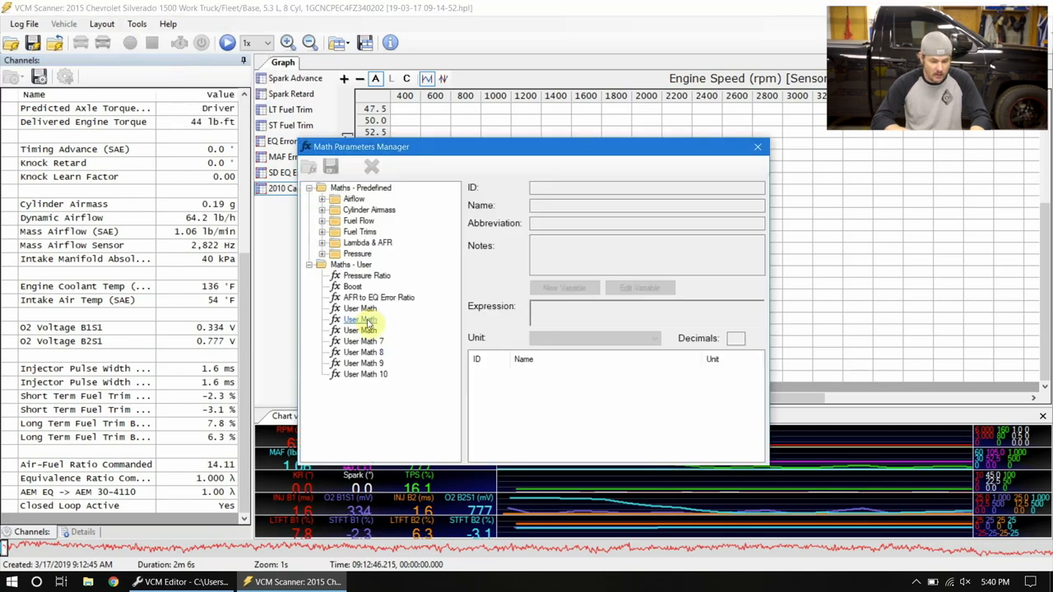
pyautogui.click(359, 307)
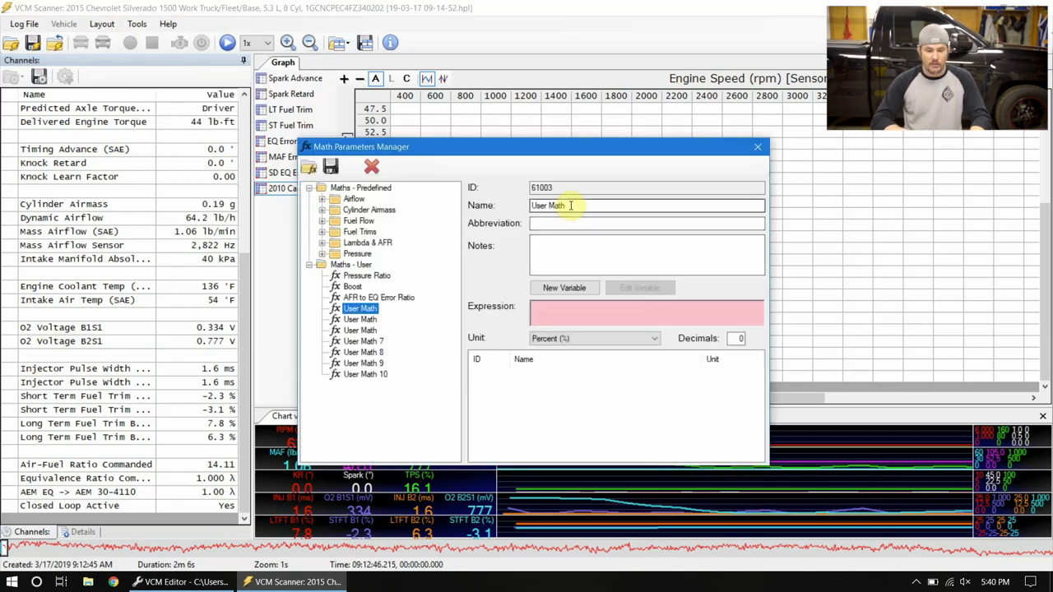
pyautogui.write('Pressur')
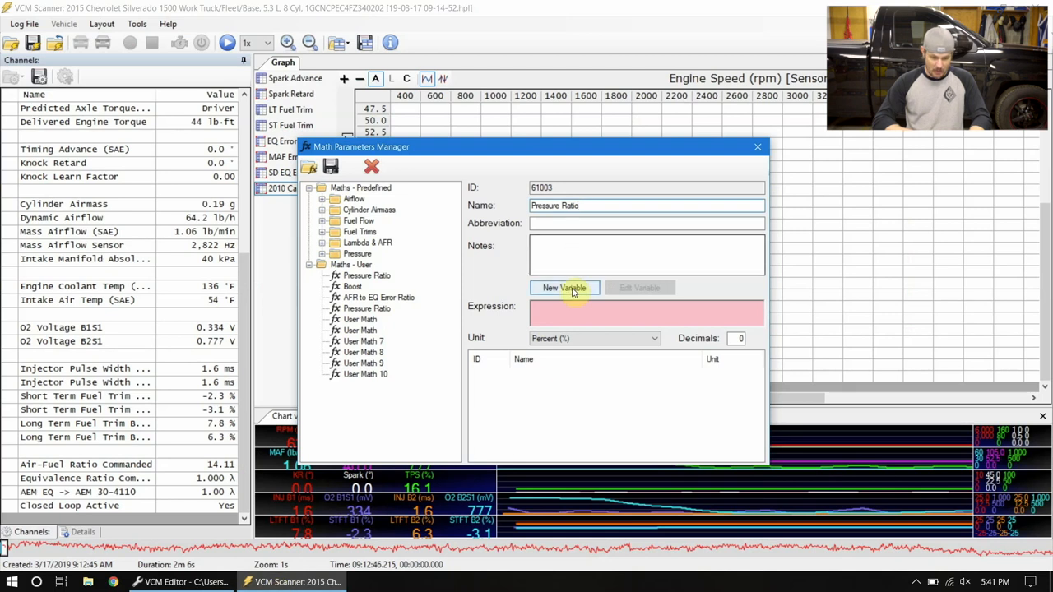
# Step: Make Pressure Ratio manifold absolute pressure divided by barometric pressure (kPa), two decimals
pyautogui.click(564, 288)
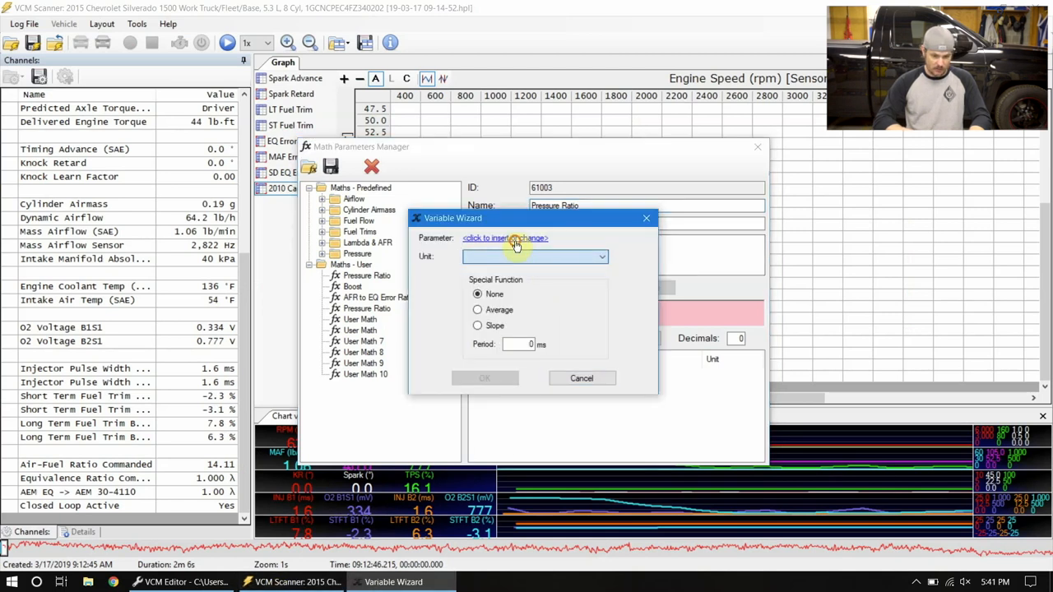
pyautogui.click(504, 238)
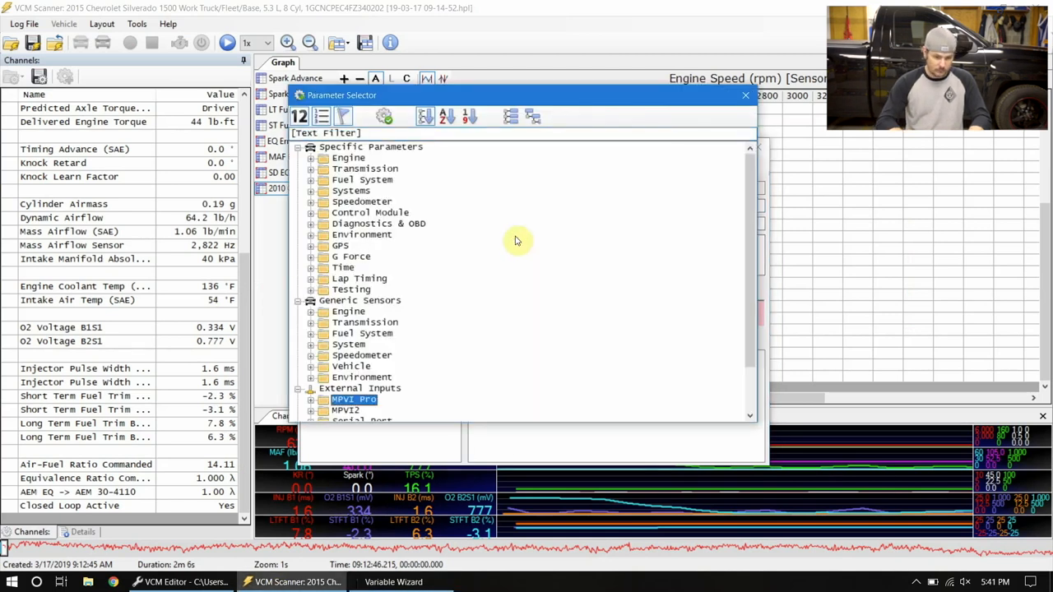
pyautogui.write('M')
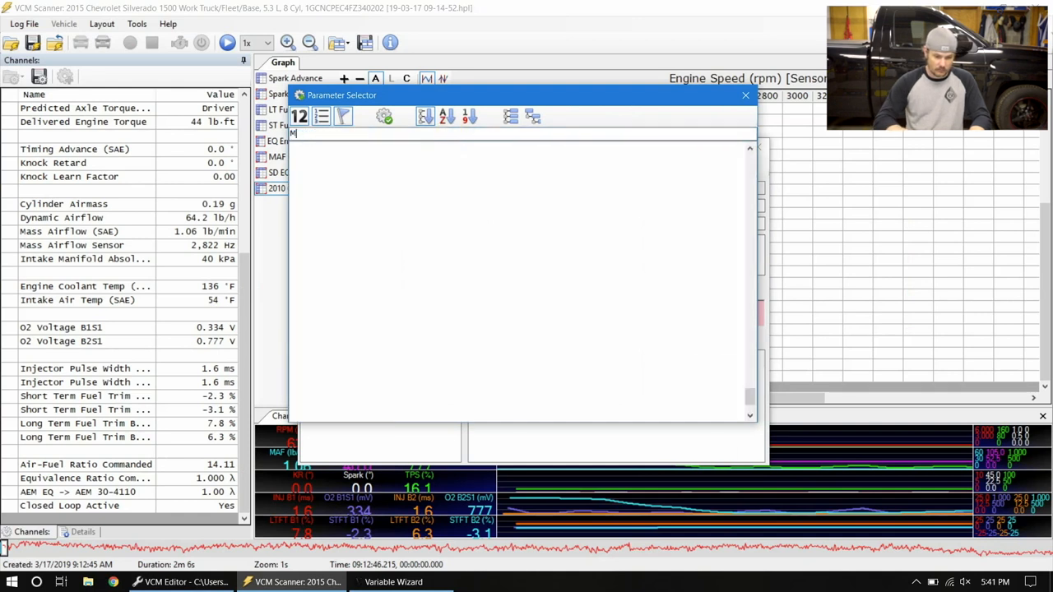
pyautogui.write('ani')
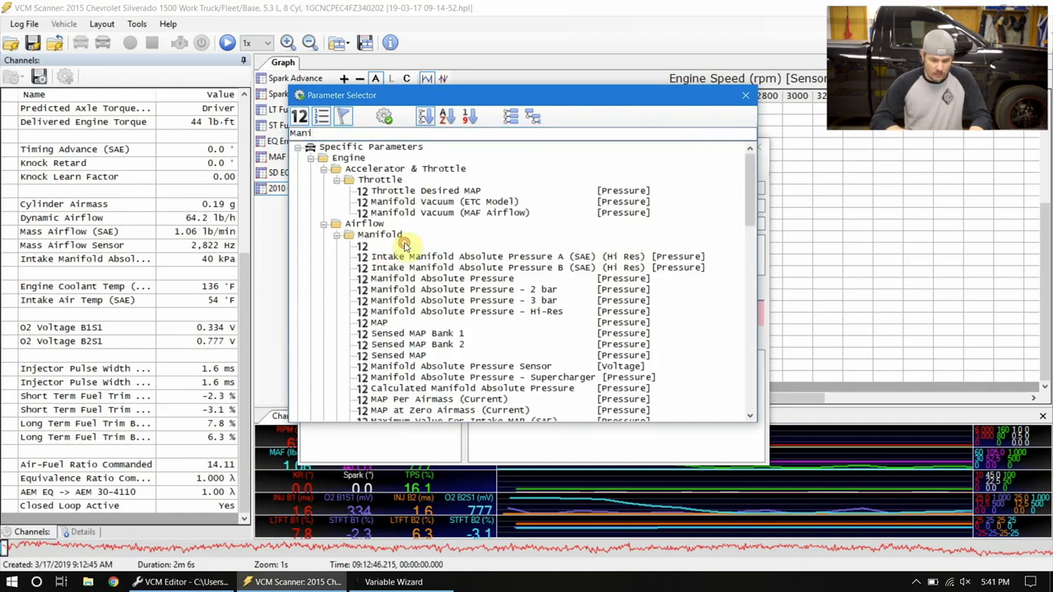
pyautogui.click(601, 256)
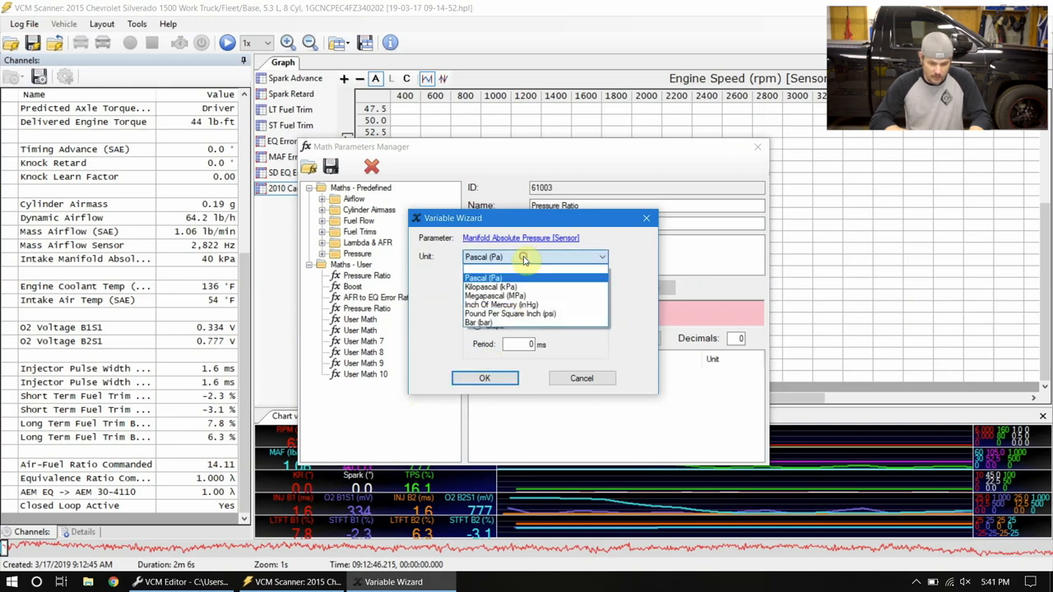
pyautogui.moveTo(506, 286)
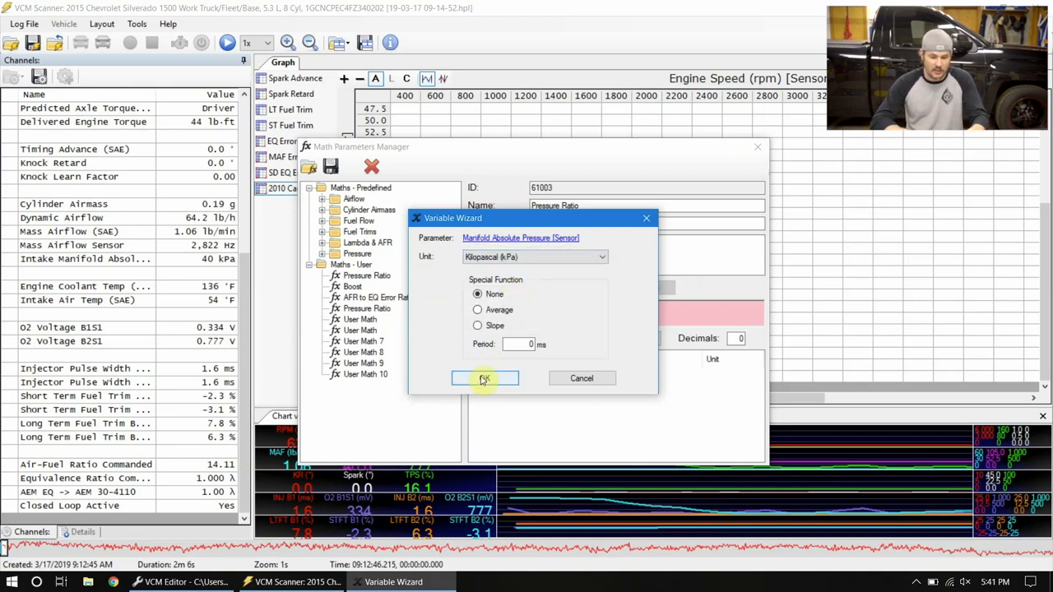
pyautogui.click(483, 378)
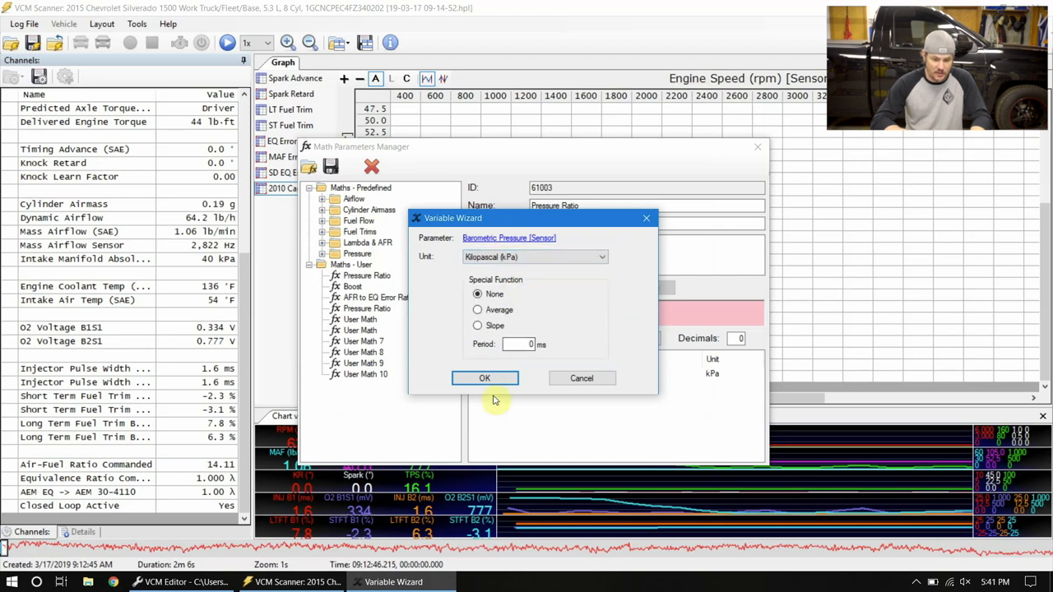
pyautogui.click(485, 377)
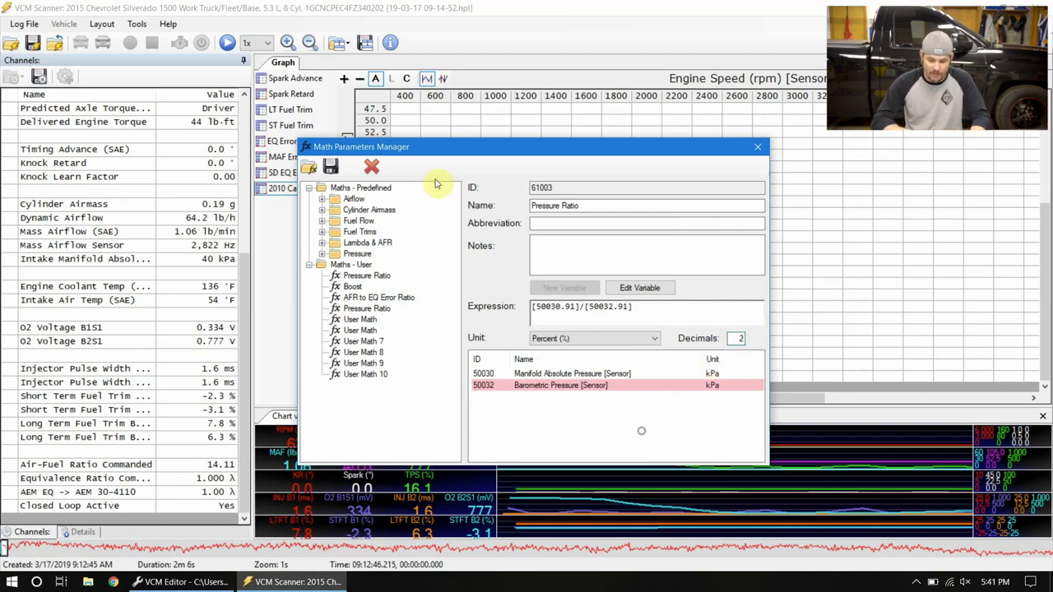
pyautogui.moveTo(397, 185)
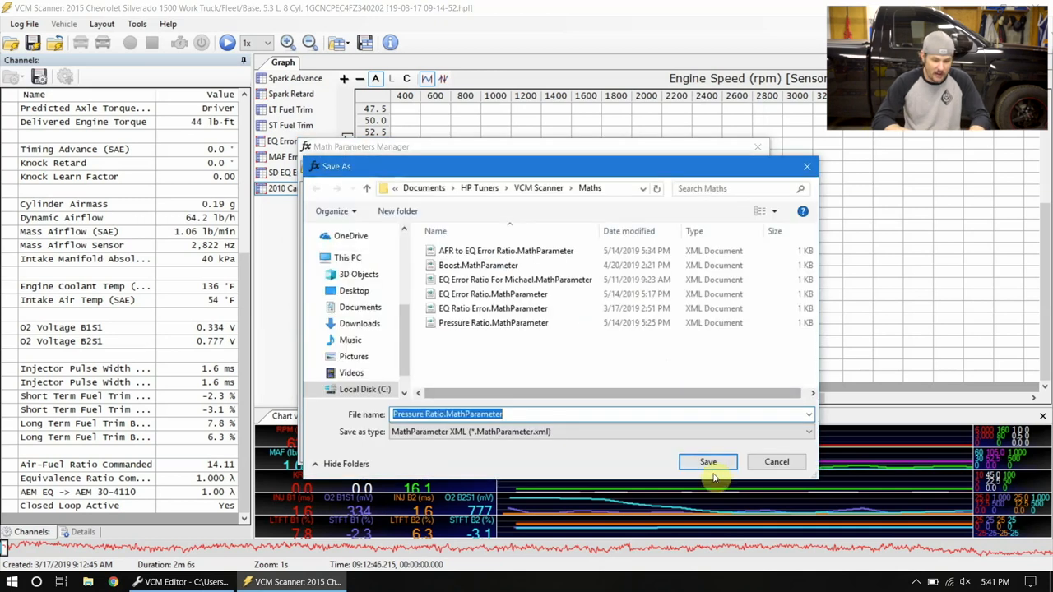
# Step: Save the Pressure Ratio math parameter, replacing the existing Pressure Ratio.MathParameter file
pyautogui.click(707, 461)
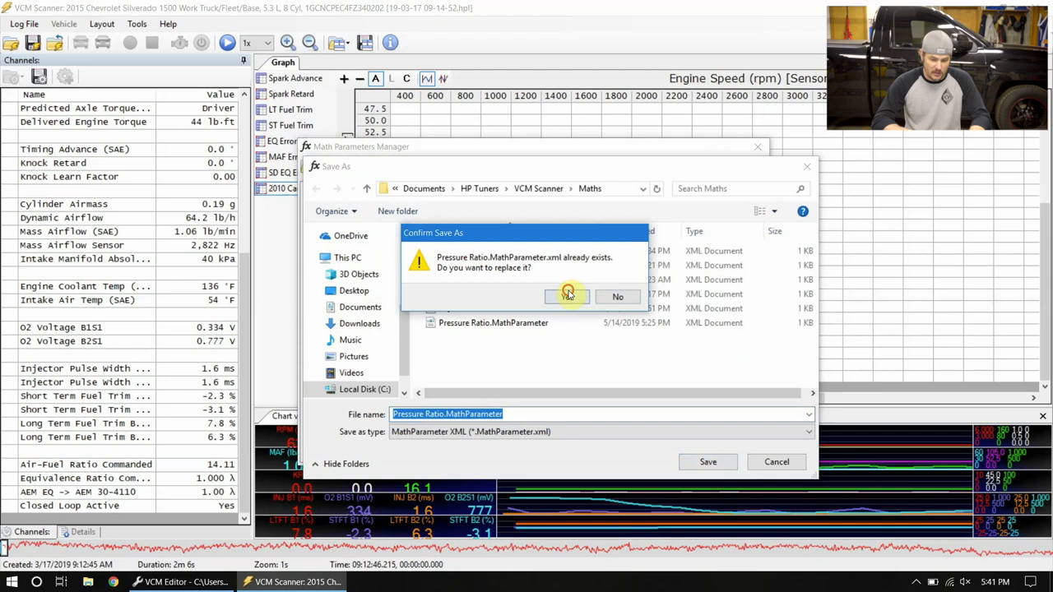
pyautogui.click(566, 296)
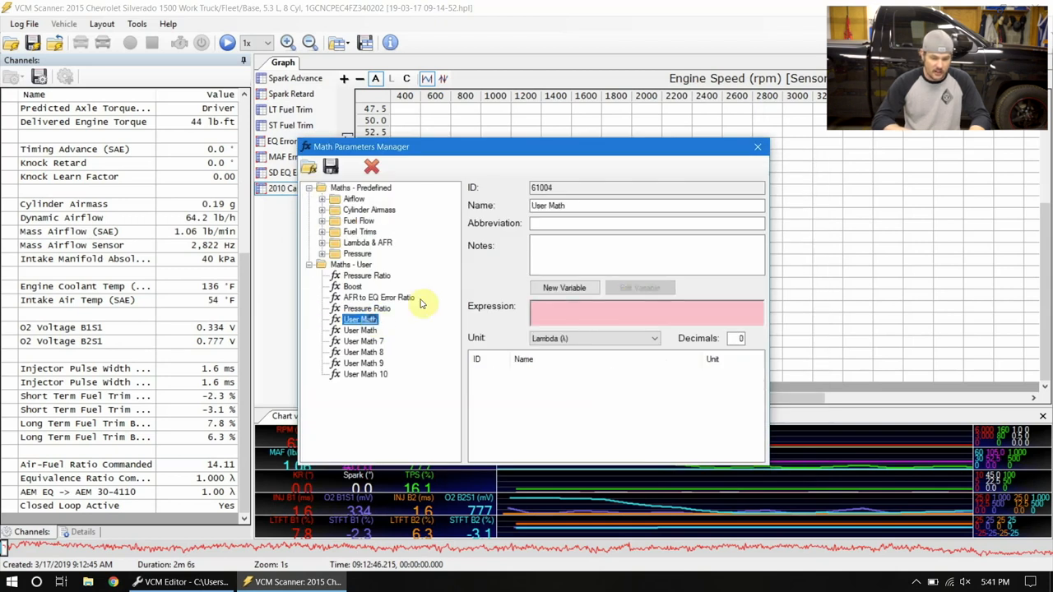
pyautogui.click(361, 242)
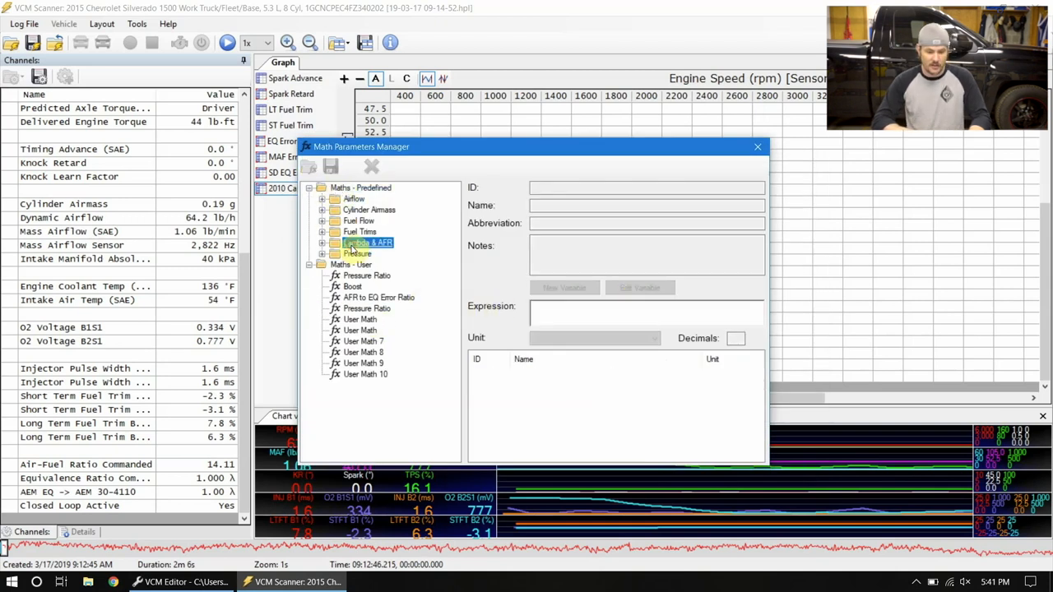
# Step: Replace the predefined EQ Ratio Error formula with 100 * ([50119.238] - [50118.238]) / [50118.238]
pyautogui.click(321, 242)
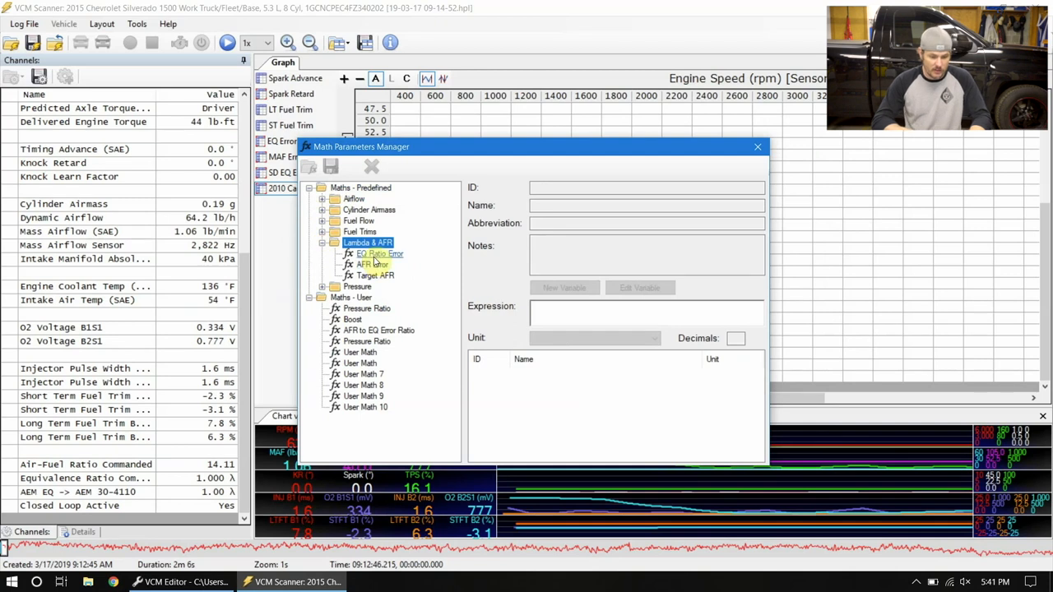
pyautogui.click(379, 254)
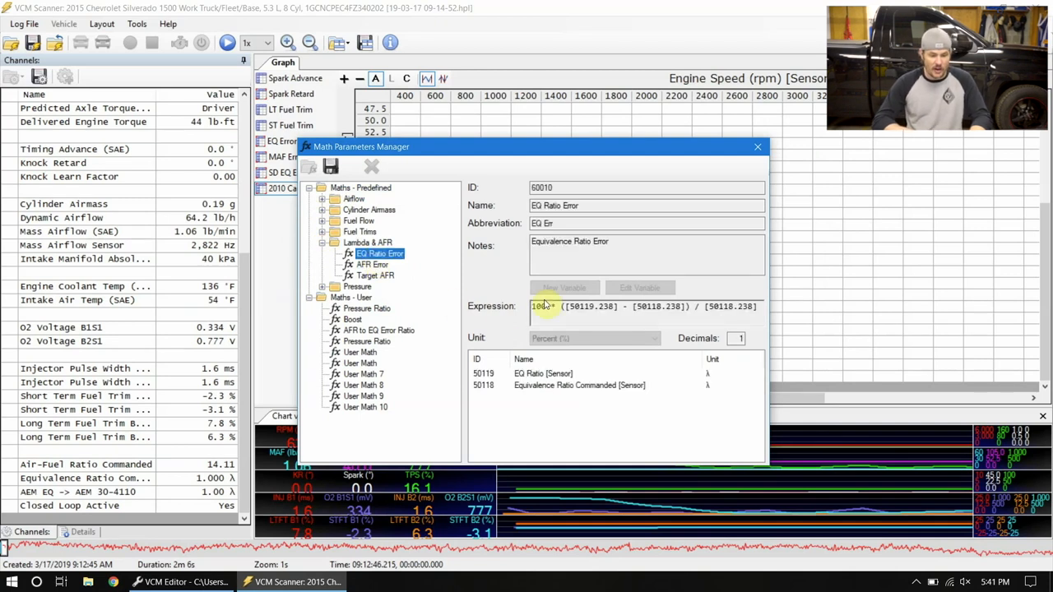
pyautogui.tripleClick(641, 307)
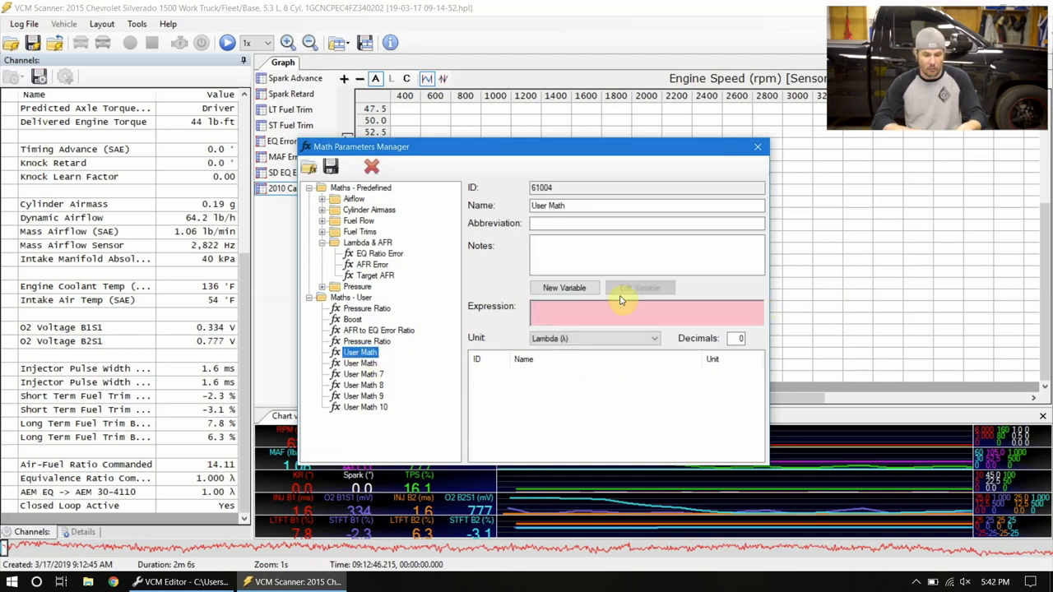
pyautogui.write('100 * ([50119.238] - [50118.238]) / [50118.238]')
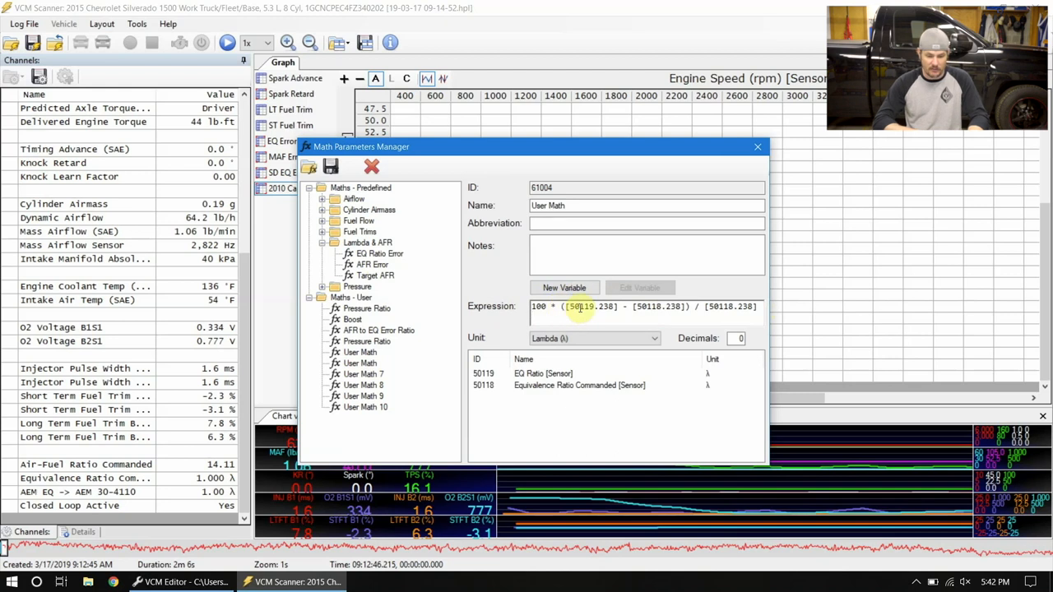
# Step: Point the first variable at the generic MPVI Pro EQ Ratio sensor and name it 'EQ Error Ratio'
pyautogui.click(645, 307)
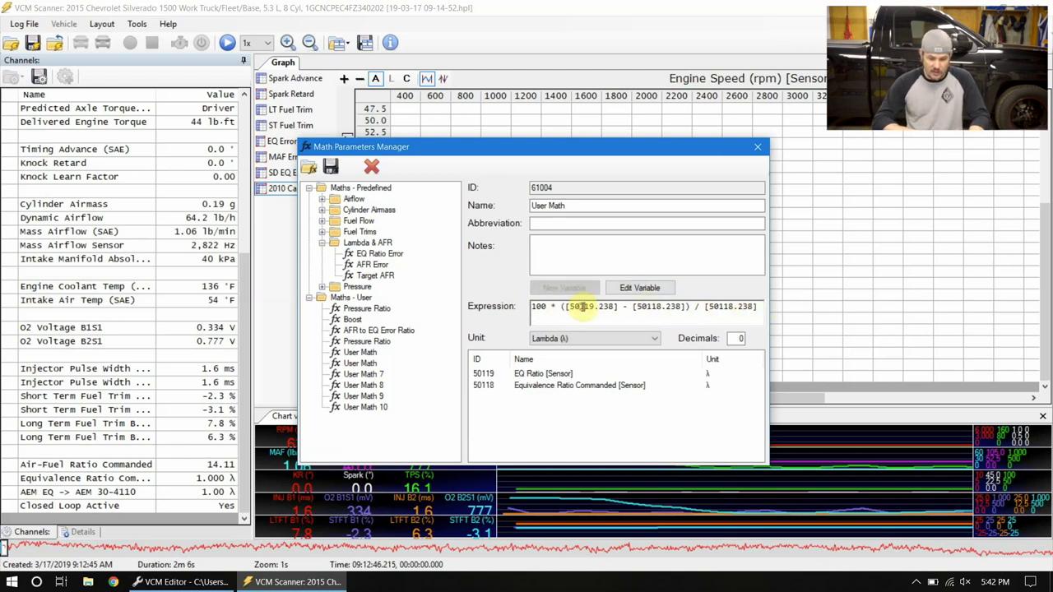
pyautogui.click(565, 287)
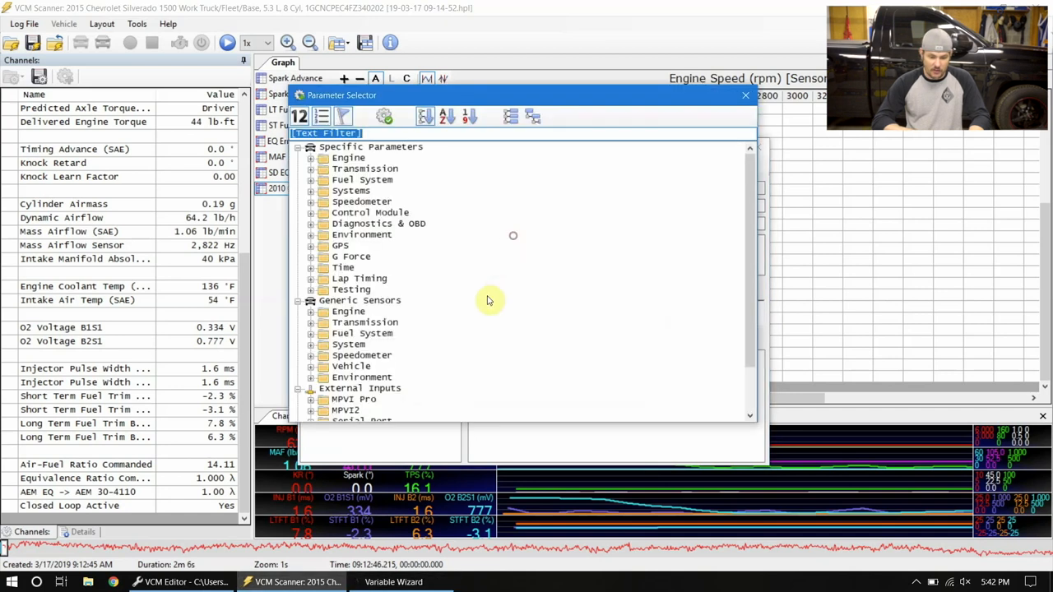
pyautogui.scroll(-3)
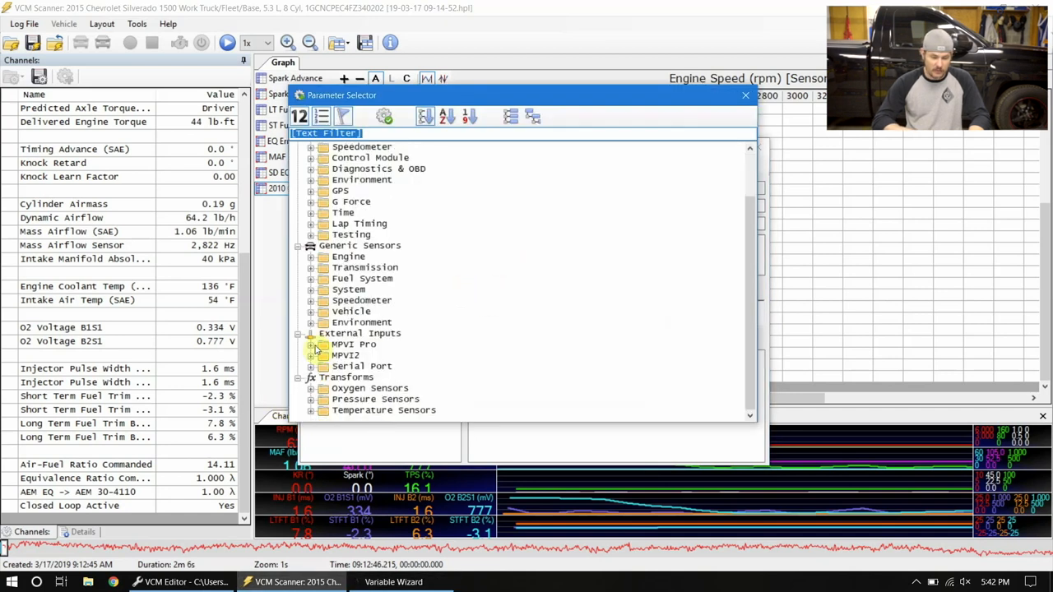
pyautogui.click(310, 366)
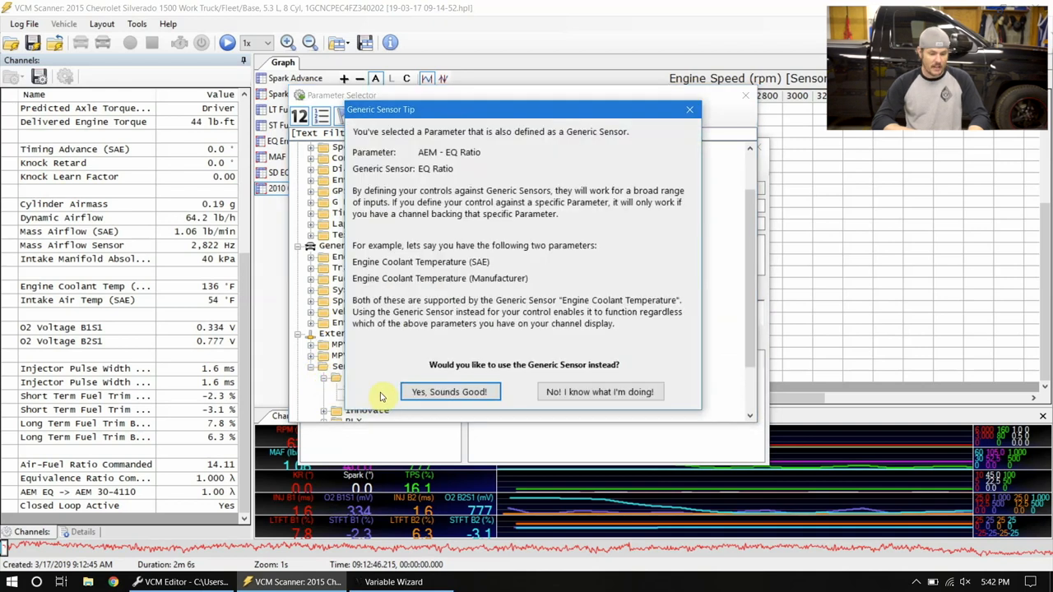
pyautogui.click(449, 392)
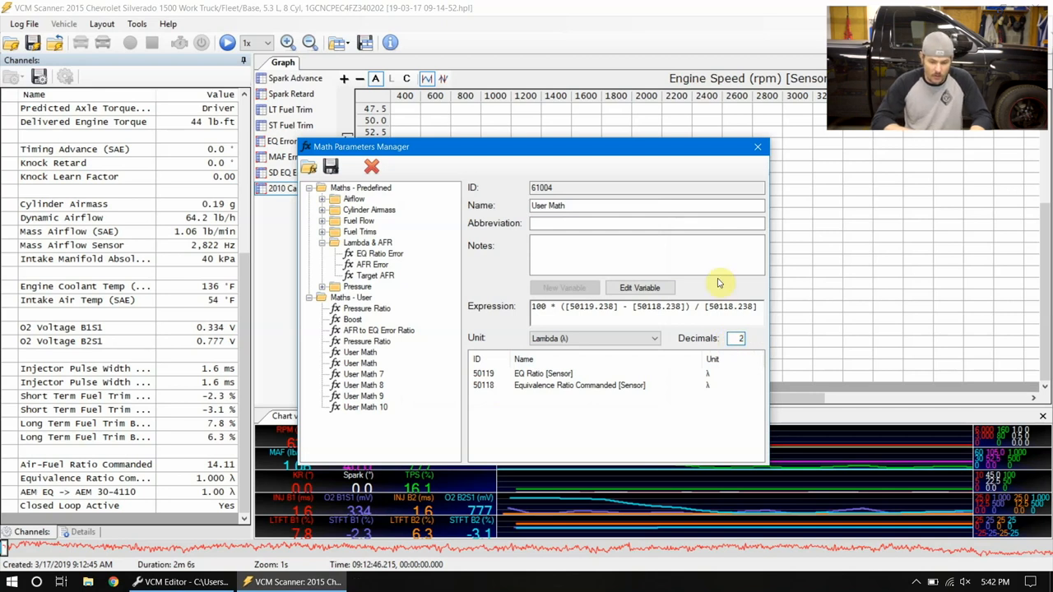
pyautogui.write('E')
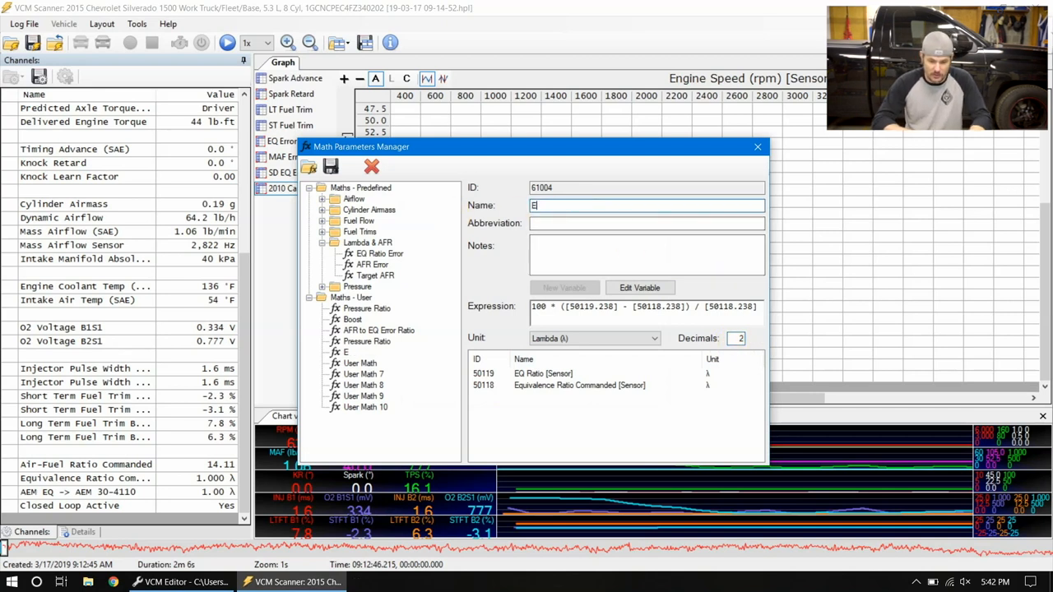
pyautogui.write('Q Error Ratio')
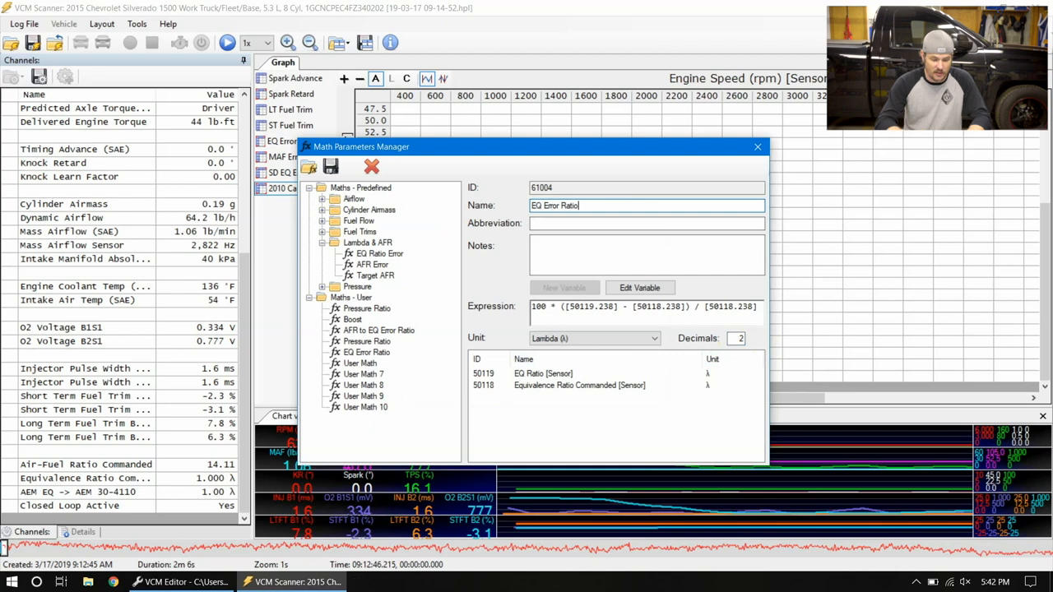
pyautogui.moveTo(788, 160)
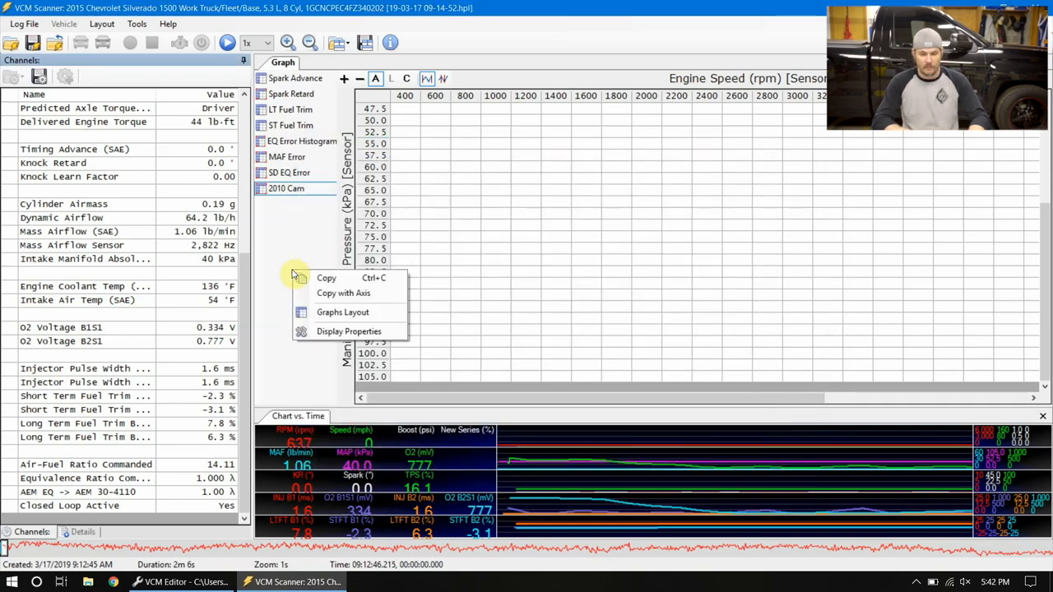
# Step: Add a new graph table in Graphs Layout that displays EQ Error Ratio
pyautogui.click(343, 311)
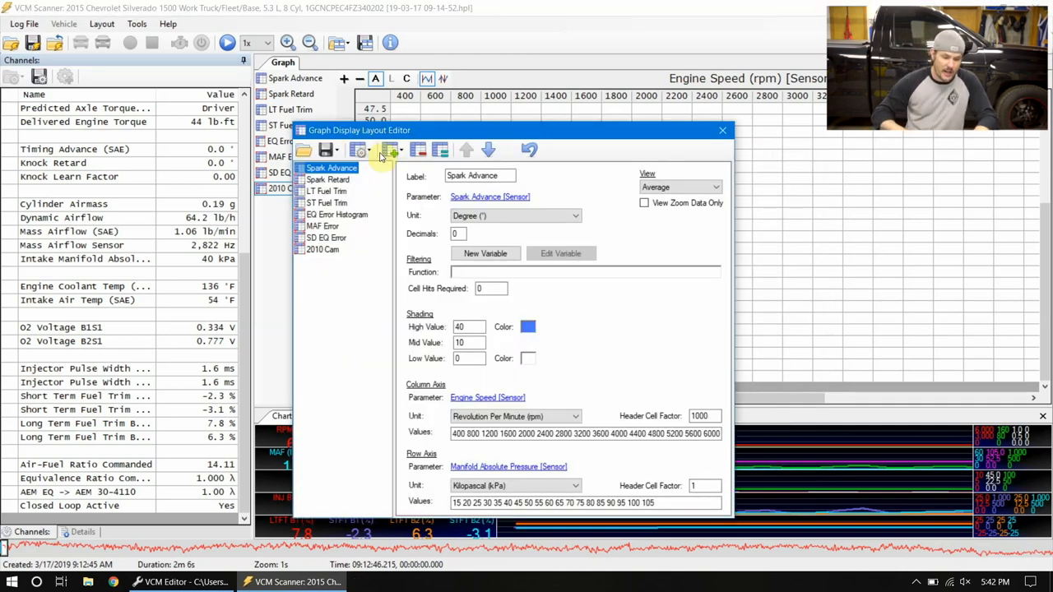
pyautogui.click(389, 149)
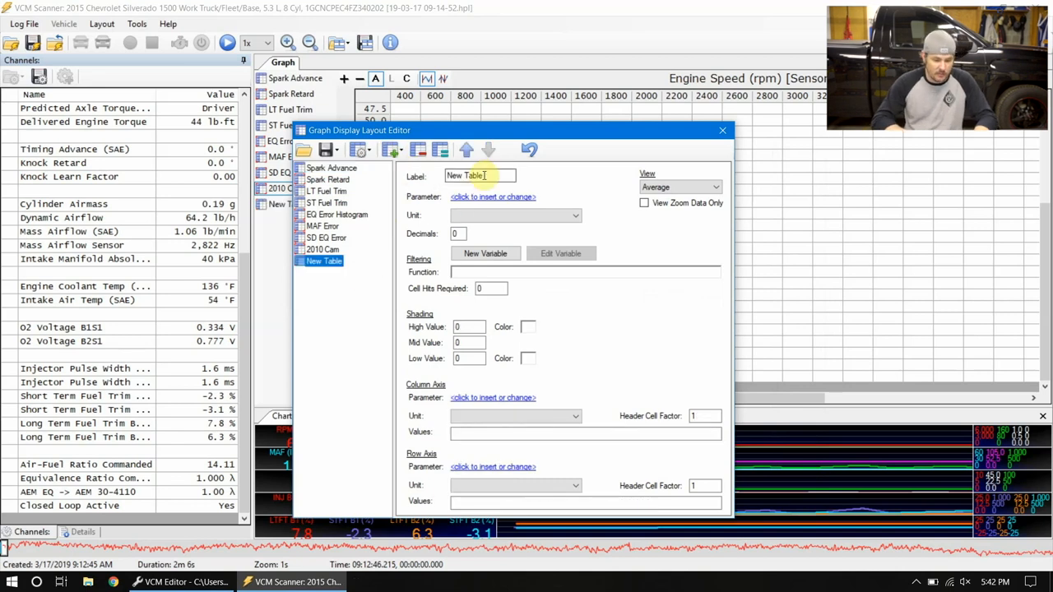
pyautogui.click(492, 196)
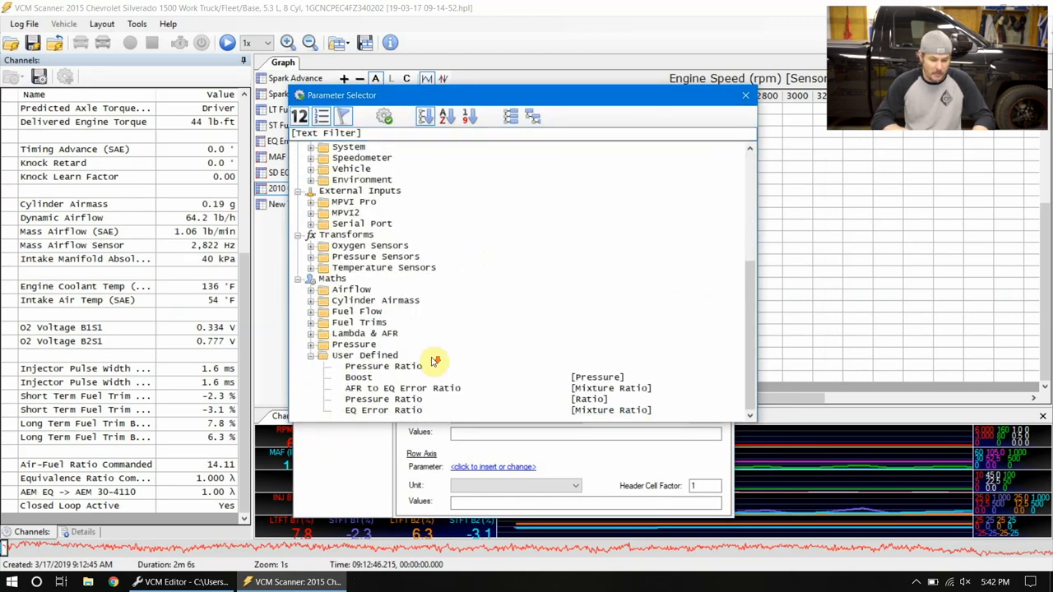
pyautogui.click(383, 411)
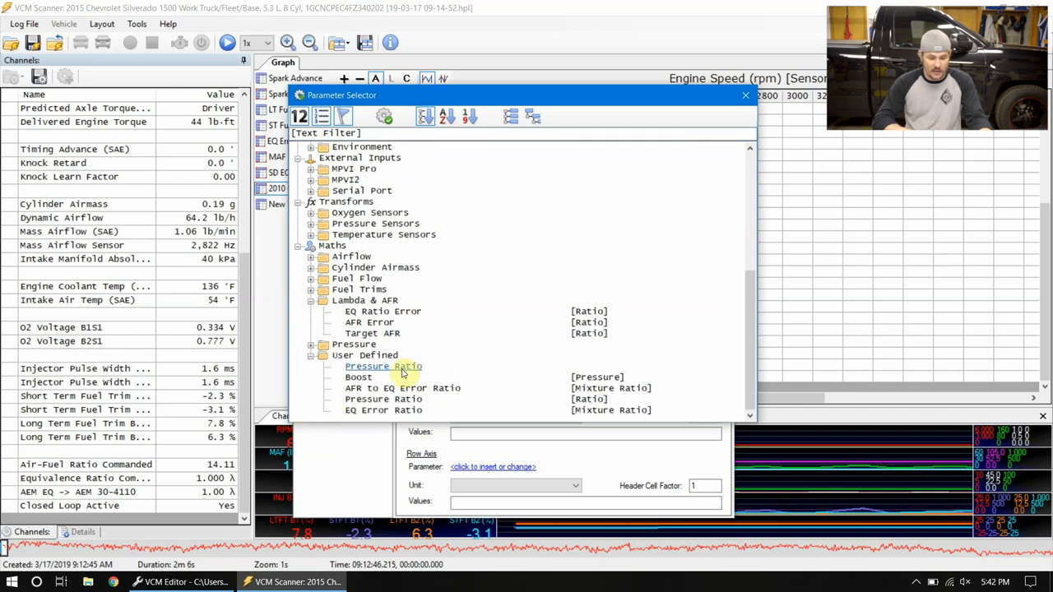
pyautogui.moveTo(395, 414)
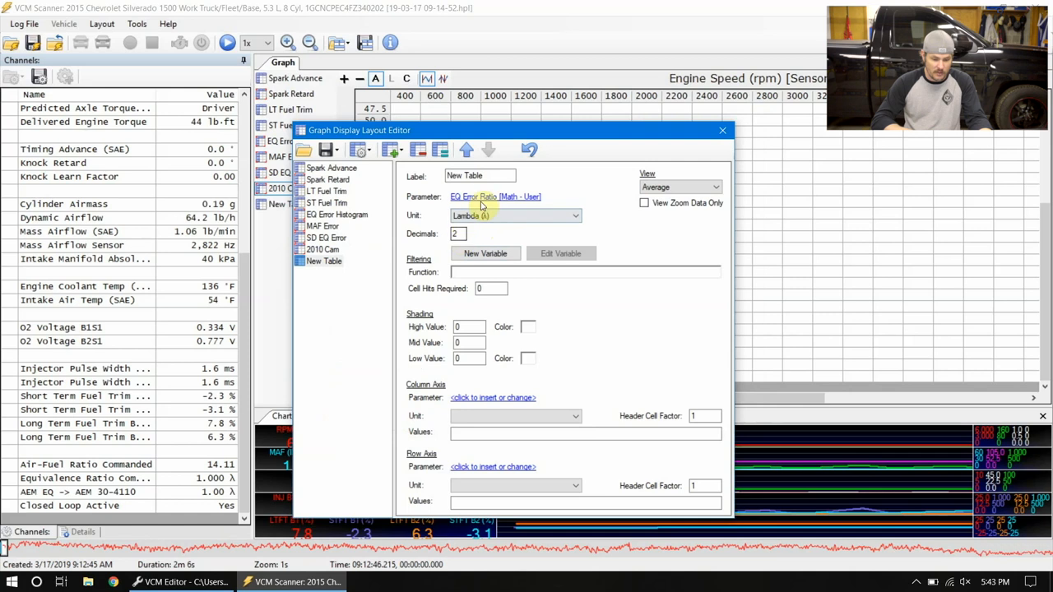
# Step: Label the new graph '2014 Silv EQ' and require 10 cell hits
pyautogui.click(480, 175)
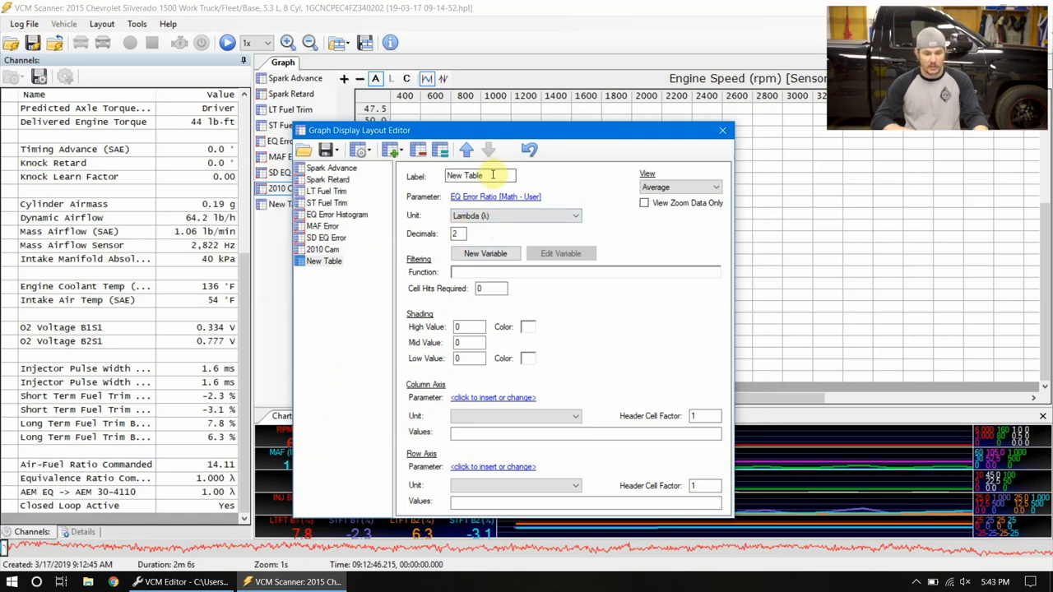
pyautogui.write('2014 Silv E')
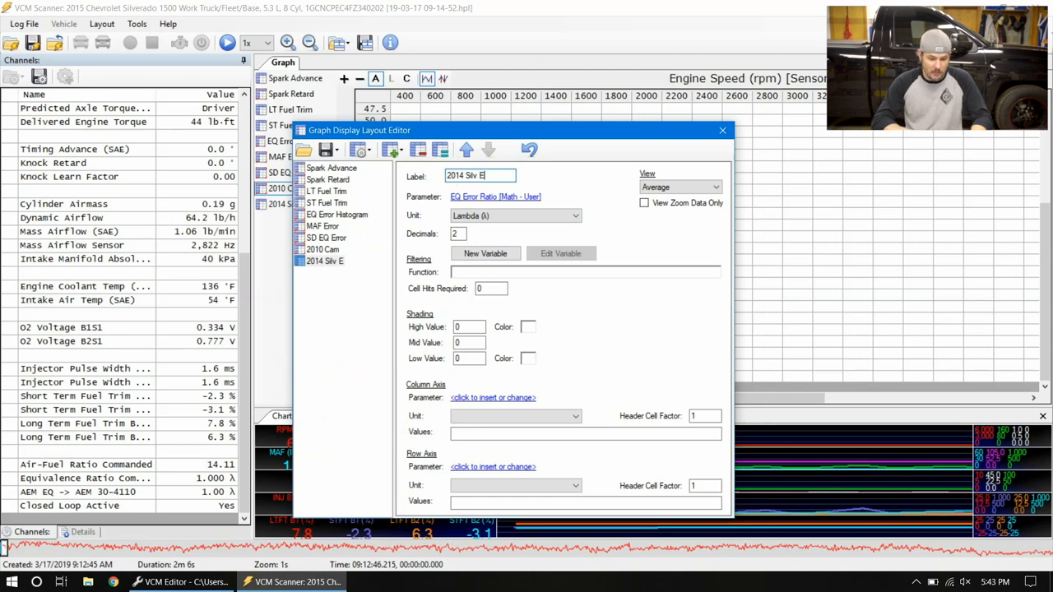
pyautogui.write('Q')
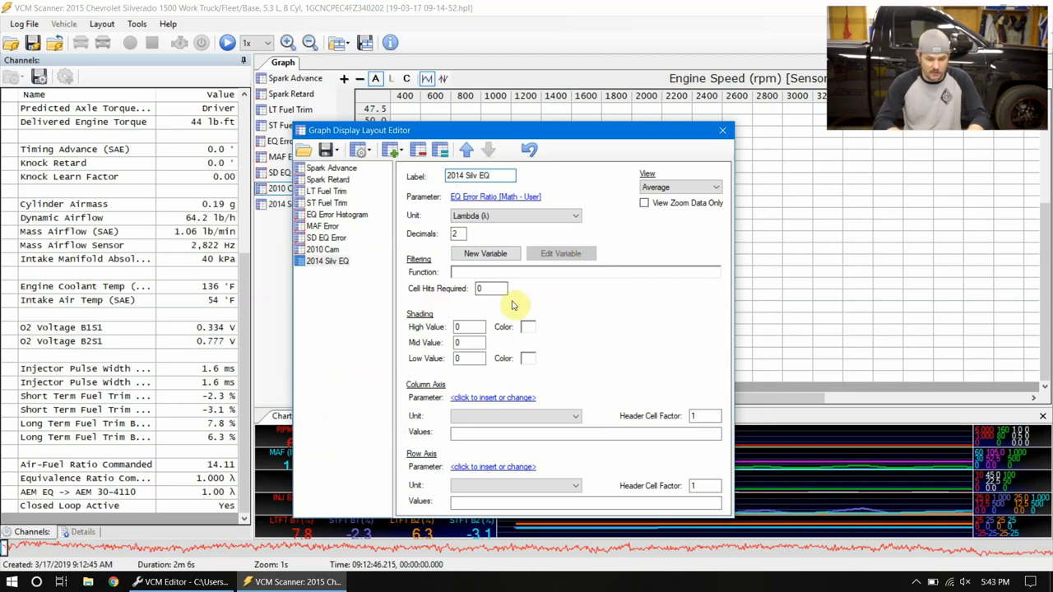
pyautogui.write('10')
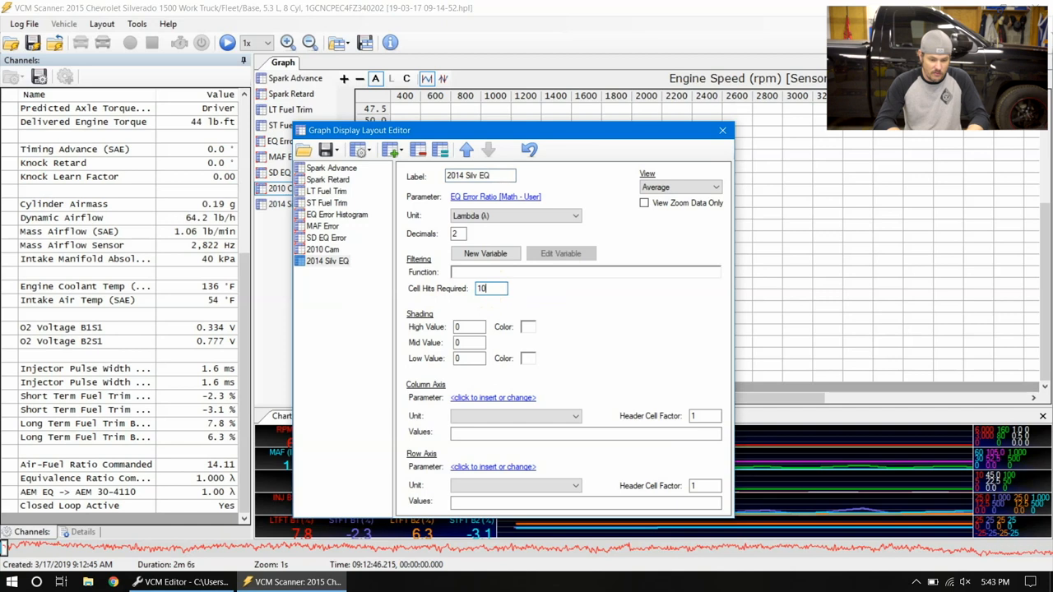
pyautogui.moveTo(626, 319)
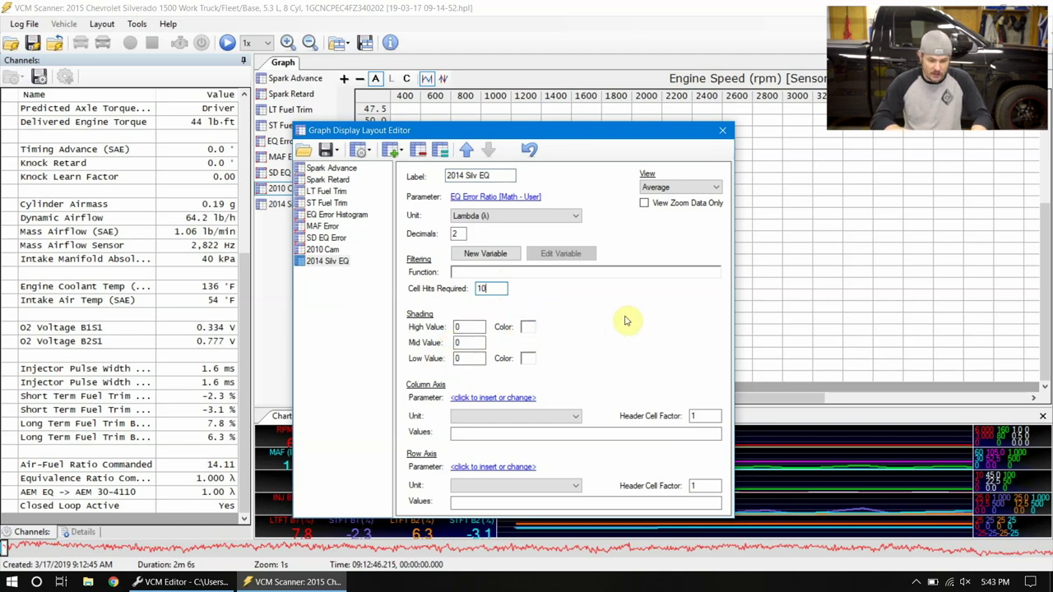
pyautogui.moveTo(483, 398)
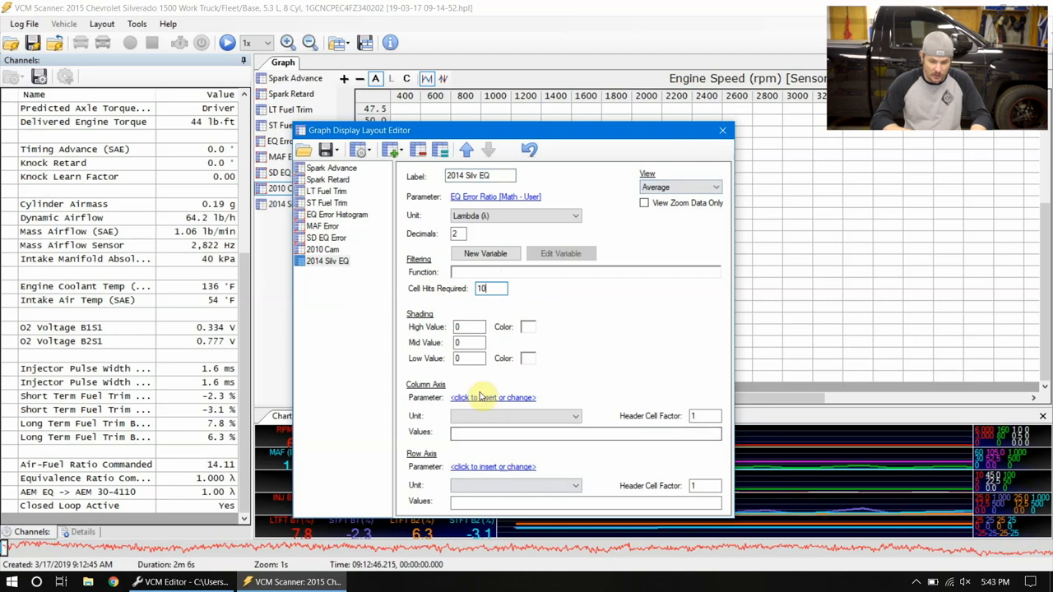
pyautogui.click(492, 397)
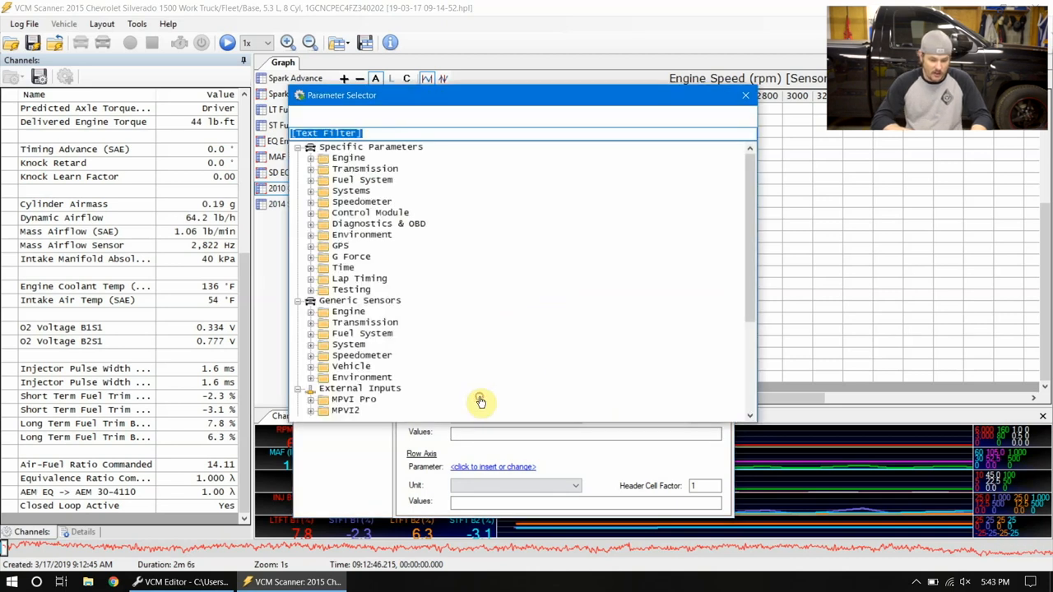
# Step: Filter parameters for RPM and use the generic Engine Speed sensor as the column axis
pyautogui.write('RPM')
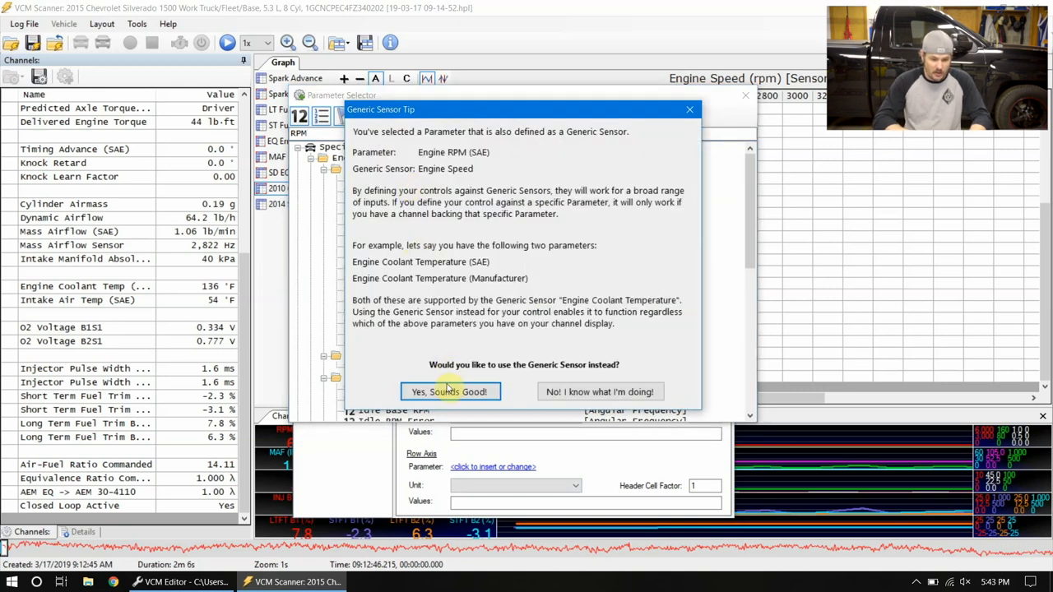
pyautogui.click(450, 390)
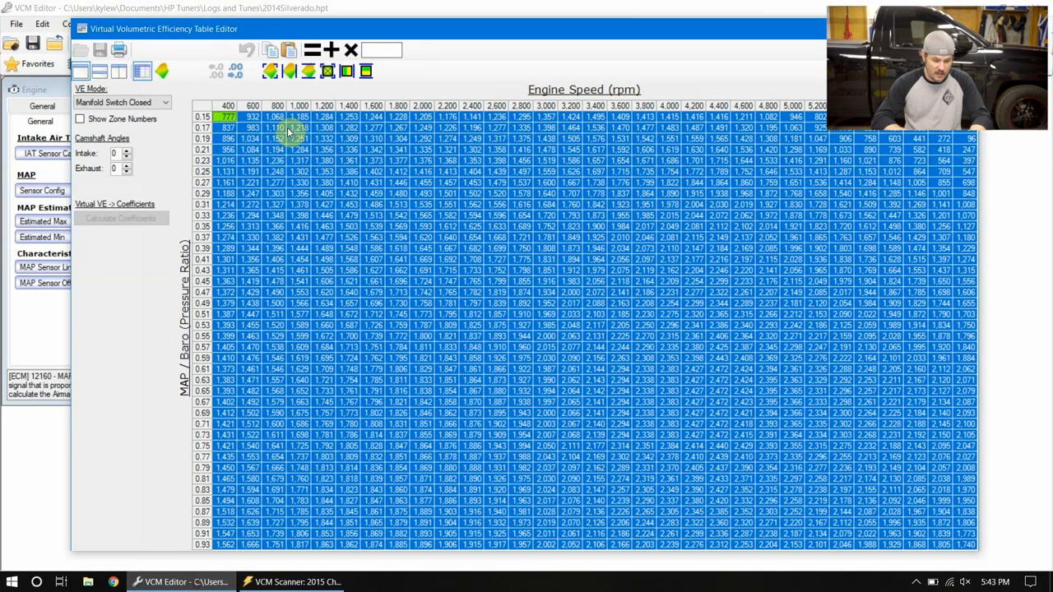
# Step: Copy the VE table's rpm and pressure-ratio breakpoints into the graph axes and save the layout
pyautogui.rightClick(288, 138)
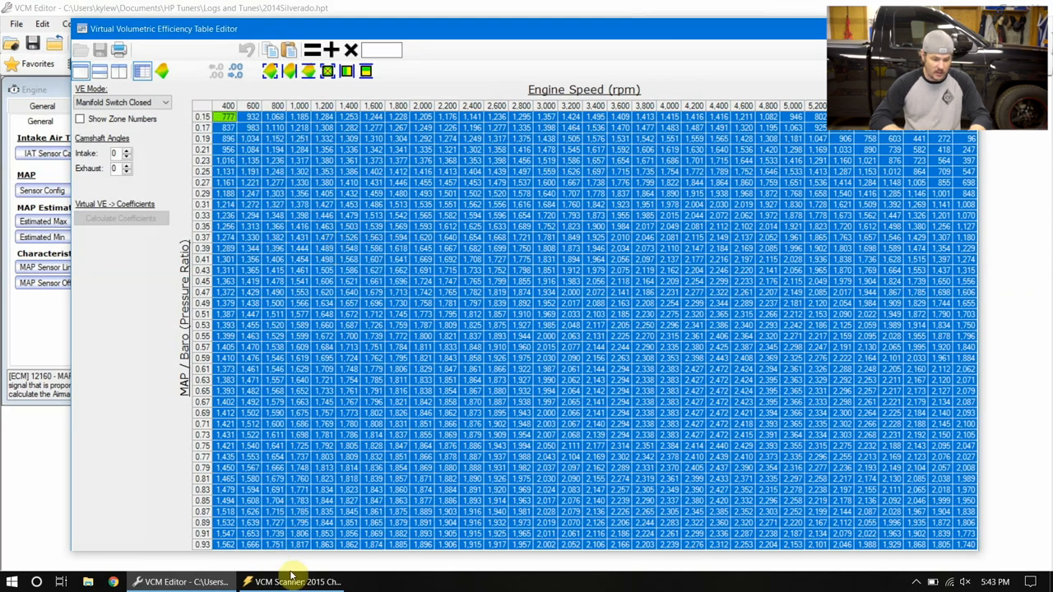
pyautogui.click(296, 582)
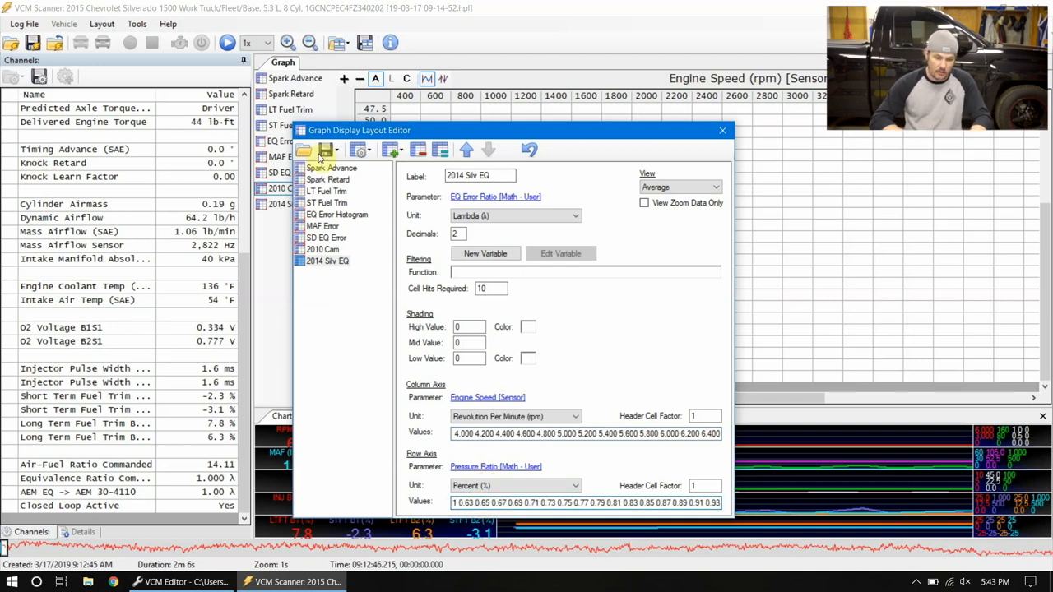
pyautogui.click(321, 150)
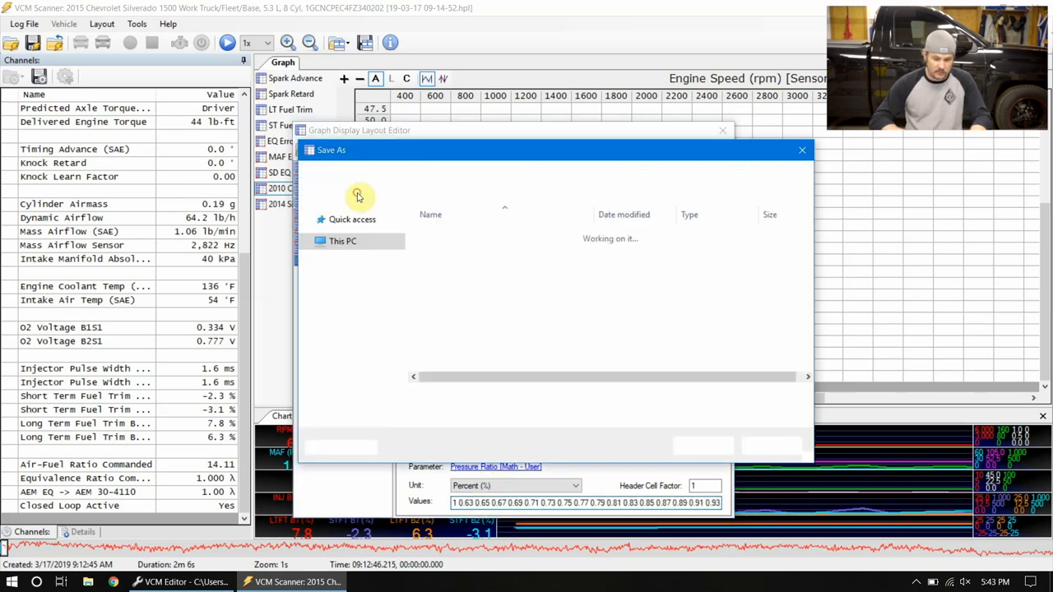
pyautogui.click(802, 149)
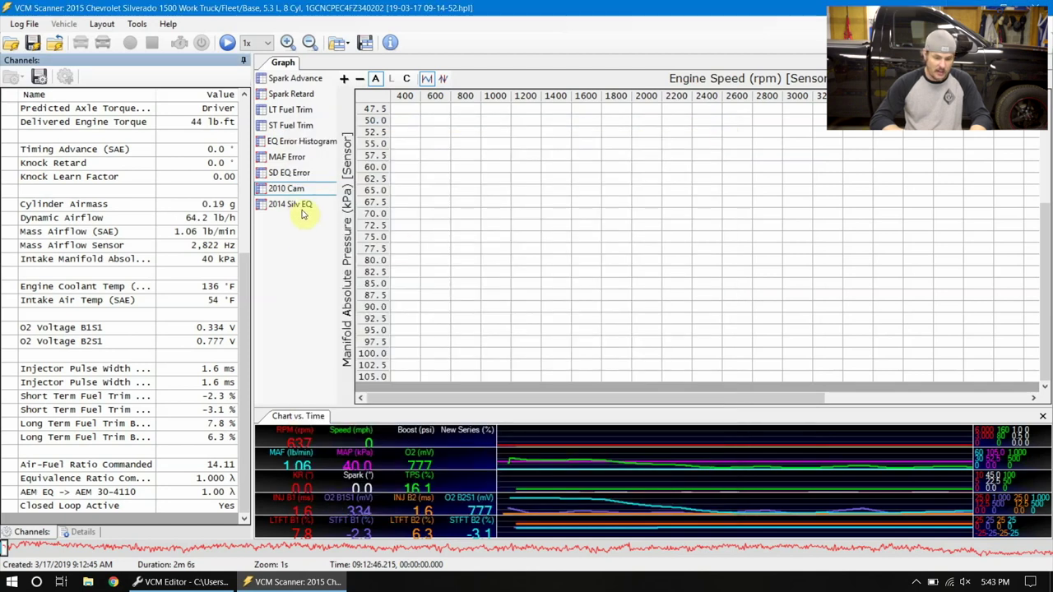
pyautogui.click(290, 204)
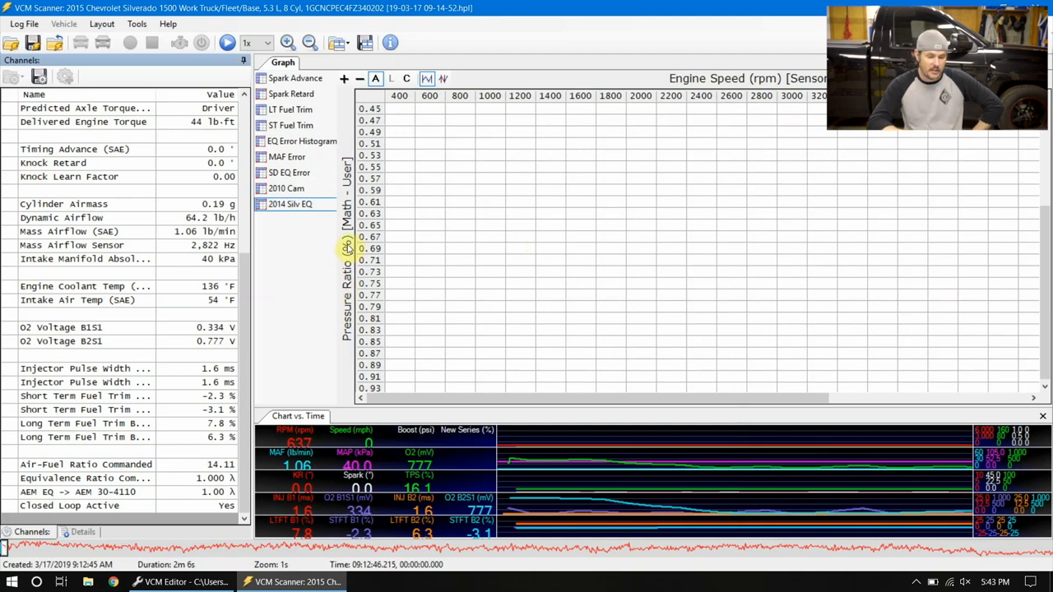
pyautogui.moveTo(701, 76)
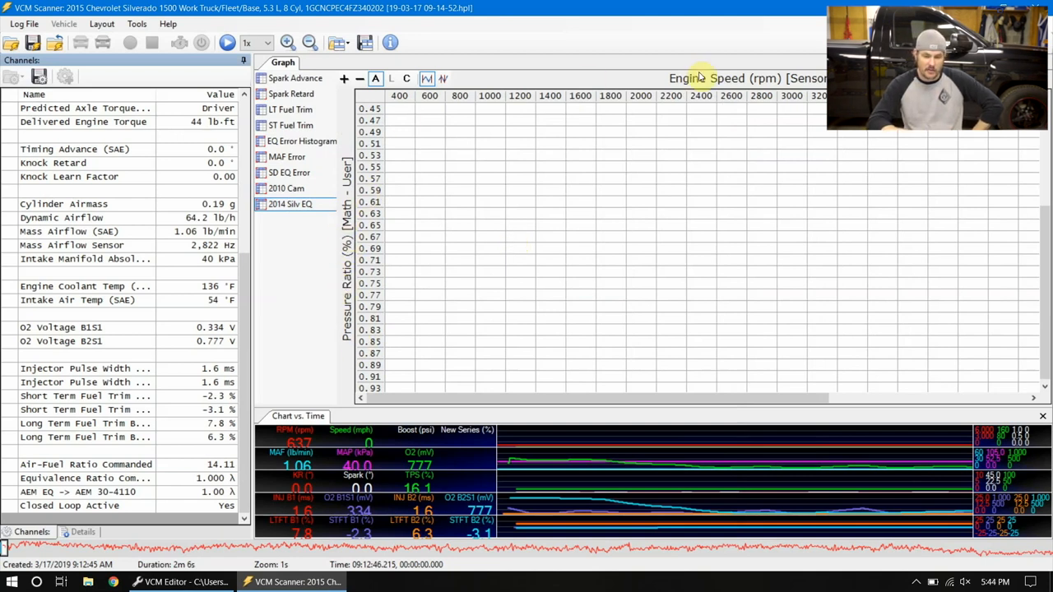
pyautogui.click(286, 188)
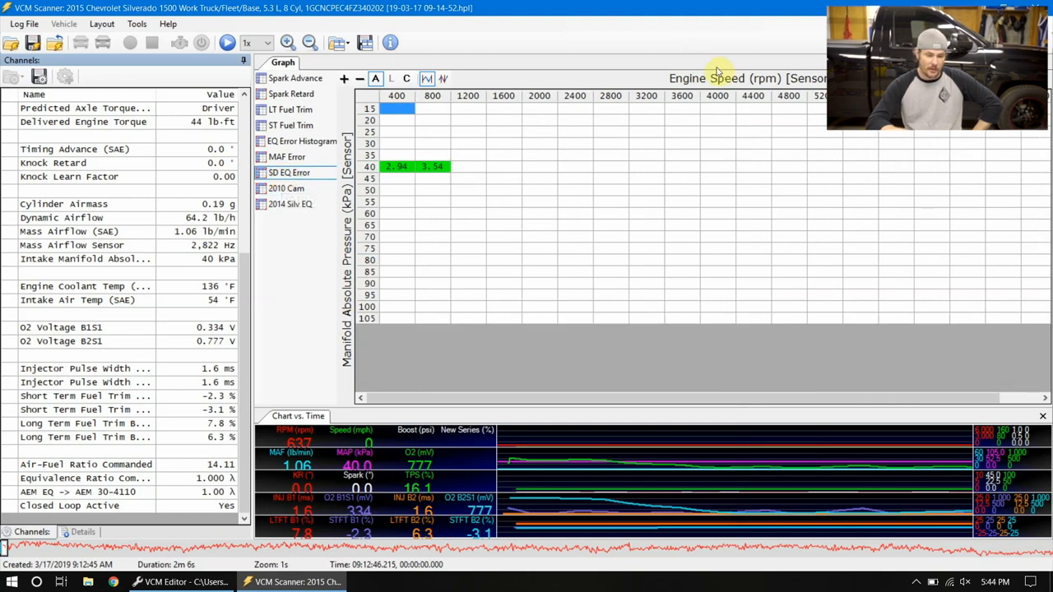
pyautogui.moveTo(588, 237)
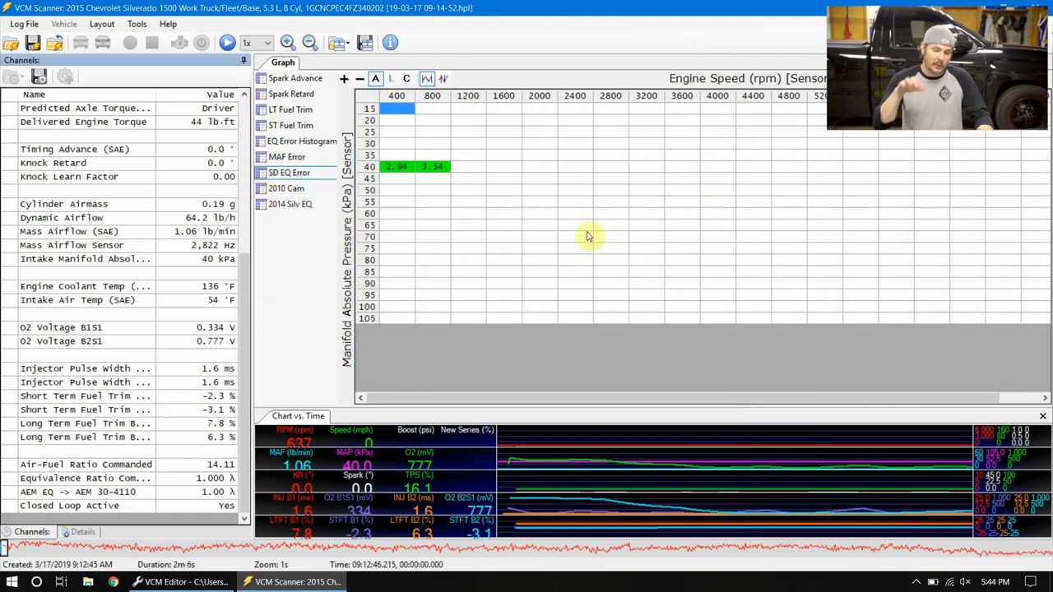
pyautogui.moveTo(544, 215)
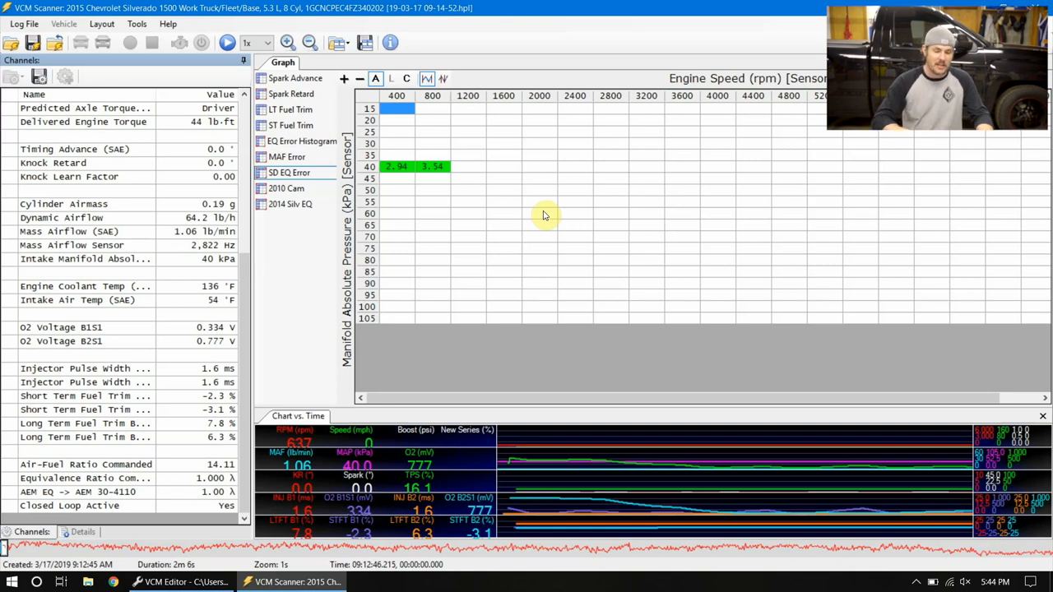
pyautogui.click(287, 188)
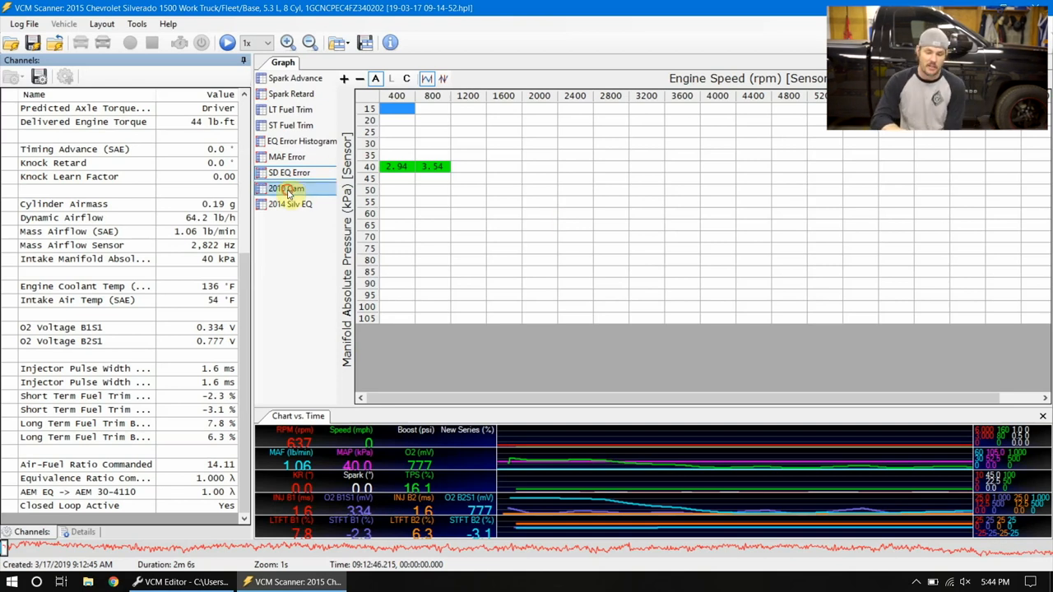
pyautogui.click(287, 188)
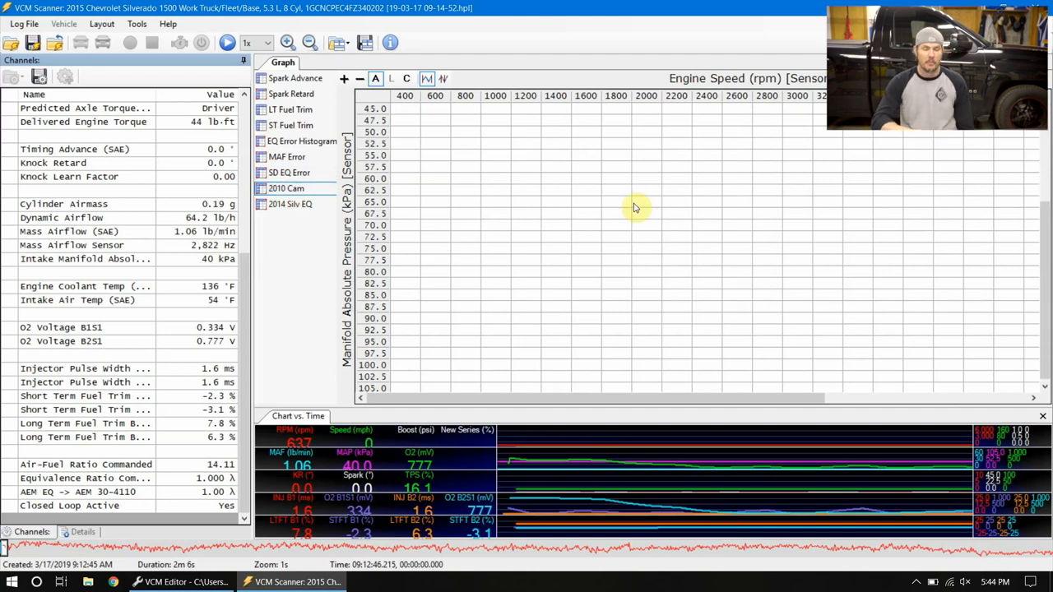